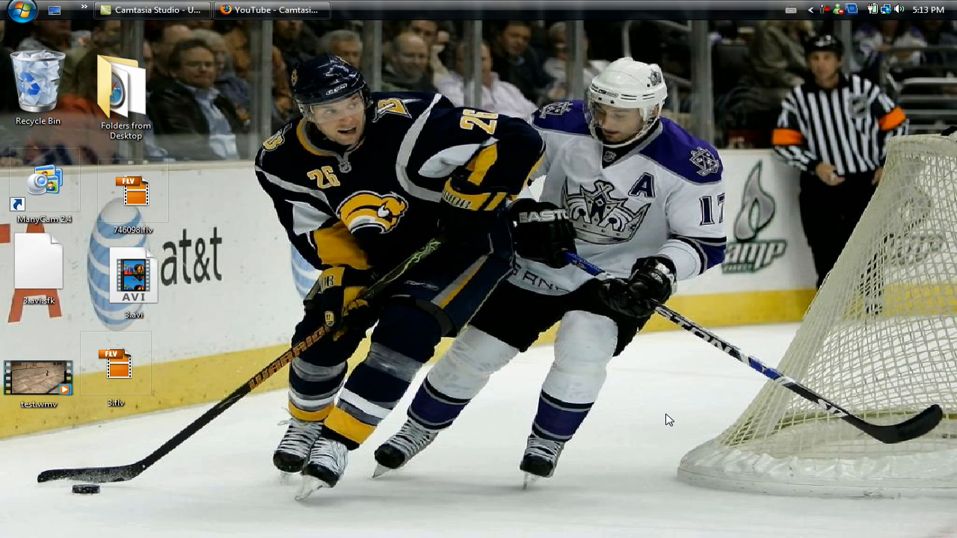
pyautogui.moveTo(432, 266)
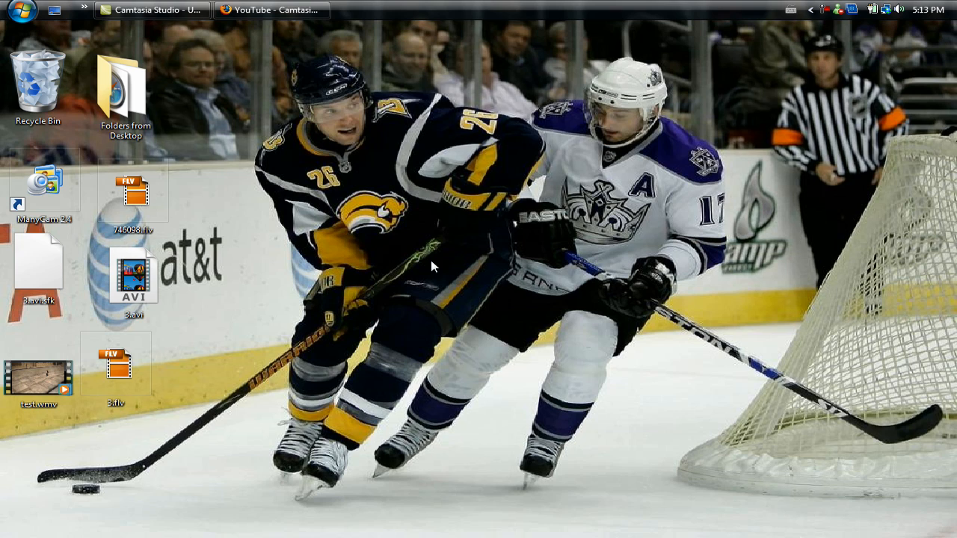
pyautogui.moveTo(404, 269)
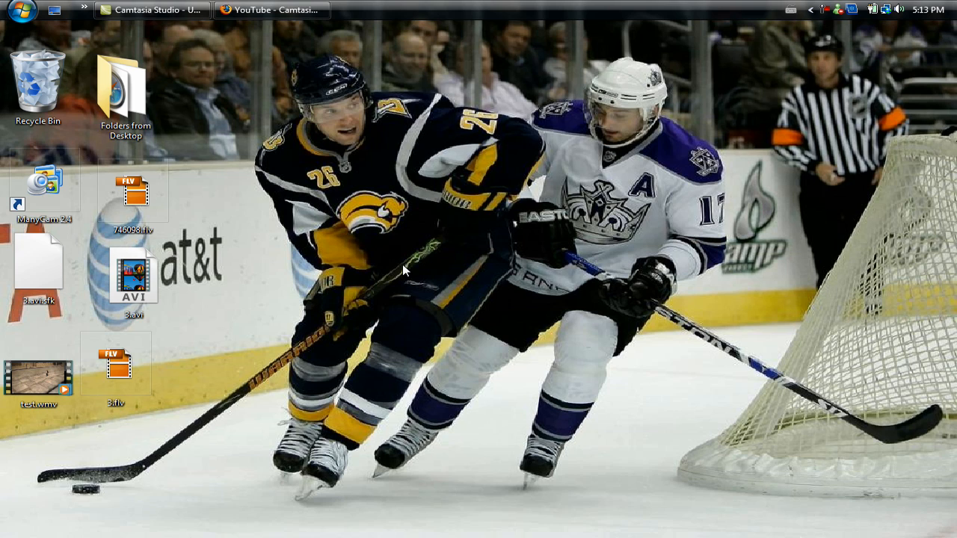
pyautogui.moveTo(319, 65)
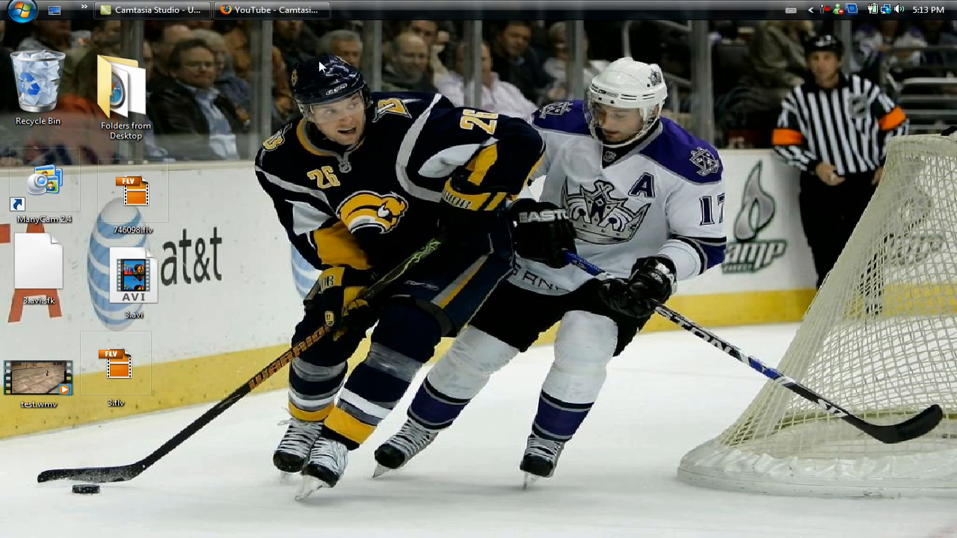
pyautogui.moveTo(296, 123)
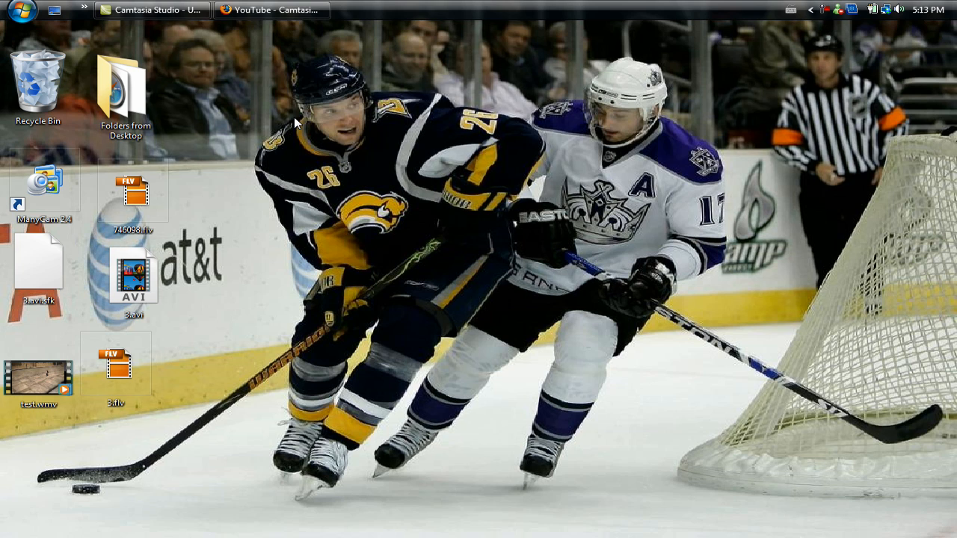
# Switch to Firefox and go to skatereel.ea.com from the address bar
pyautogui.click(269, 9)
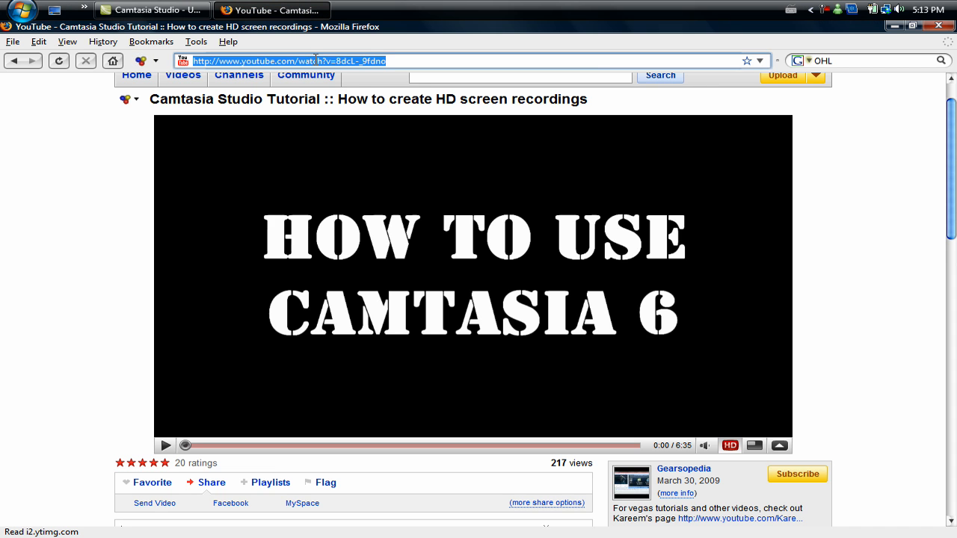
pyautogui.write('skatereel.ea.')
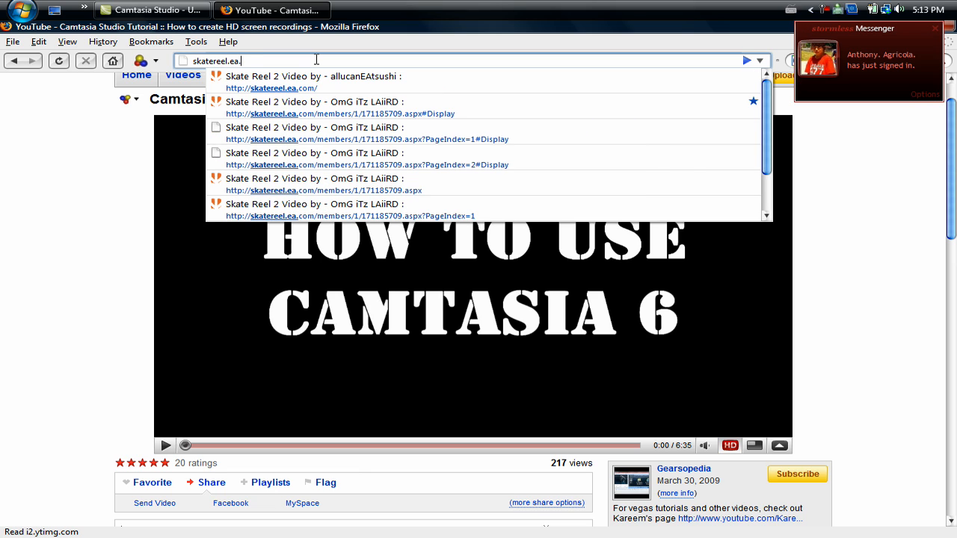
pyautogui.write('com')
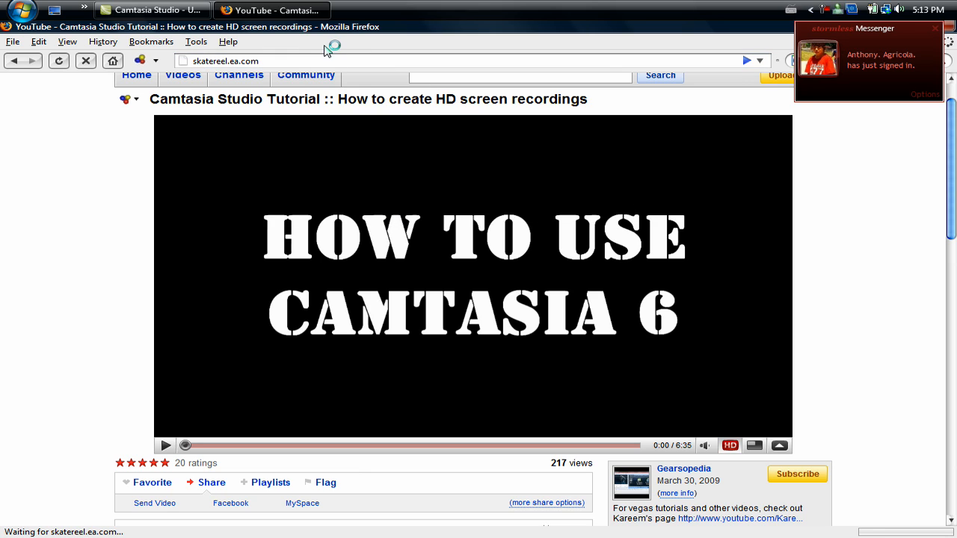
pyautogui.moveTo(885, 272)
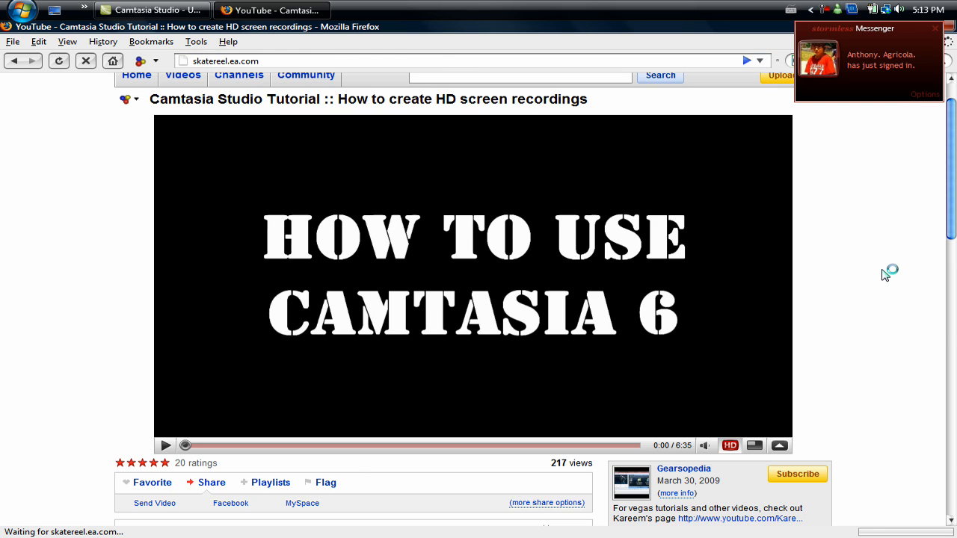
pyautogui.moveTo(855, 287)
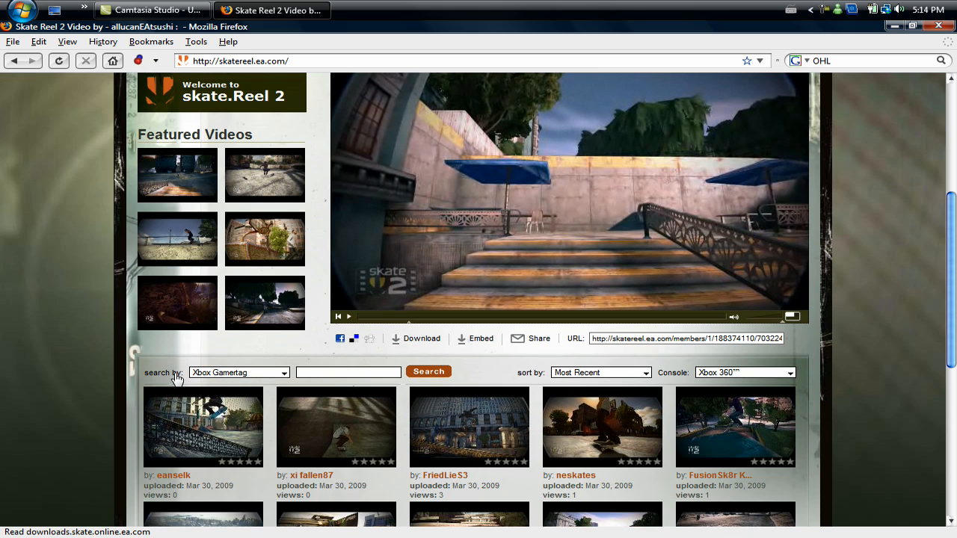
pyautogui.moveTo(270, 374)
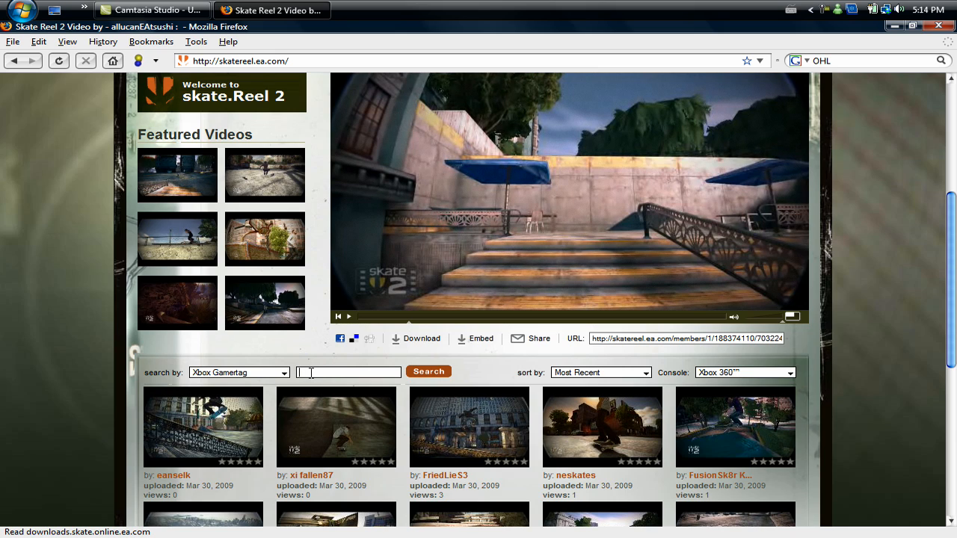
# Search the skate.Reel 2 site for the gamertag "OmG iTz LAiiRD" and get the player result popup
pyautogui.write('Om')
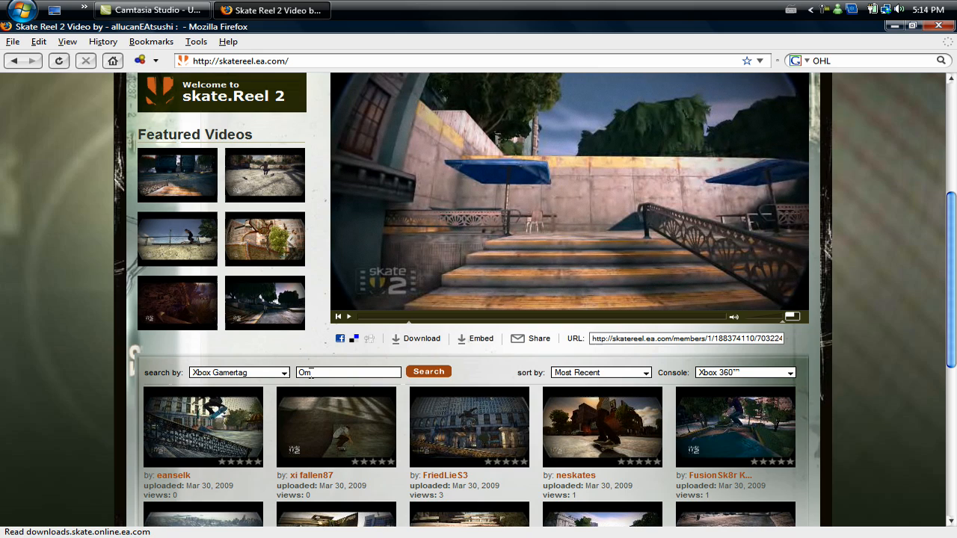
pyautogui.write('g')
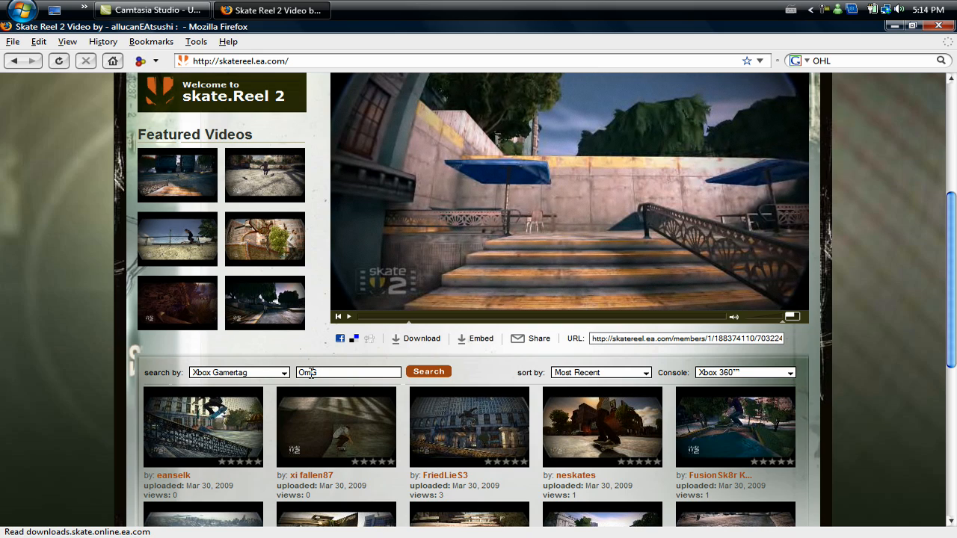
pyautogui.write('iT')
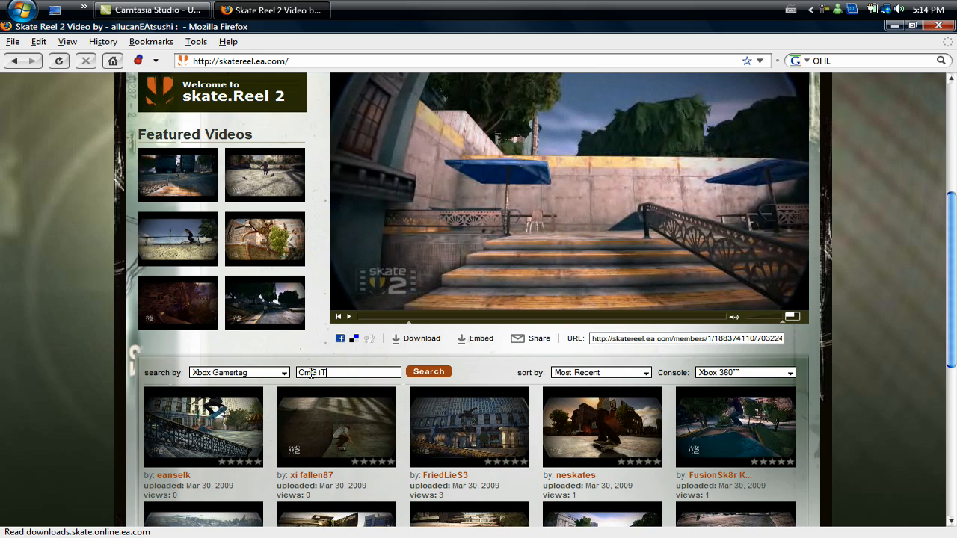
pyautogui.write('z')
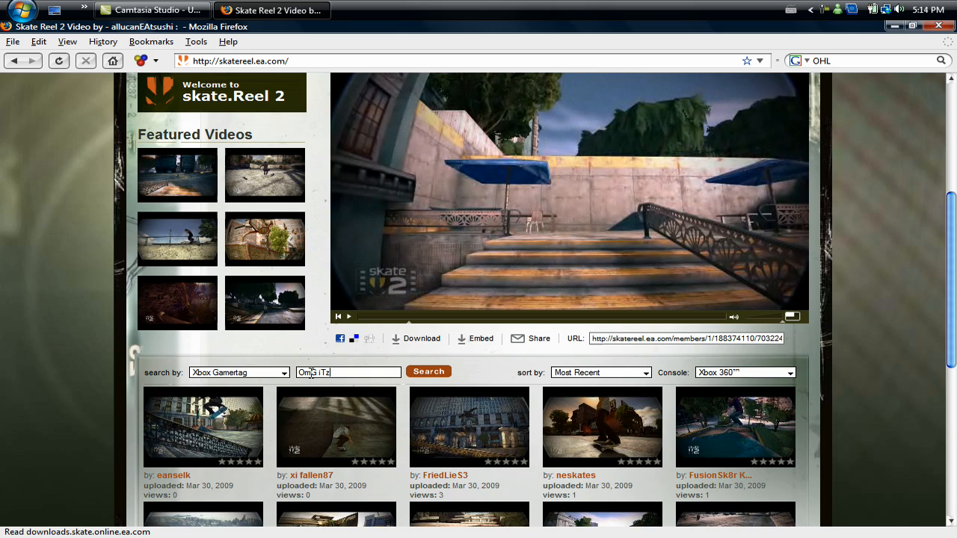
pyautogui.write('L')
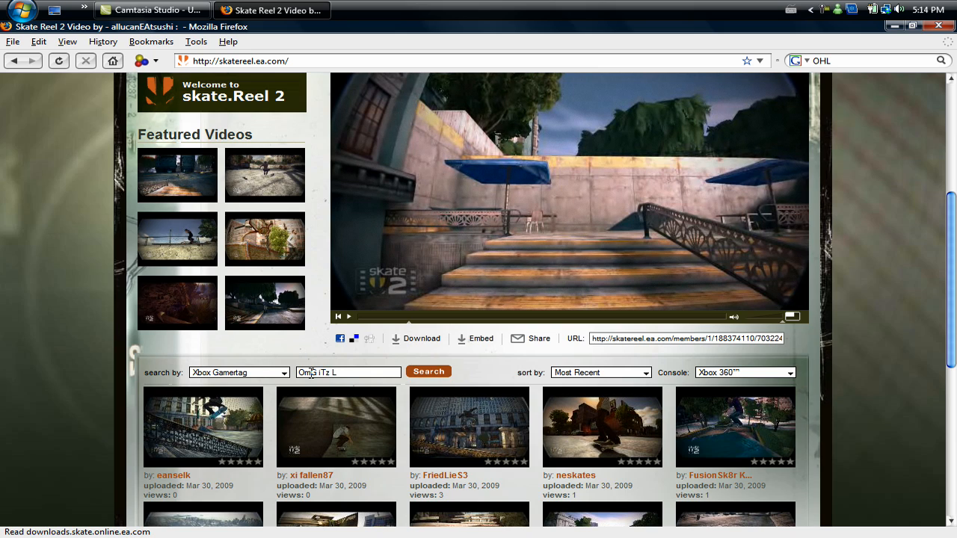
pyautogui.write('AiR')
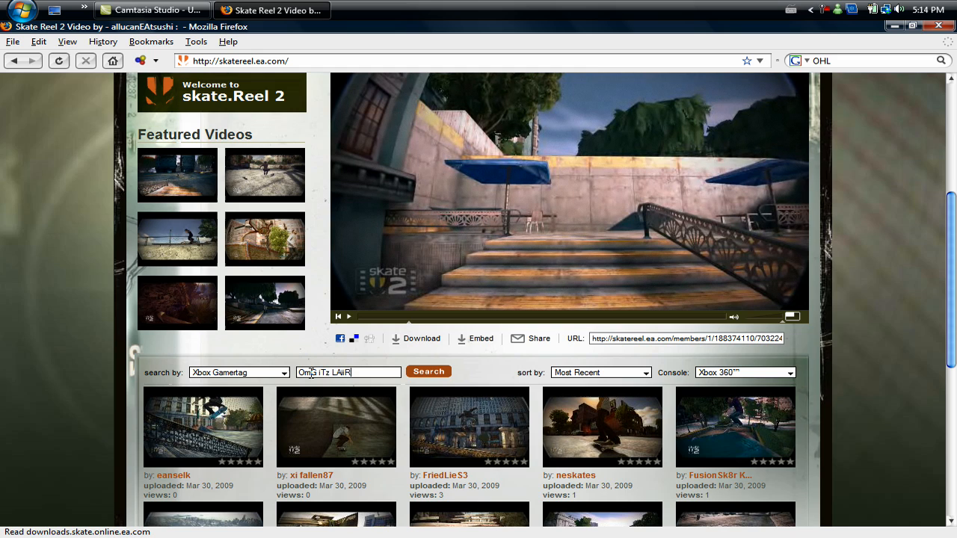
pyautogui.write('D')
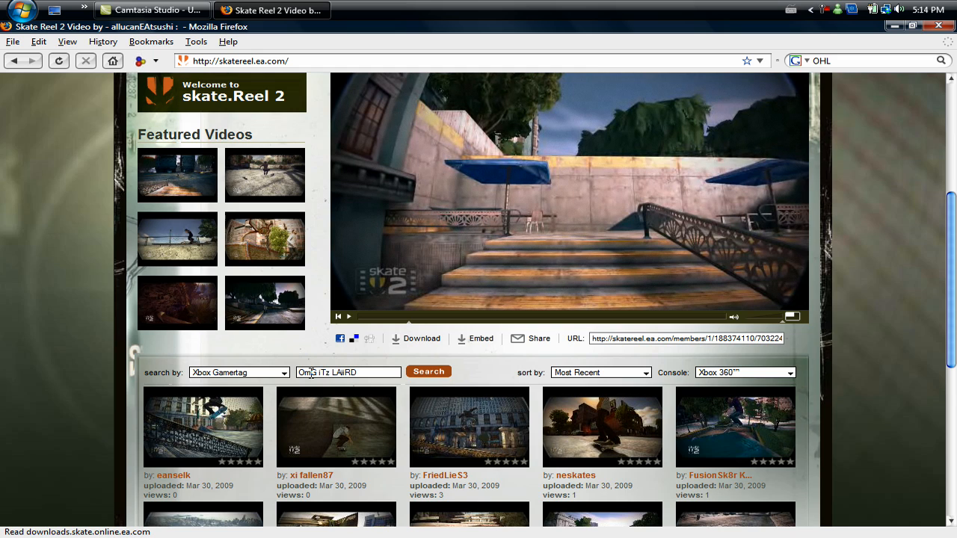
pyautogui.click(427, 371)
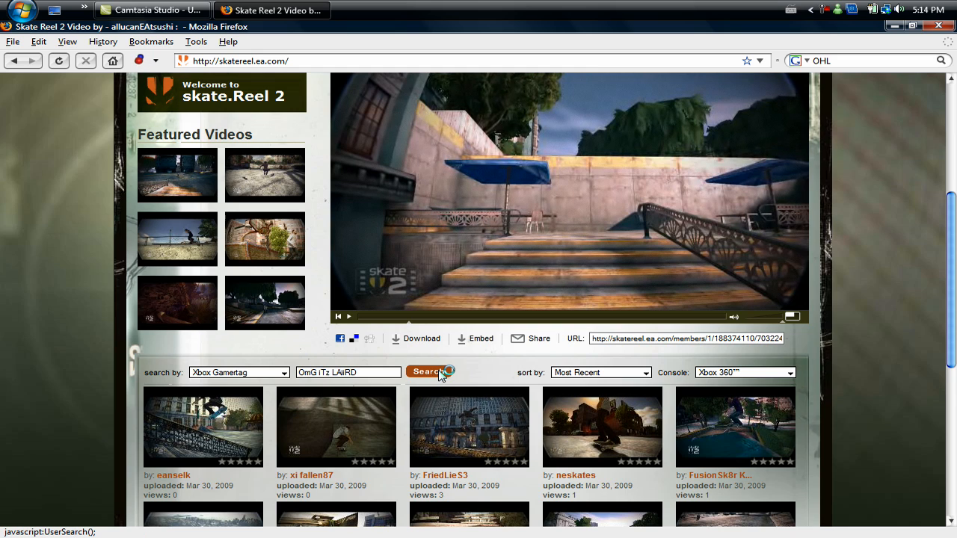
pyautogui.click(427, 371)
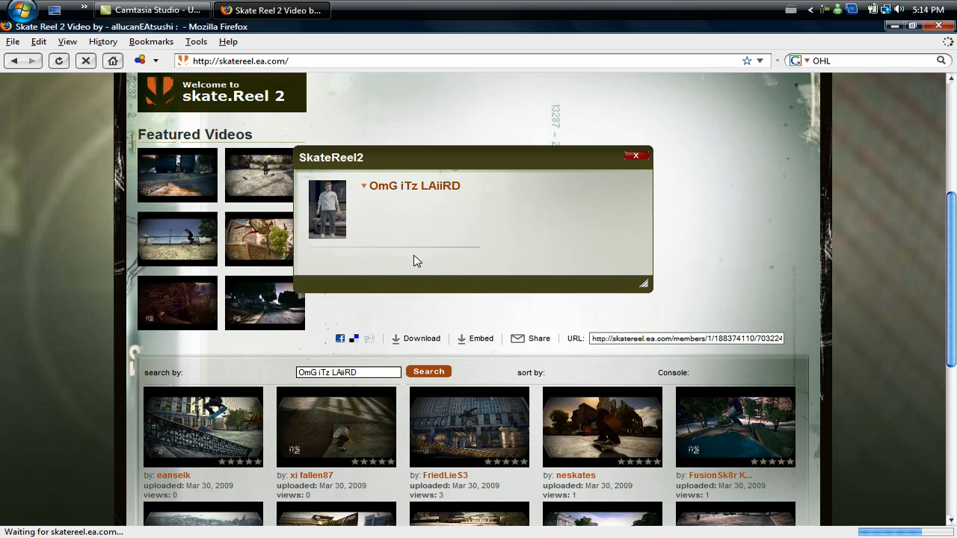
pyautogui.moveTo(496, 268)
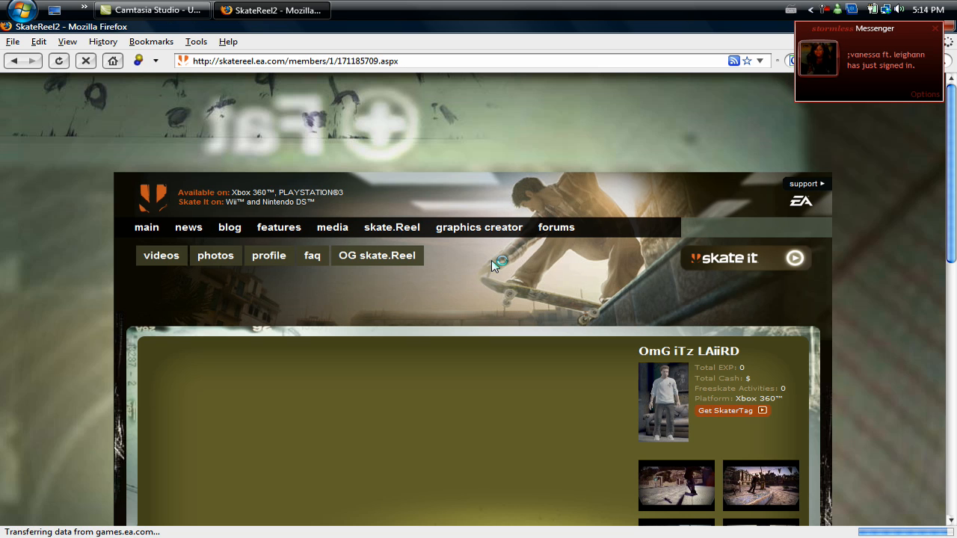
pyautogui.click(269, 254)
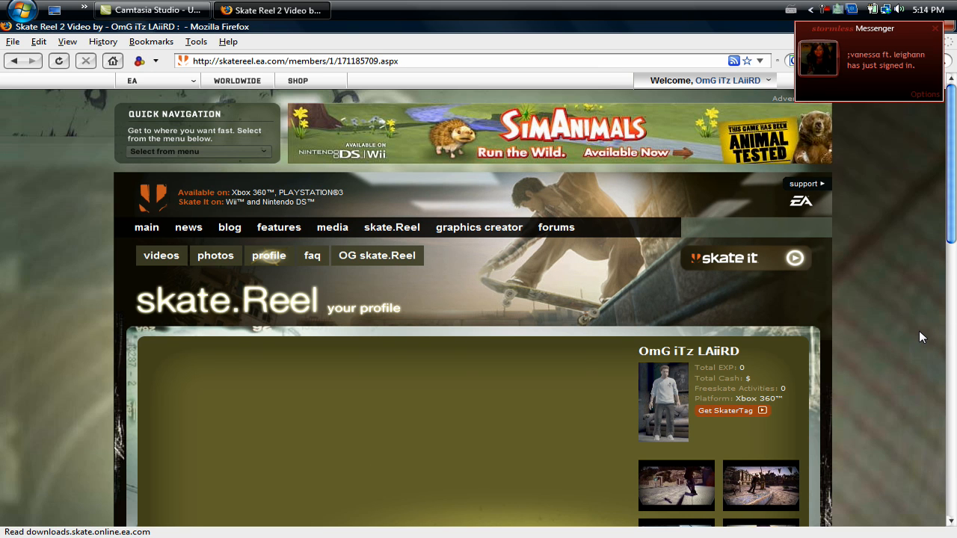
pyautogui.scroll(-3)
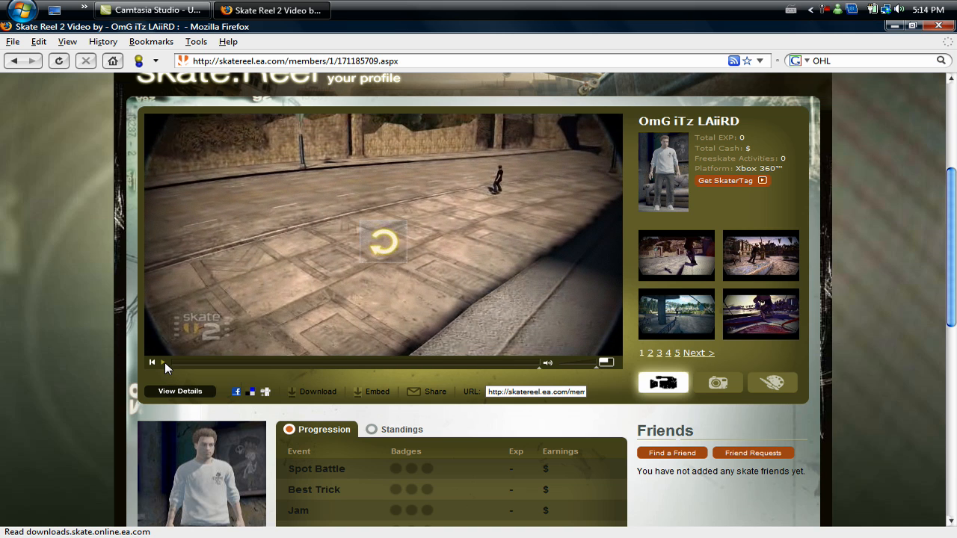
pyautogui.moveTo(631, 407)
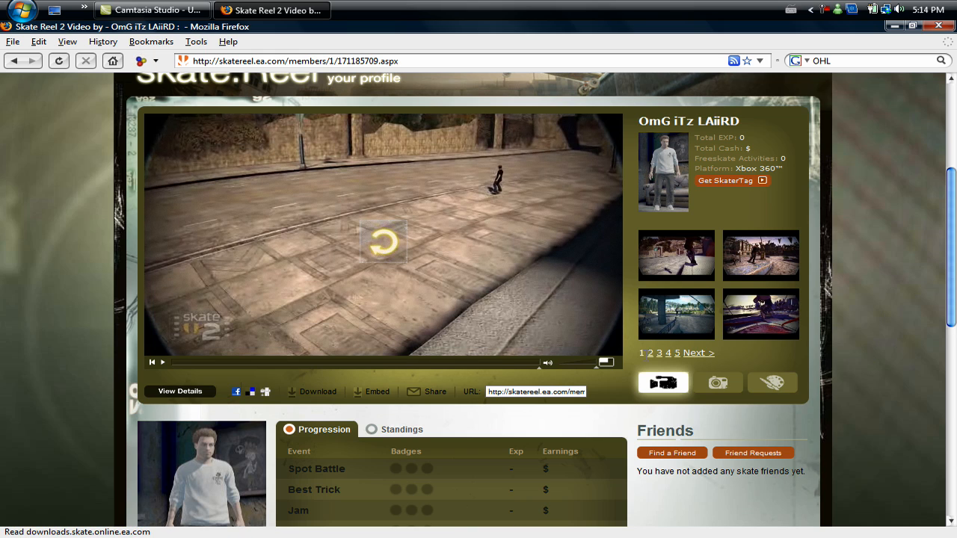
pyautogui.moveTo(676, 363)
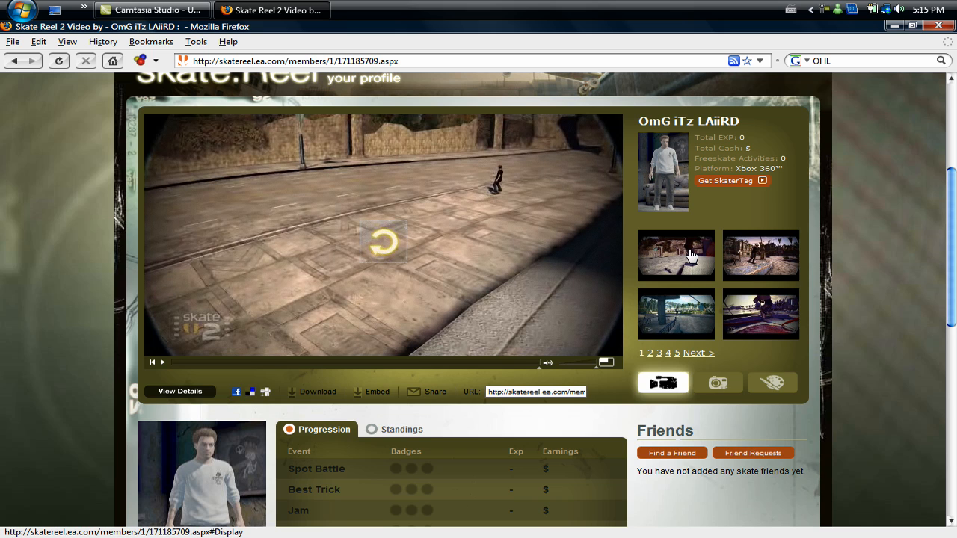
pyautogui.moveTo(680, 343)
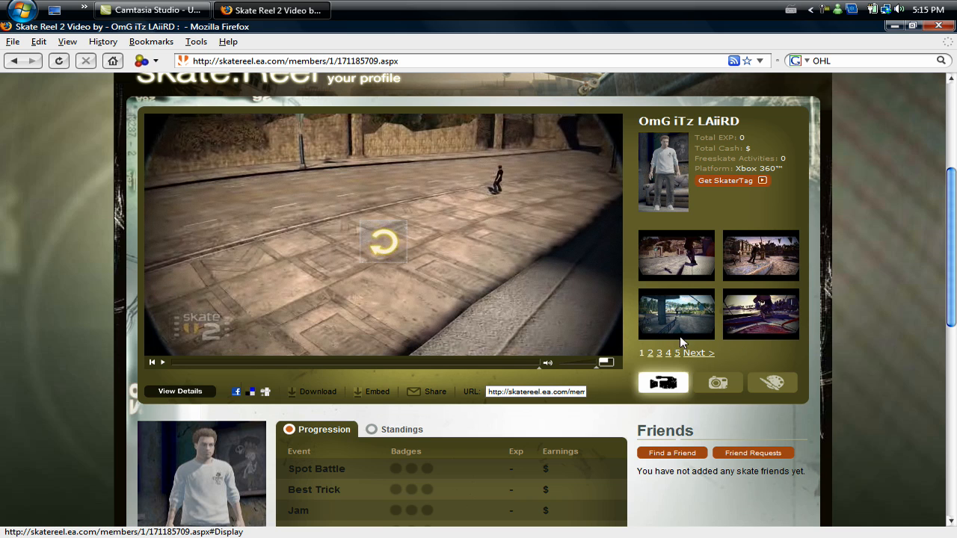
pyautogui.scroll(-3)
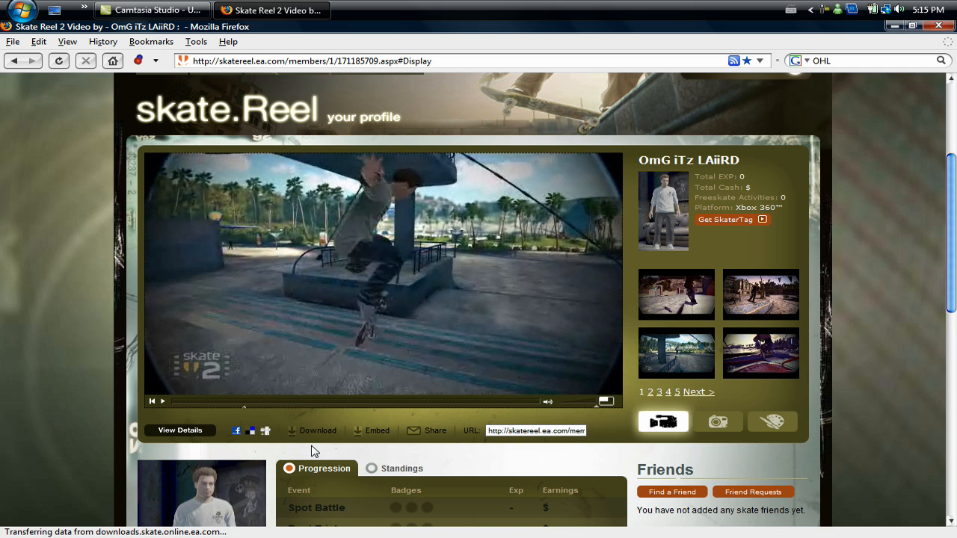
pyautogui.moveTo(410, 182)
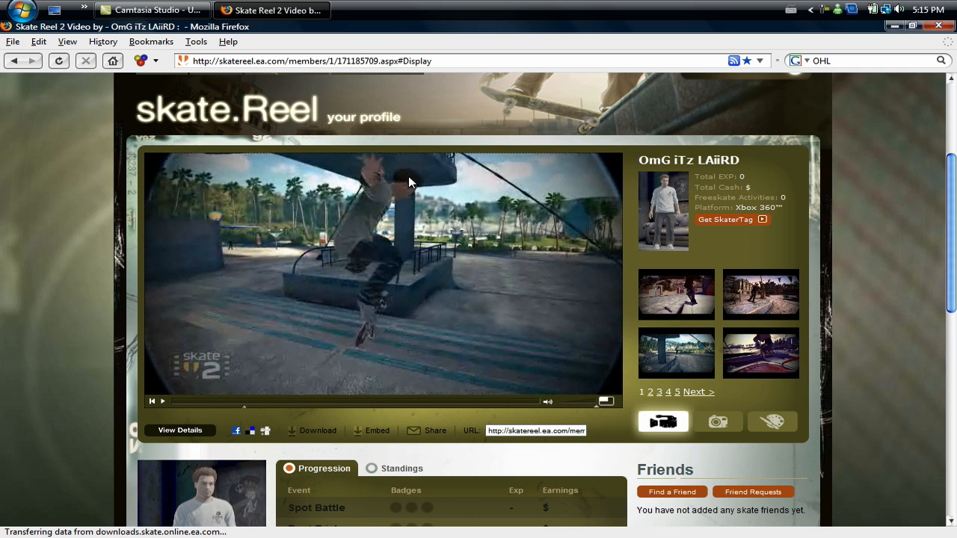
pyautogui.moveTo(372, 392)
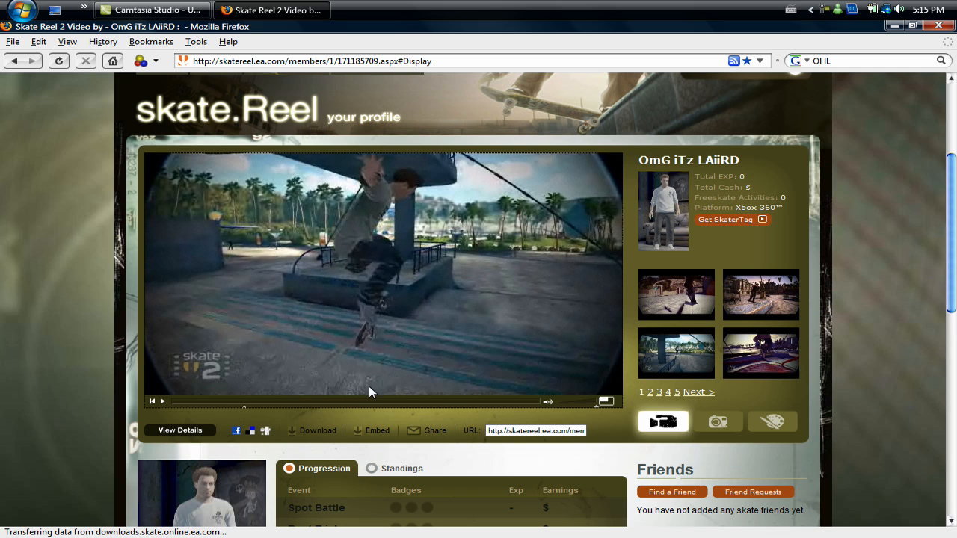
pyautogui.moveTo(322, 437)
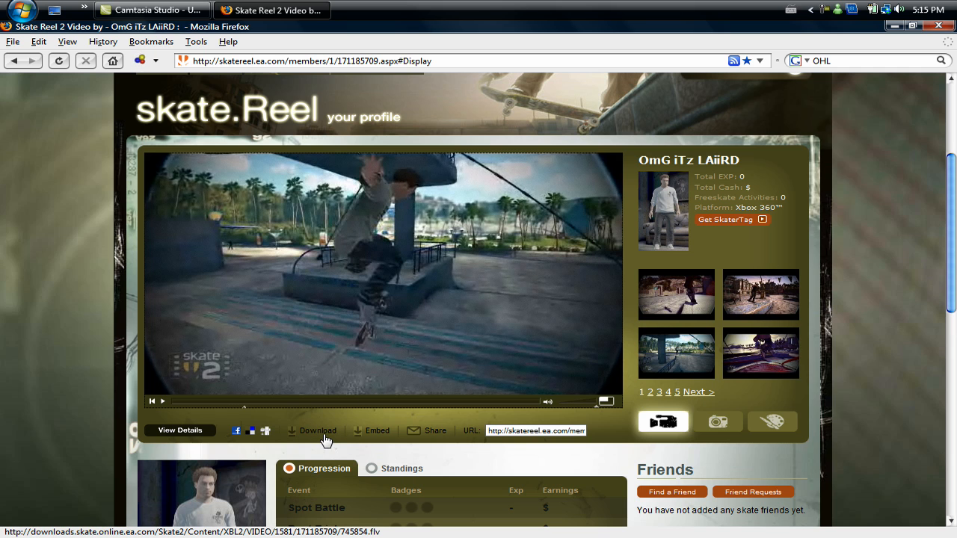
# Download the skate clip and save it to the Desktop as "test"
pyautogui.click(316, 430)
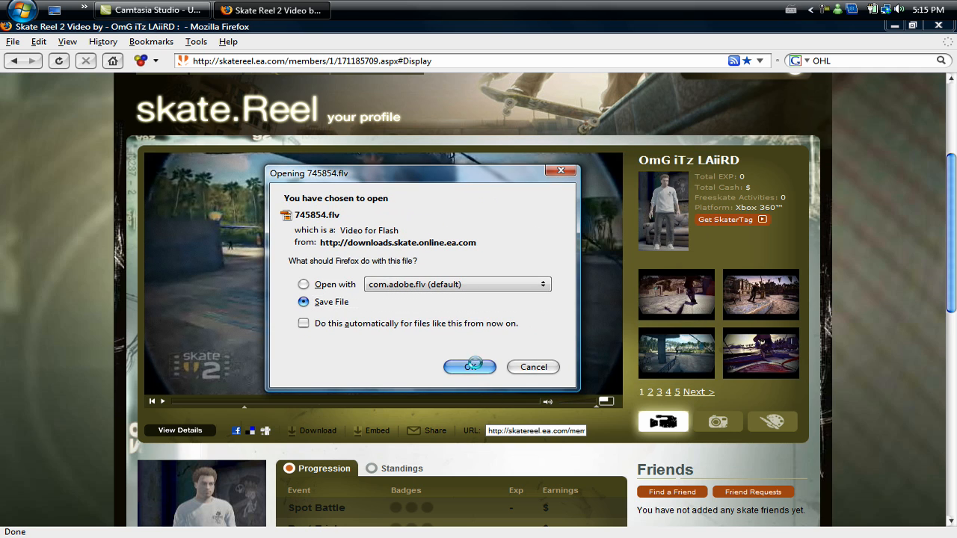
pyautogui.click(469, 366)
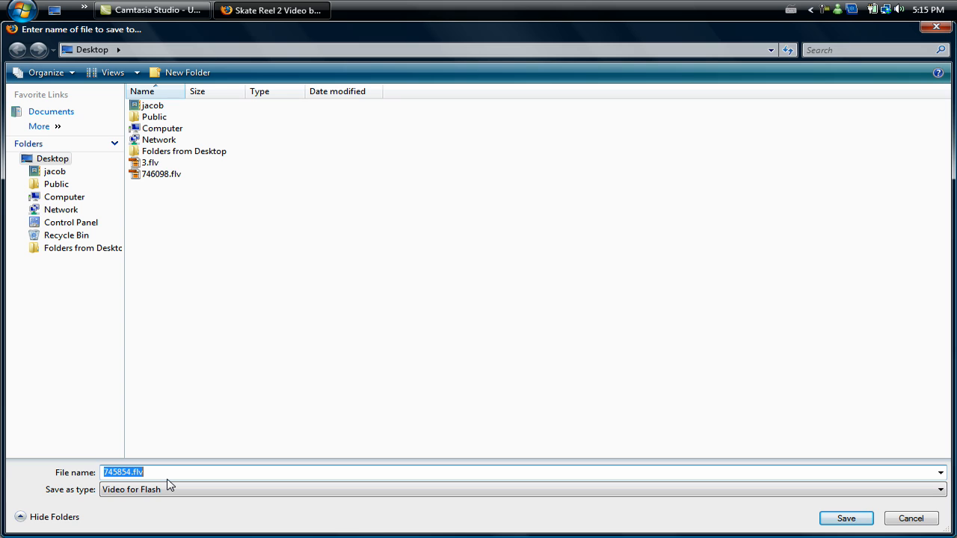
pyautogui.write('test')
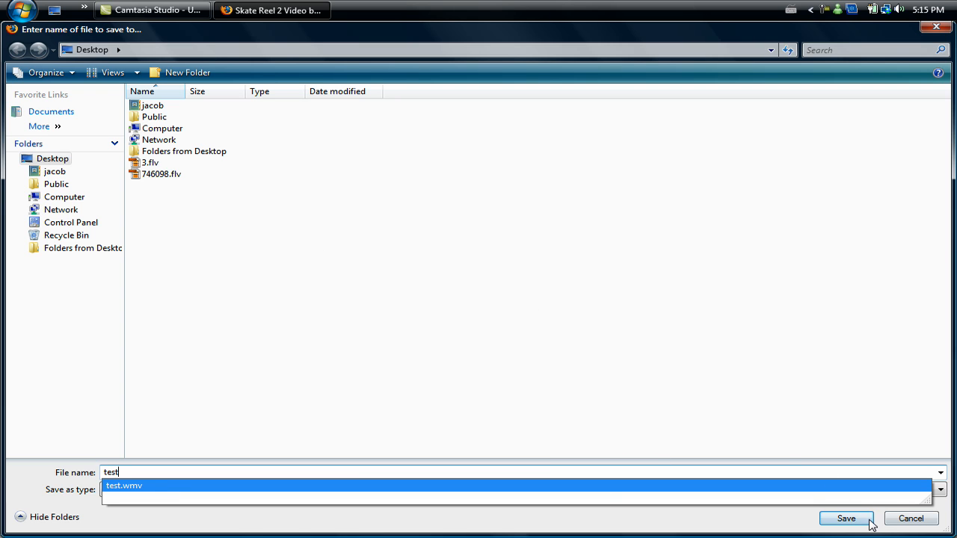
pyautogui.click(846, 517)
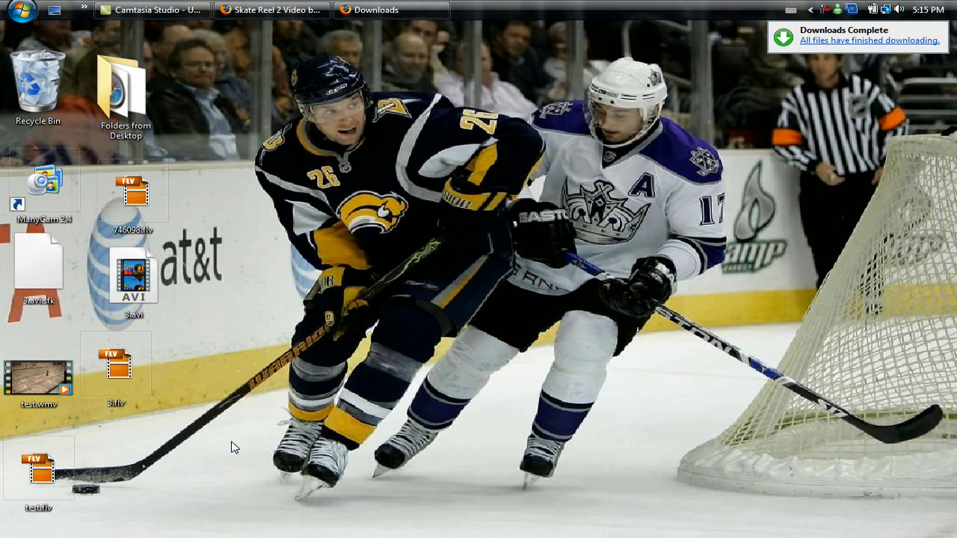
# Drop test.flv onto the Vegas timeline and dismiss the could-not-open warning
pyautogui.moveTo(38, 475); pyautogui.dragTo(522, 224)
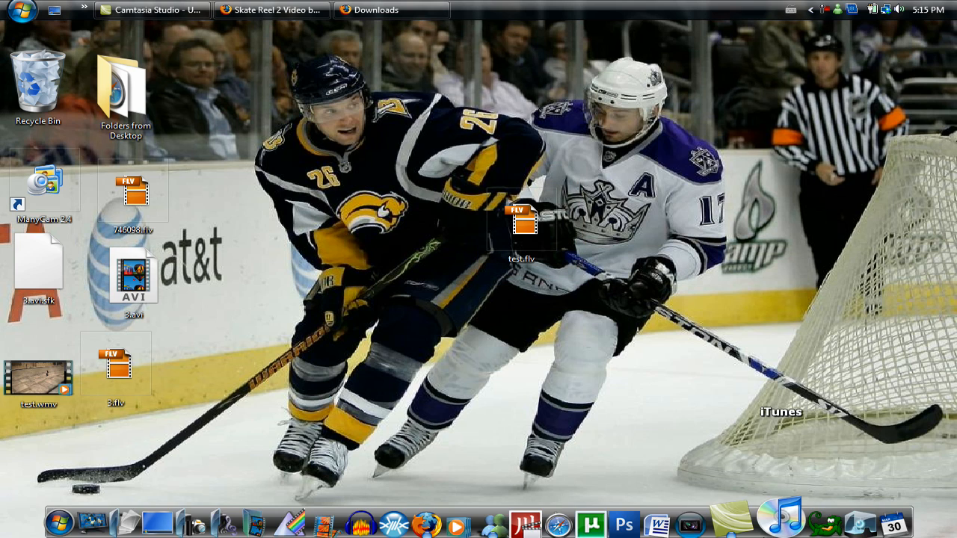
pyautogui.moveTo(706, 500)
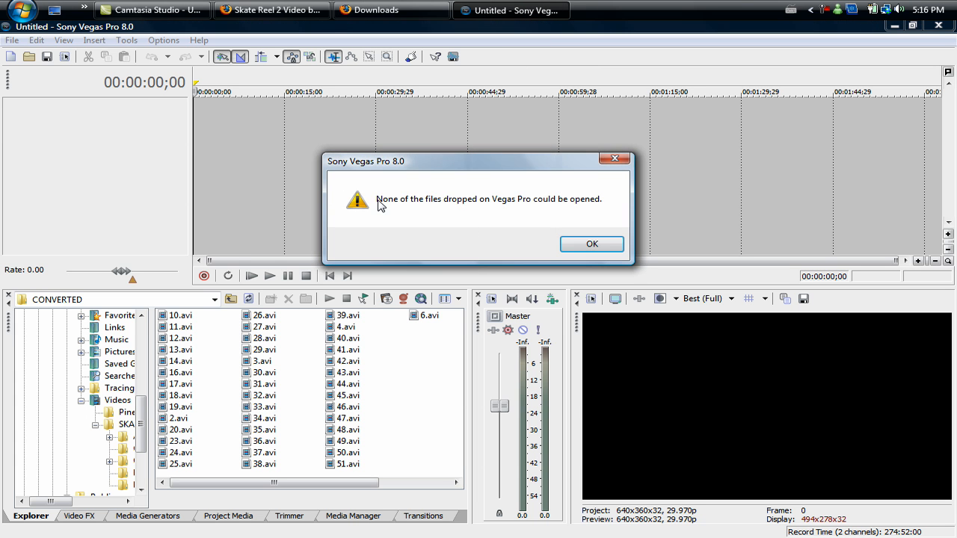
pyautogui.moveTo(577, 206)
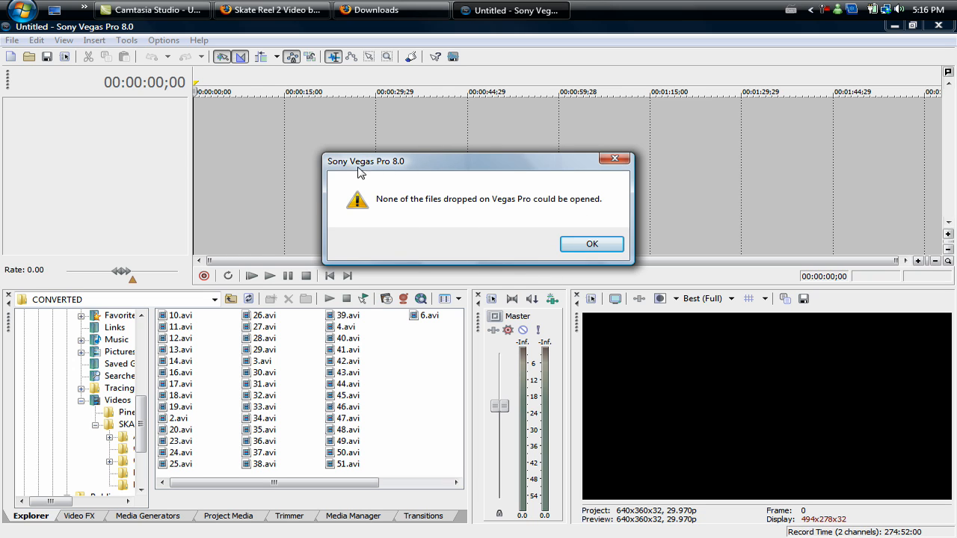
pyautogui.moveTo(397, 188)
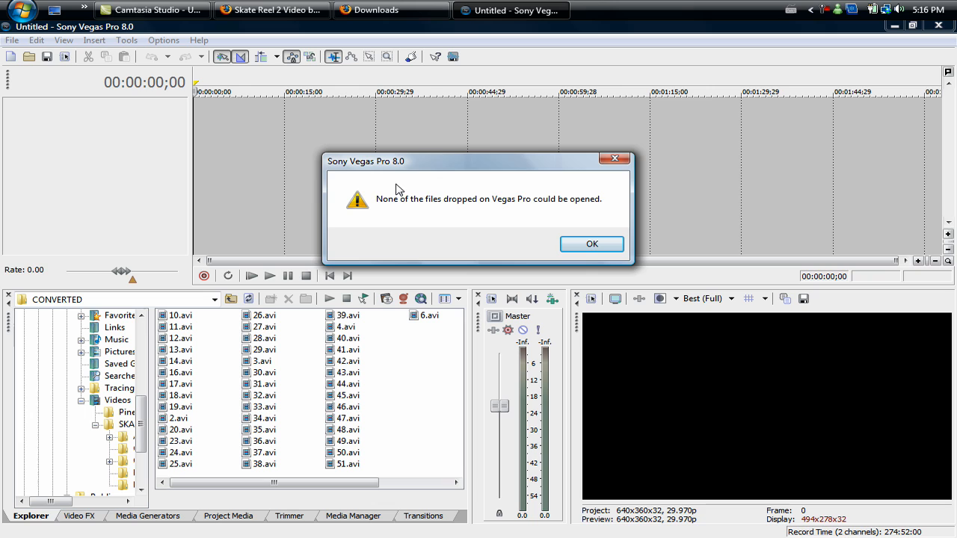
pyautogui.moveTo(407, 163)
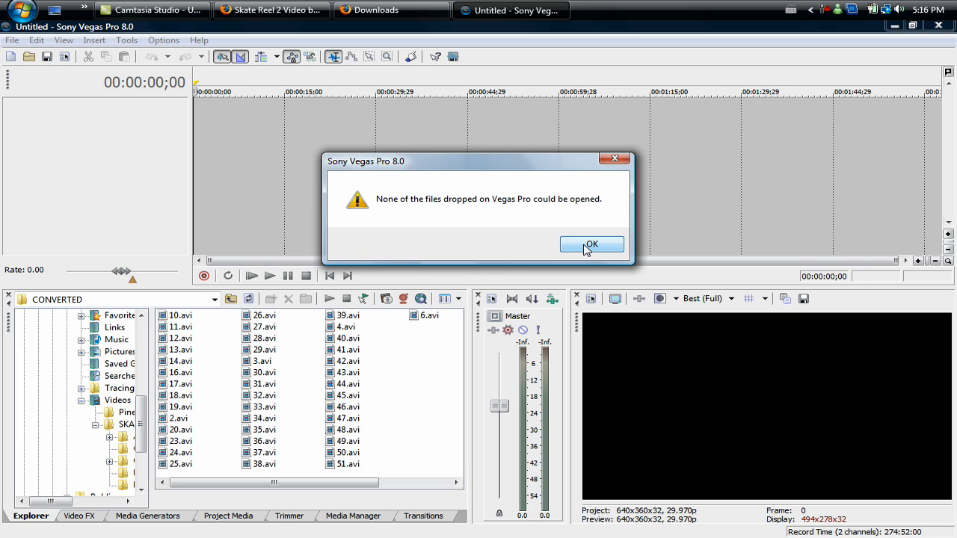
pyautogui.click(592, 245)
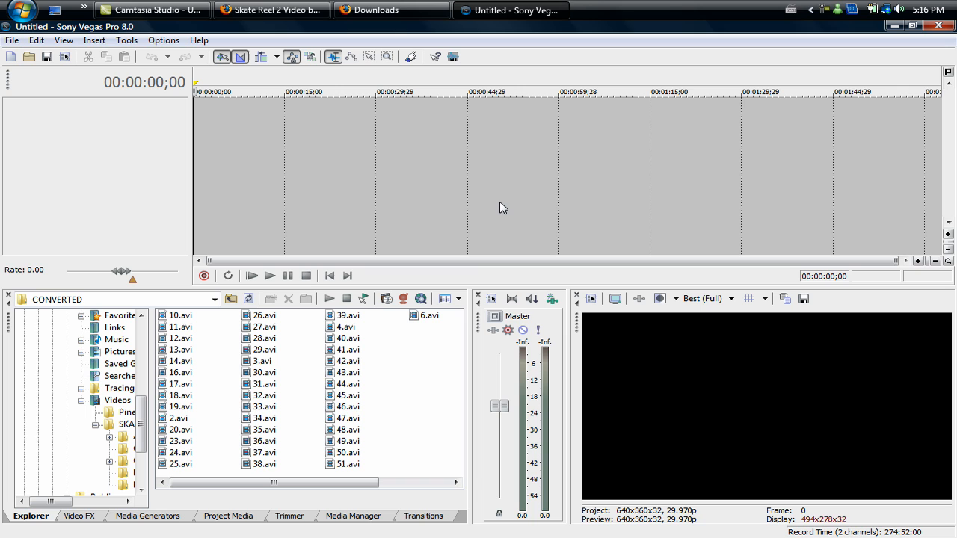
pyautogui.moveTo(479, 212)
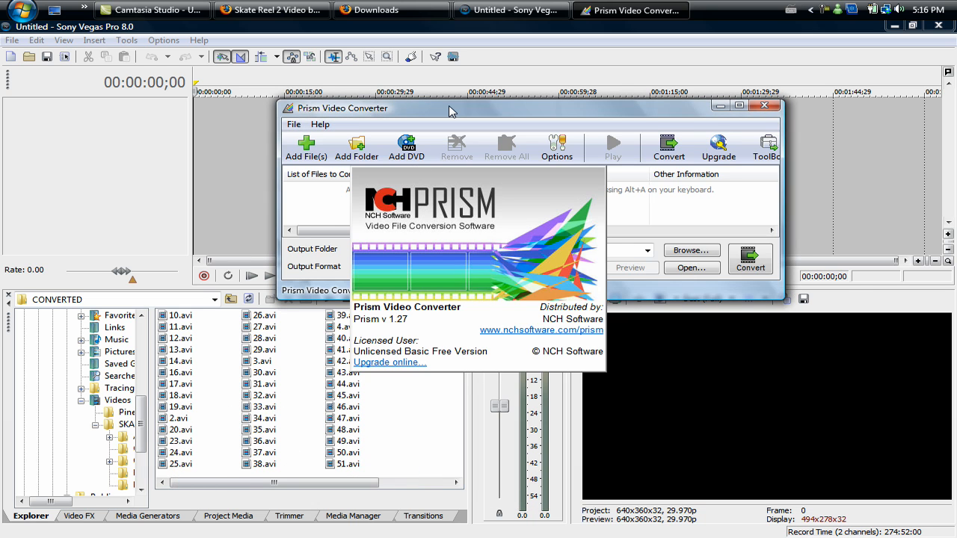
# Add the test .flv clip from the desktop to Prism's conversion file list
pyautogui.moveTo(449, 108); pyautogui.dragTo(448, 73)
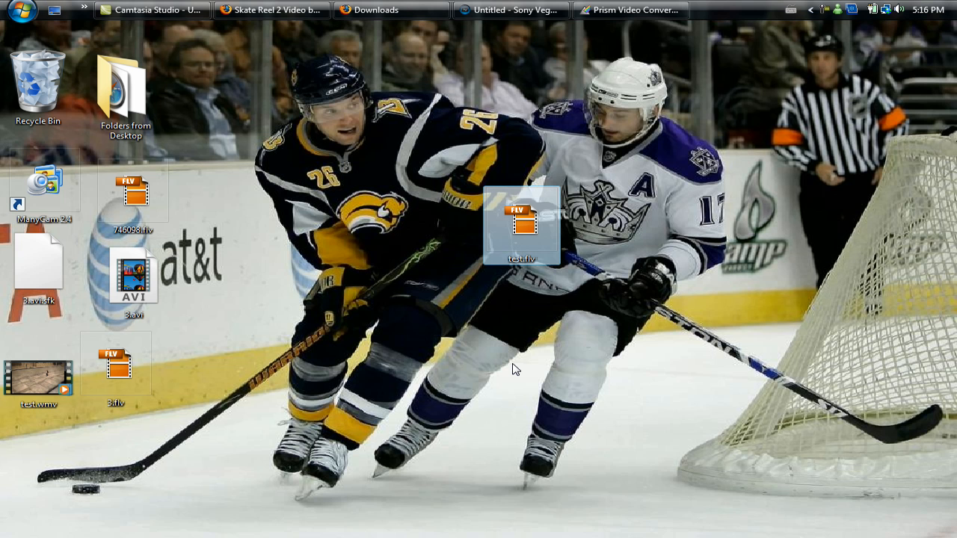
pyautogui.moveTo(526, 227); pyautogui.dragTo(475, 266)
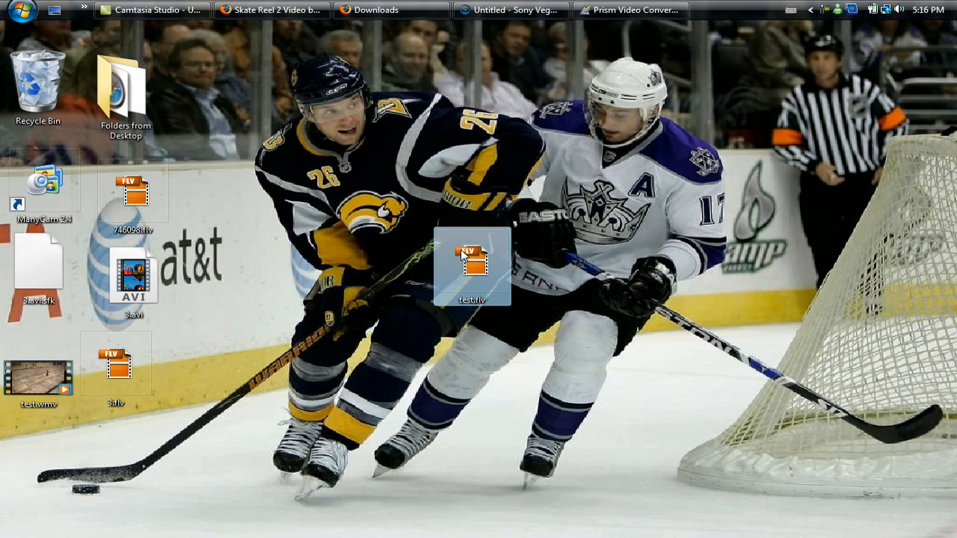
pyautogui.moveTo(475, 266); pyautogui.dragTo(517, 281)
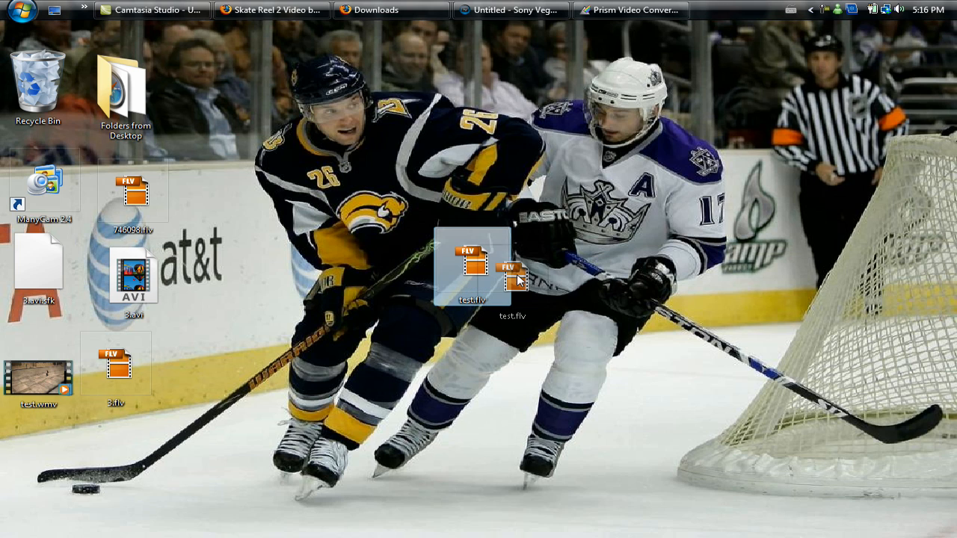
pyautogui.click(630, 9)
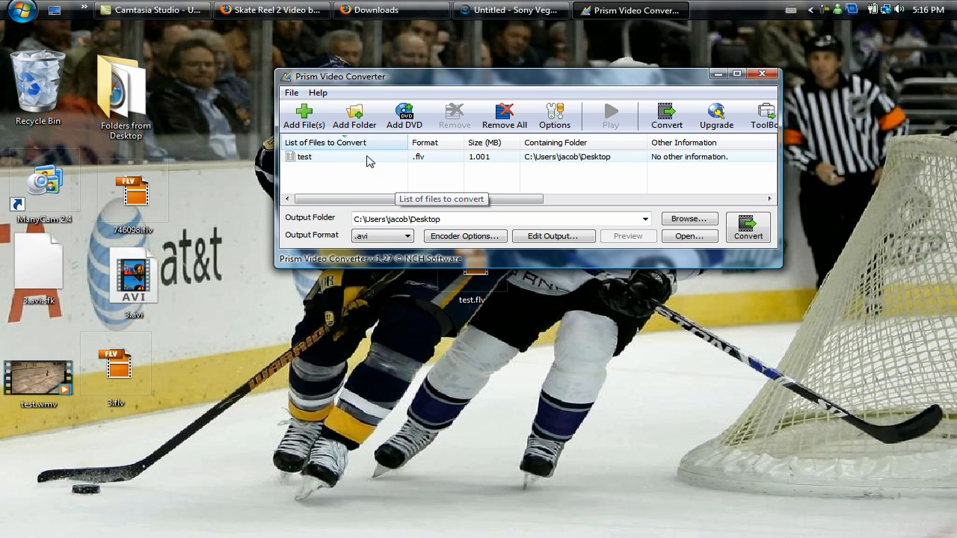
pyautogui.moveTo(553, 166)
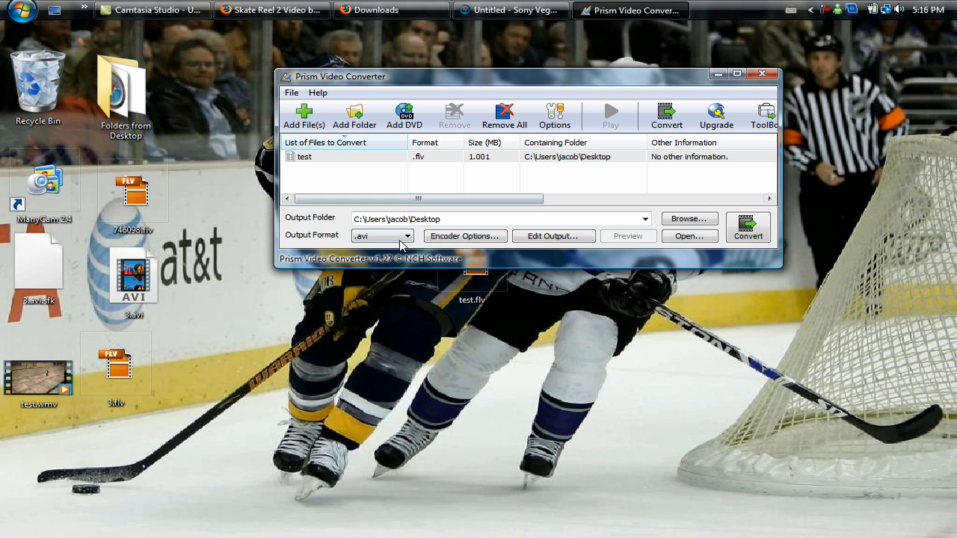
# Keep .avi as the output format and accept the AVI encoder settings unchanged
pyautogui.click(407, 236)
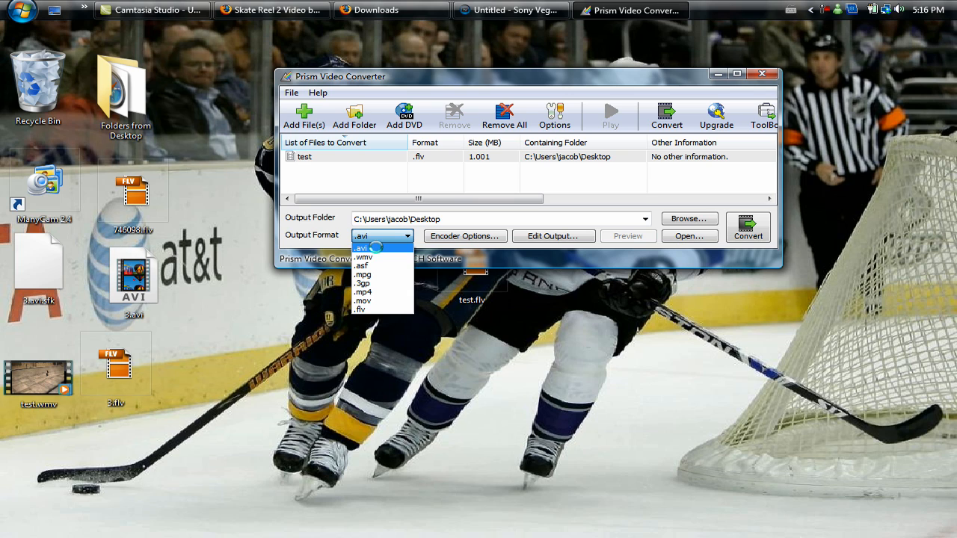
pyautogui.click(362, 248)
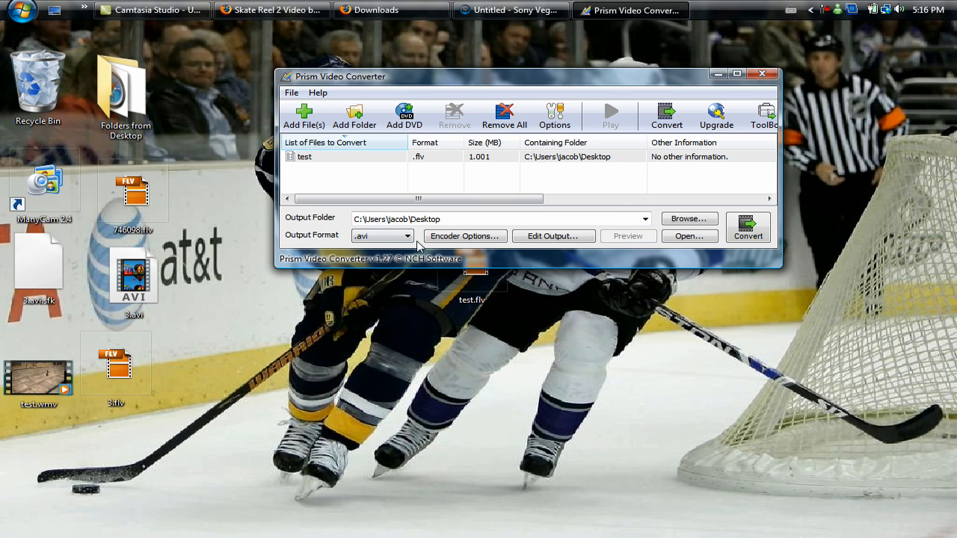
pyautogui.click(464, 236)
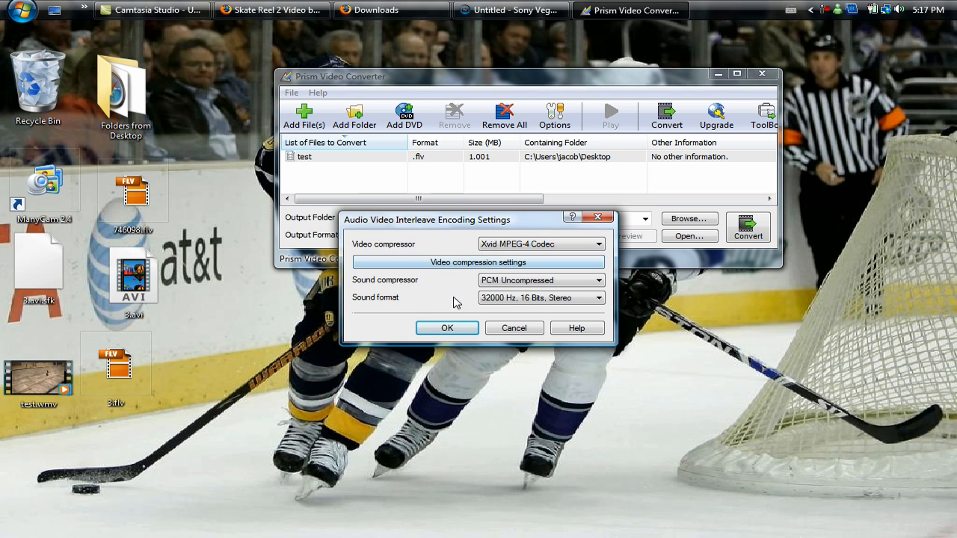
pyautogui.moveTo(571, 308)
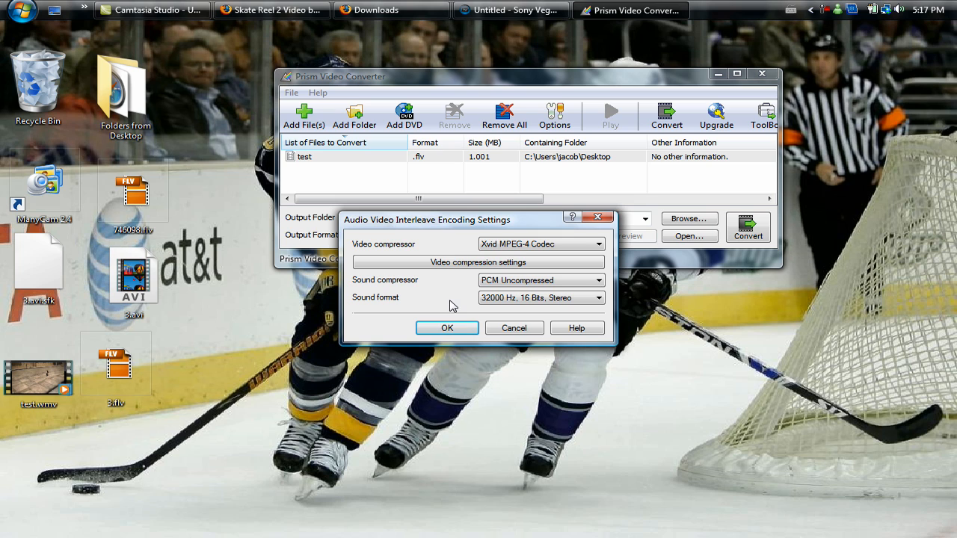
pyautogui.click(446, 328)
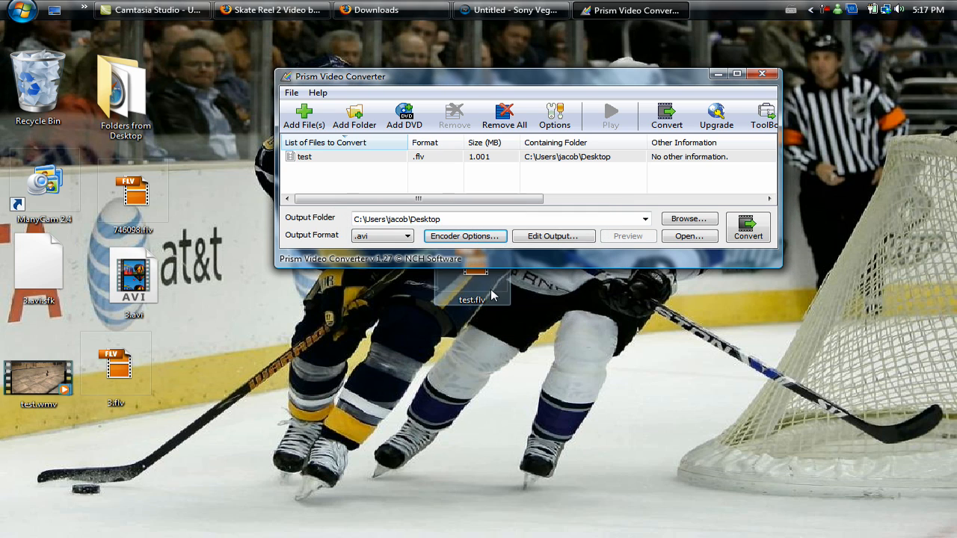
pyautogui.moveTo(553, 236)
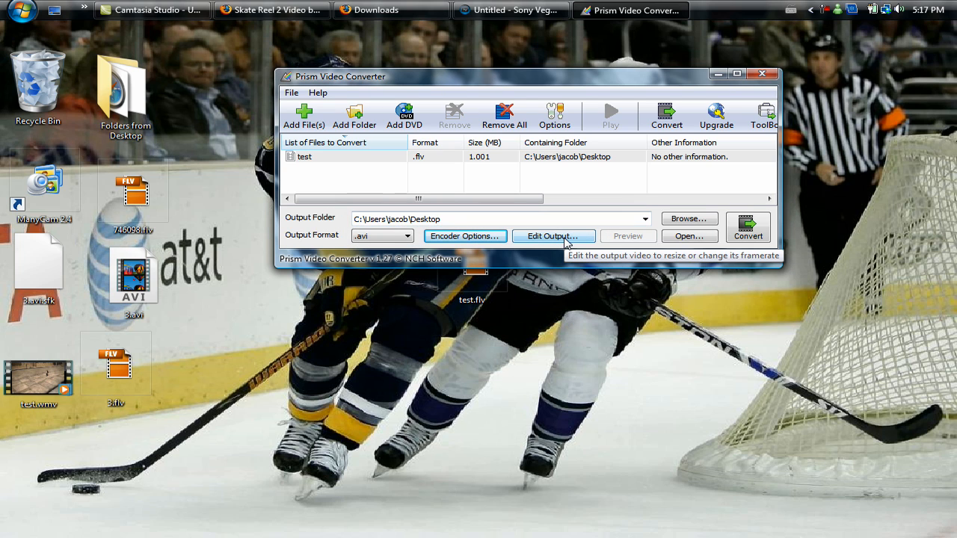
# In Video Output Options, resize to 960x540 at 29.97 fps and confirm
pyautogui.click(553, 236)
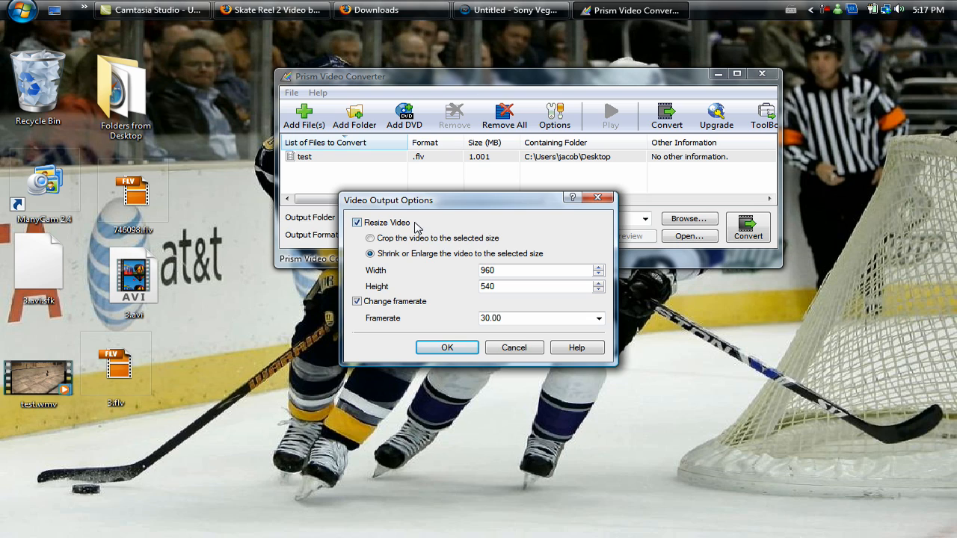
pyautogui.moveTo(374, 227)
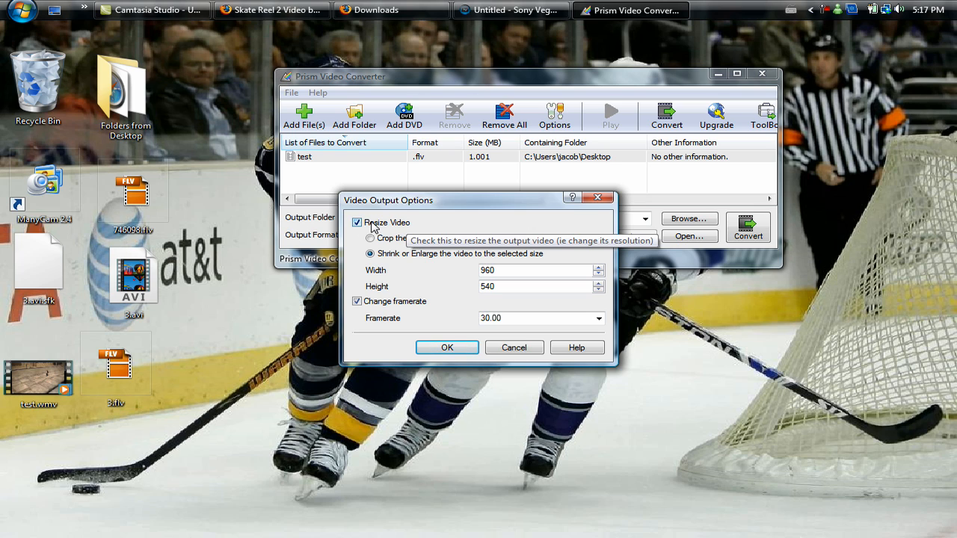
pyautogui.moveTo(357, 228)
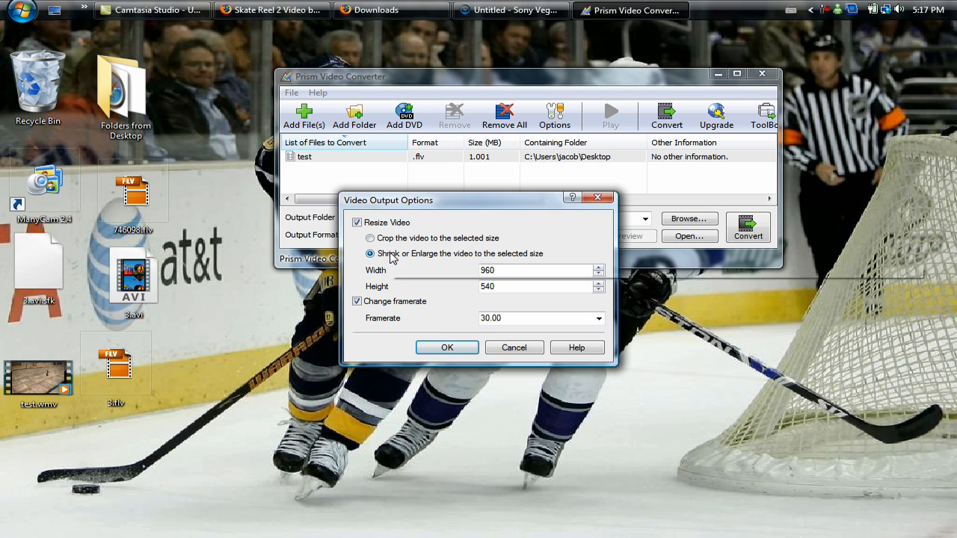
pyautogui.moveTo(590, 258)
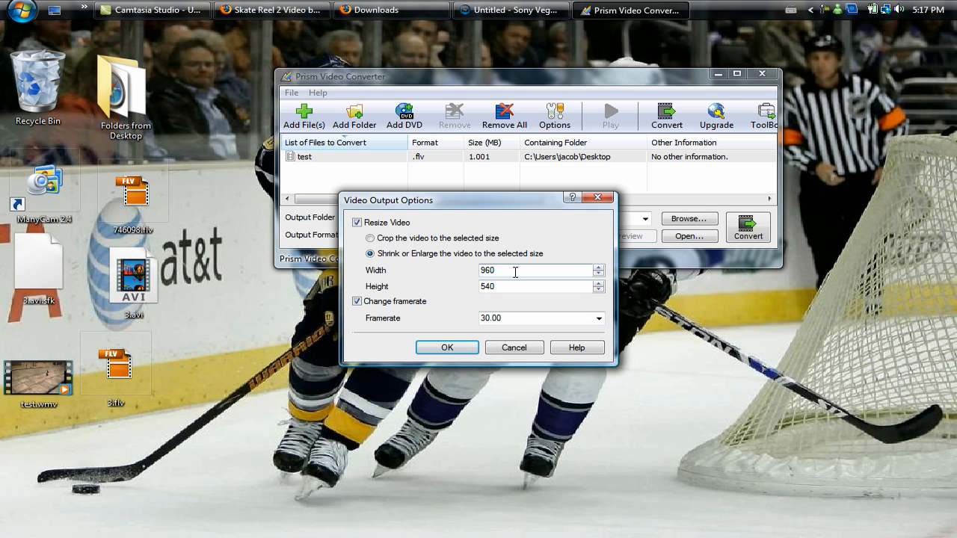
pyautogui.tripleClick(523, 271)
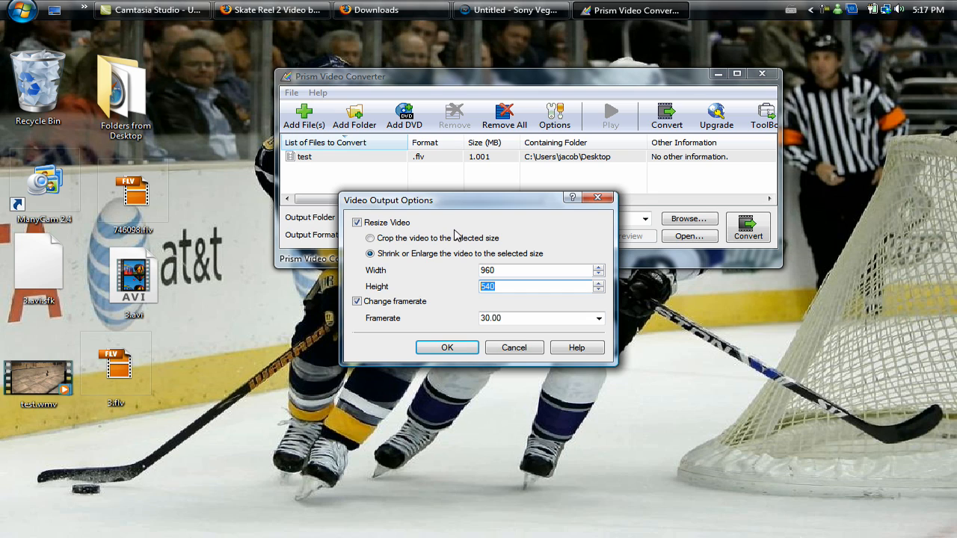
pyautogui.moveTo(357, 302)
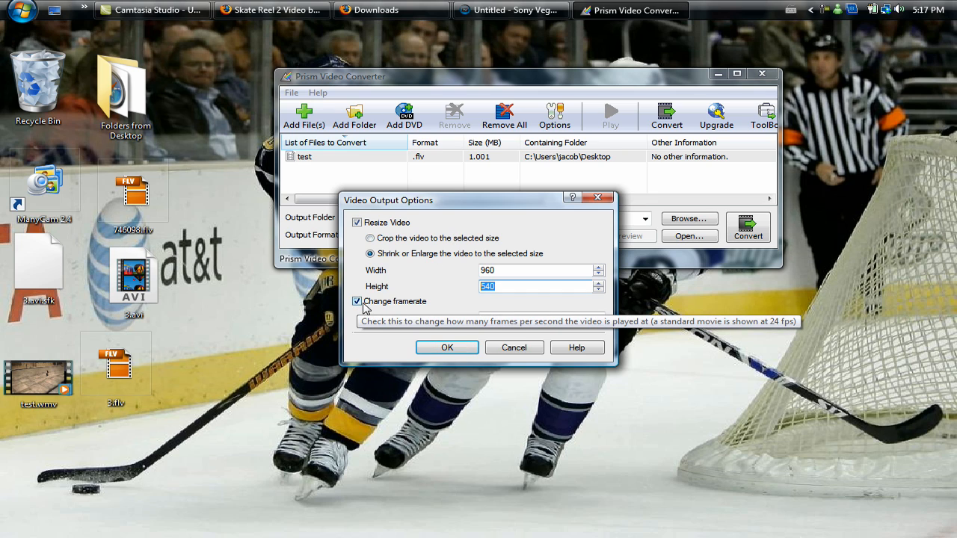
pyautogui.click(356, 302)
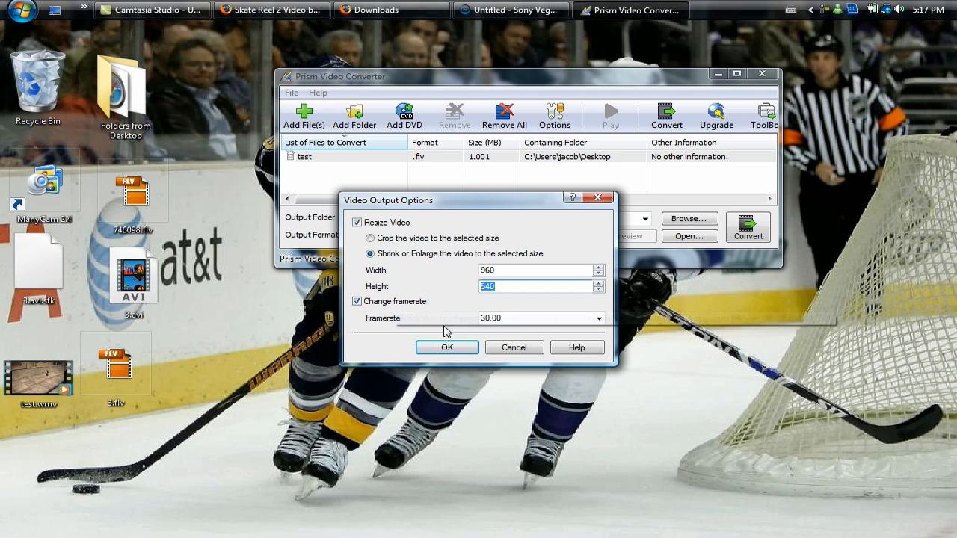
pyautogui.click(597, 317)
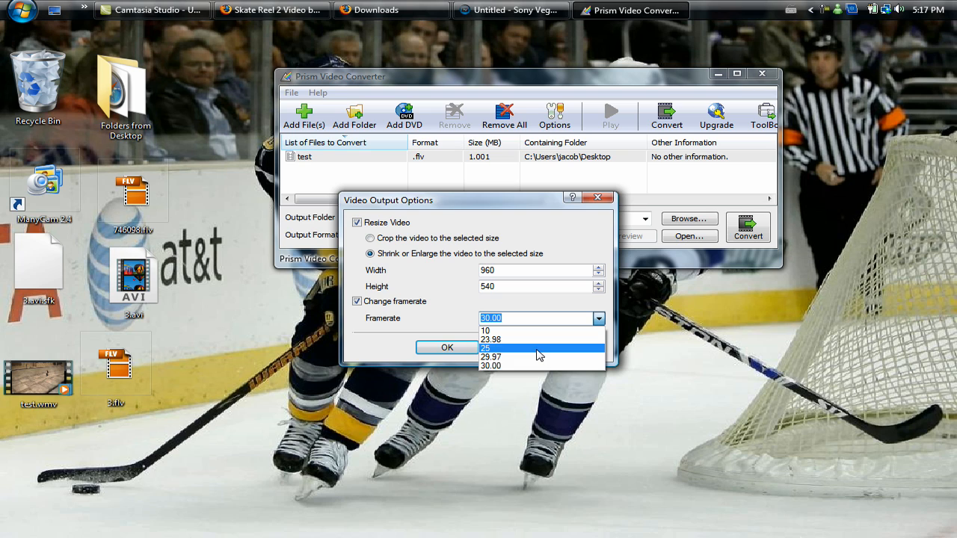
pyautogui.click(490, 355)
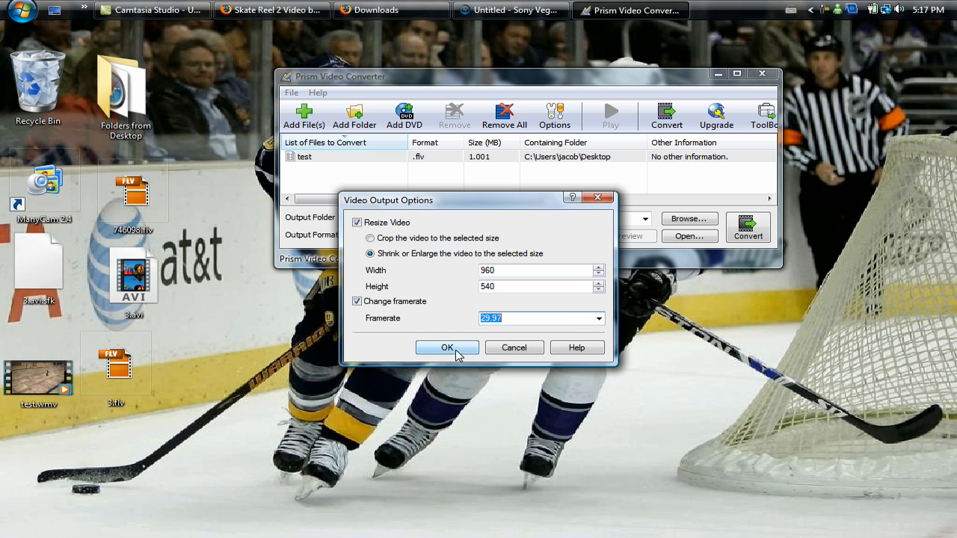
pyautogui.click(446, 346)
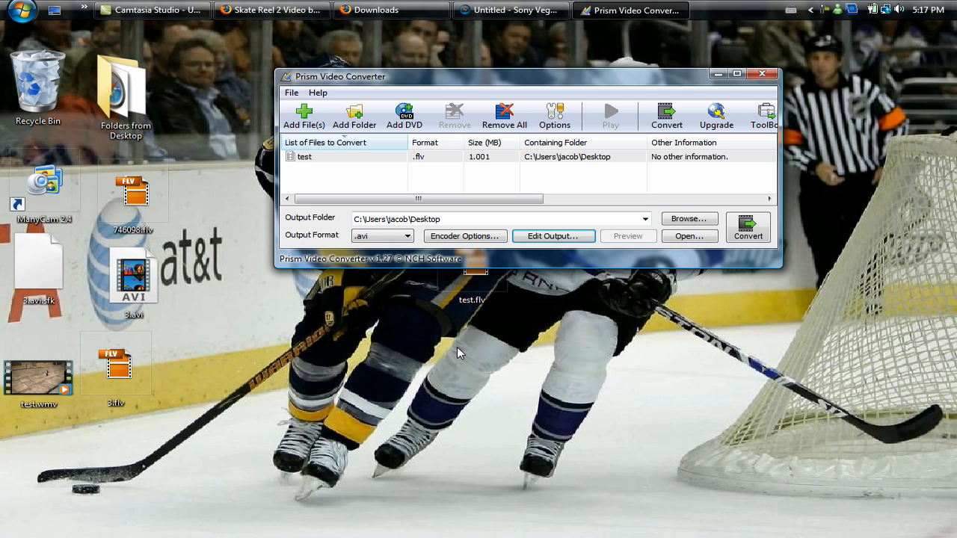
pyautogui.moveTo(404, 217)
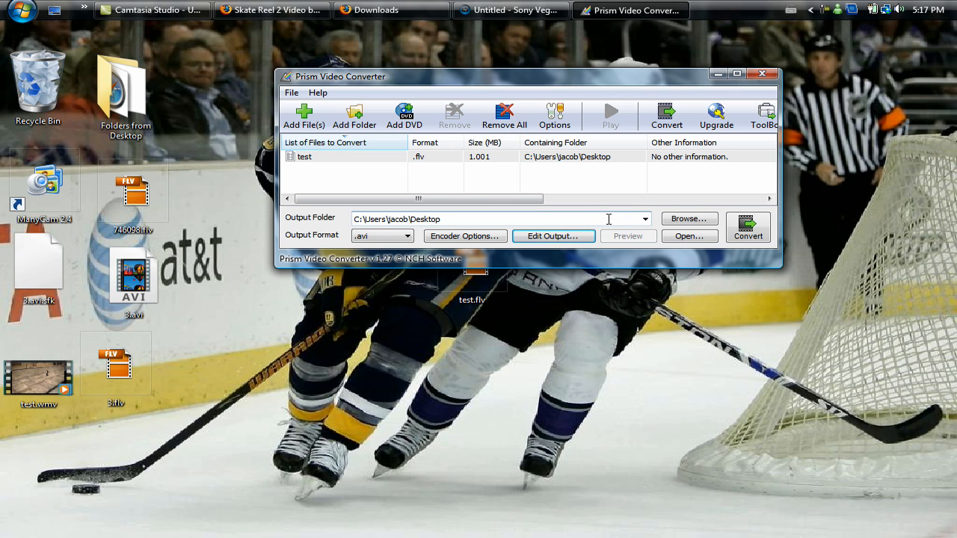
# Choose the Desktop as the output folder and convert the test clip to AVI
pyautogui.click(688, 219)
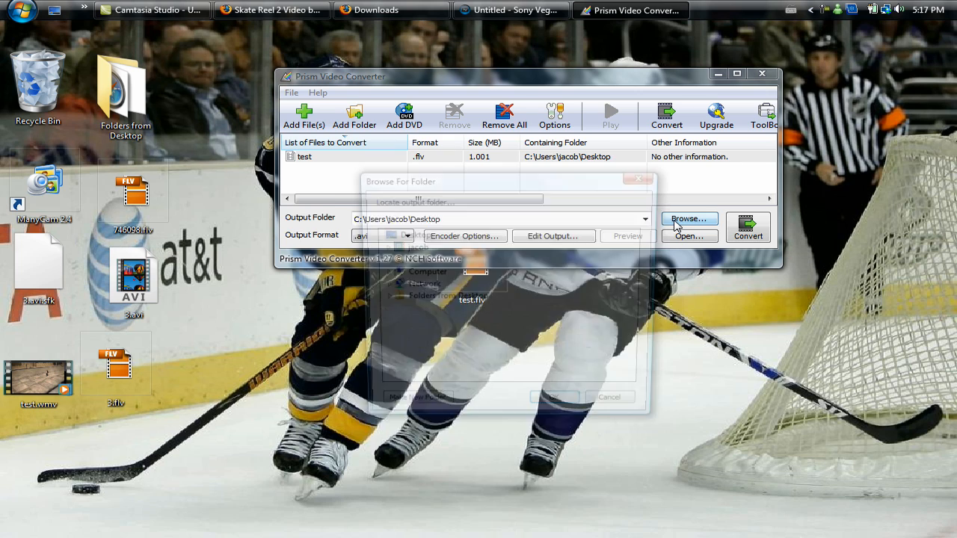
pyautogui.click(687, 218)
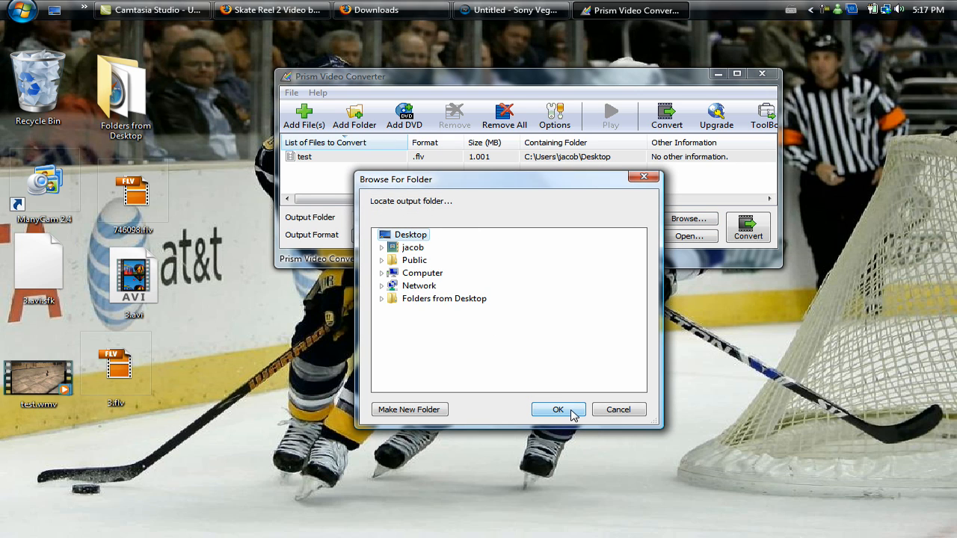
pyautogui.click(556, 410)
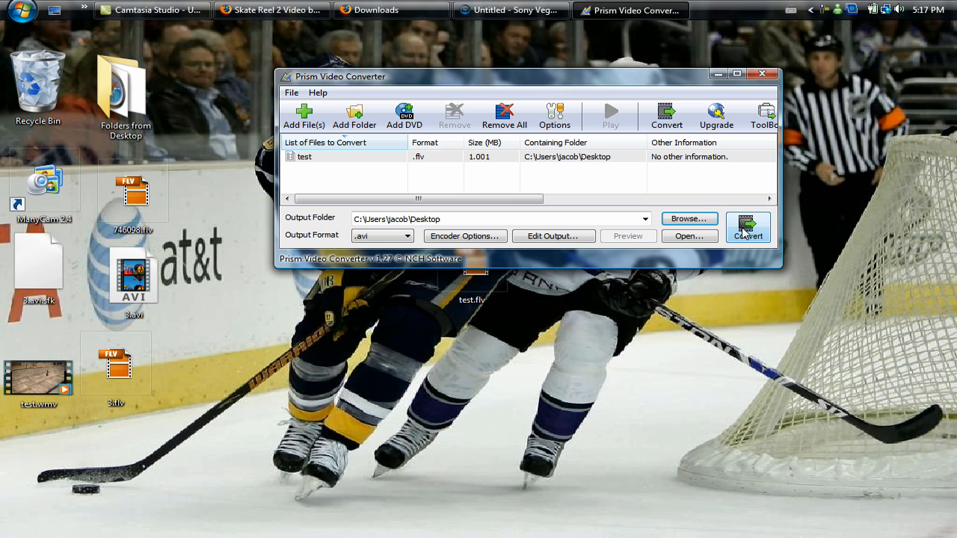
pyautogui.click(747, 226)
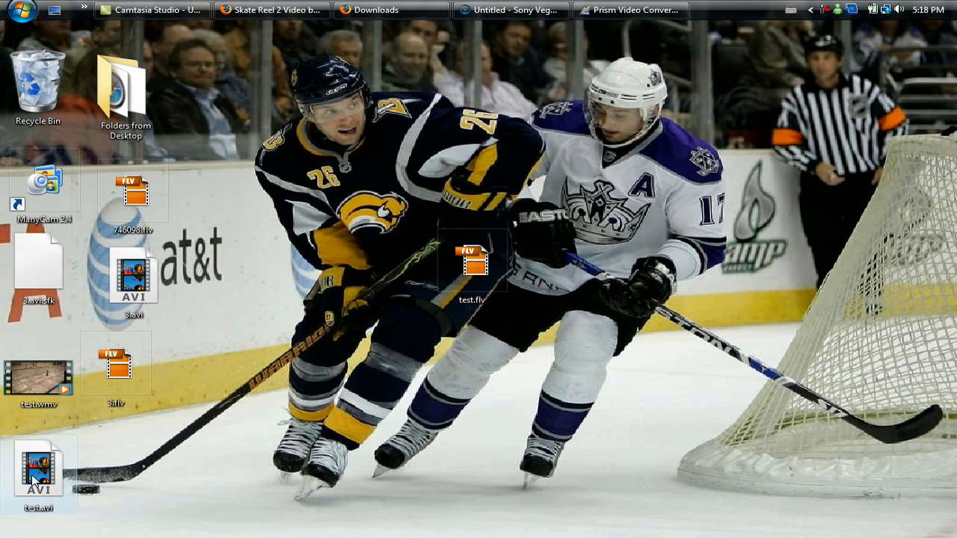
# Move test.avi to the desktop centre, open it in Windows Media Player, then close the player
pyautogui.moveTo(38, 471); pyautogui.dragTo(591, 254)
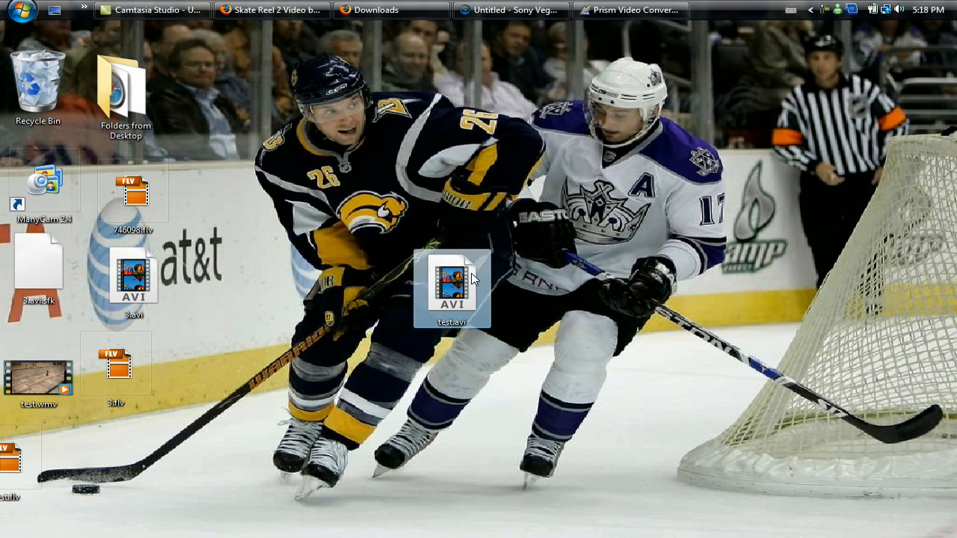
pyautogui.doubleClick(454, 281)
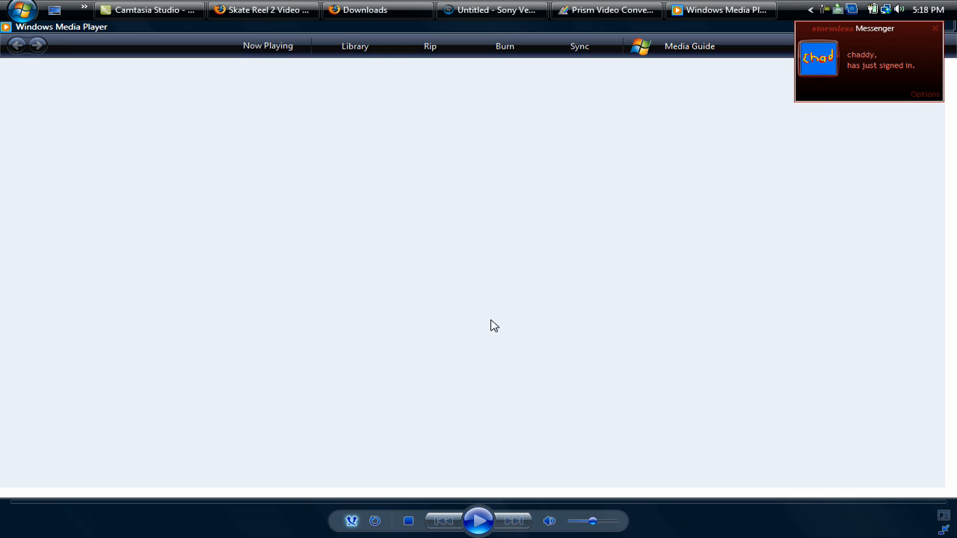
pyautogui.click(267, 45)
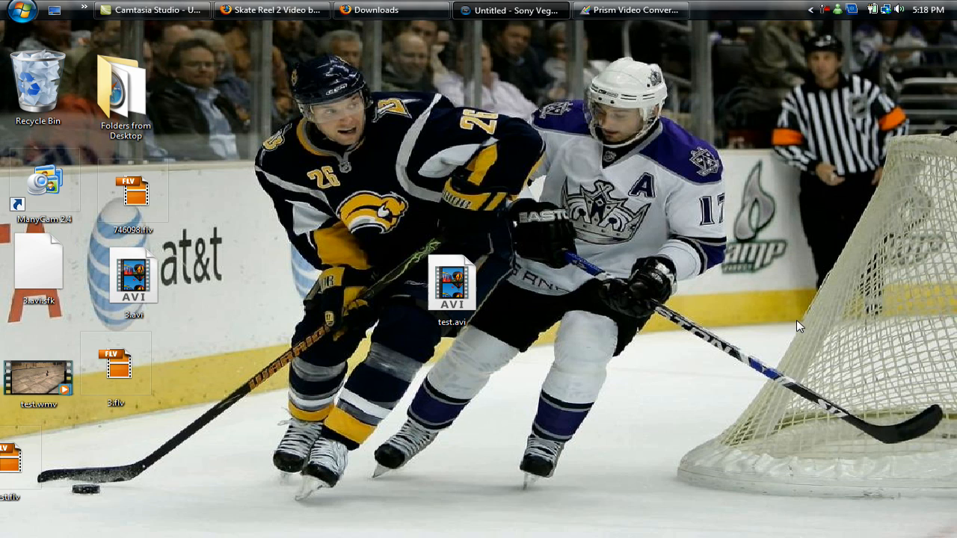
# Return to Vegas, play the skate clip in the preview, then stop back at the start
pyautogui.click(631, 9)
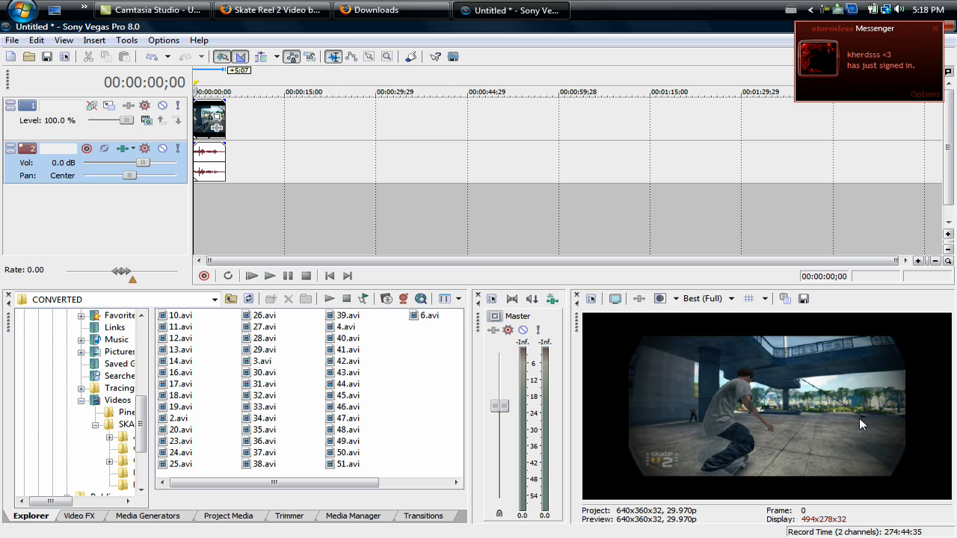
pyautogui.click(269, 275)
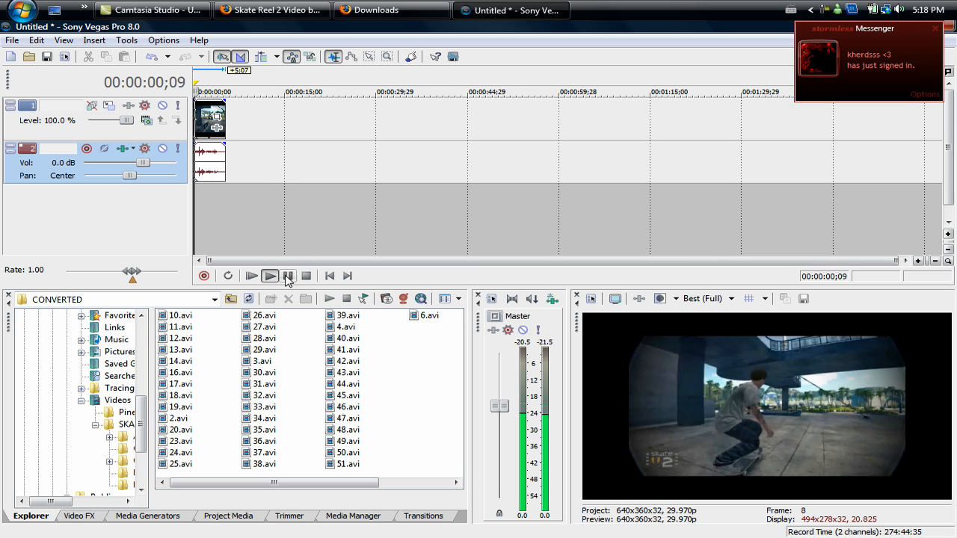
pyautogui.click(269, 275)
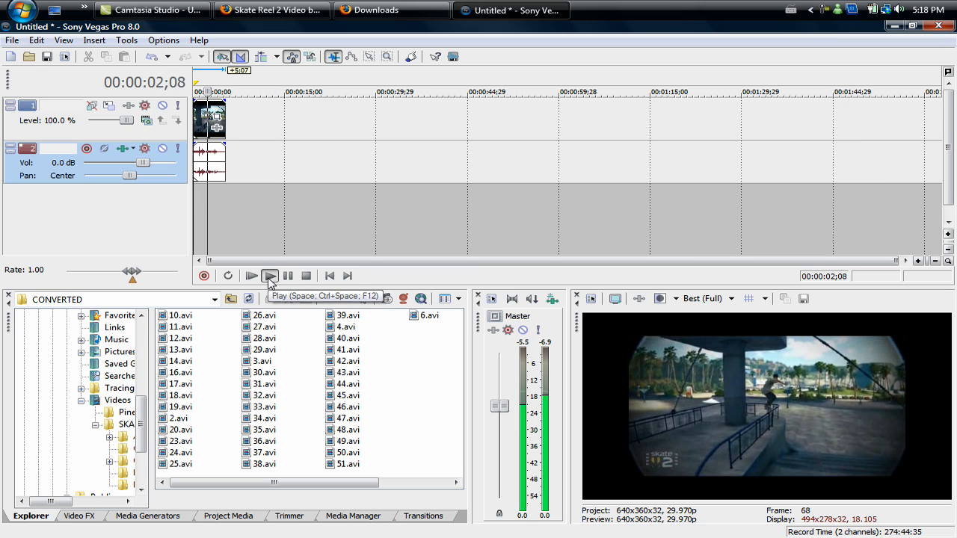
pyautogui.click(251, 275)
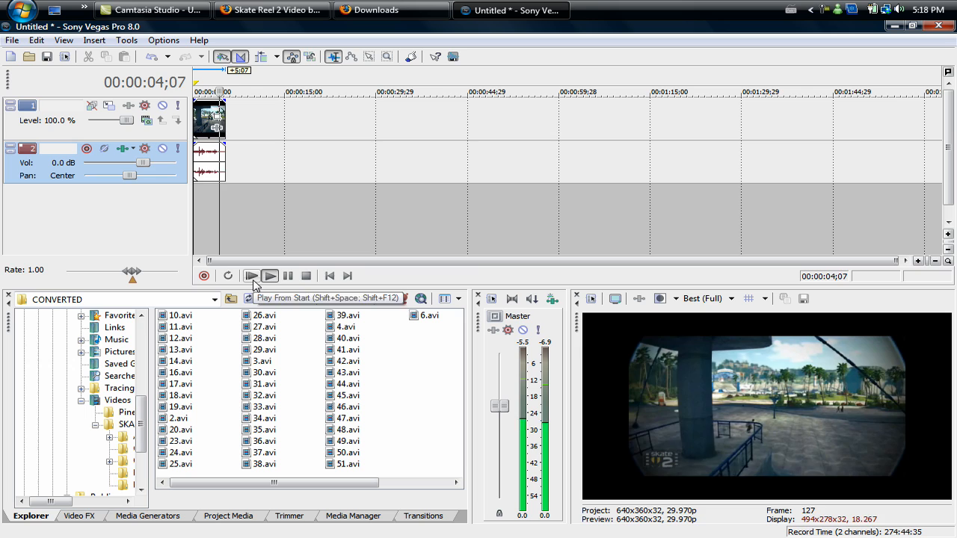
pyautogui.click(305, 275)
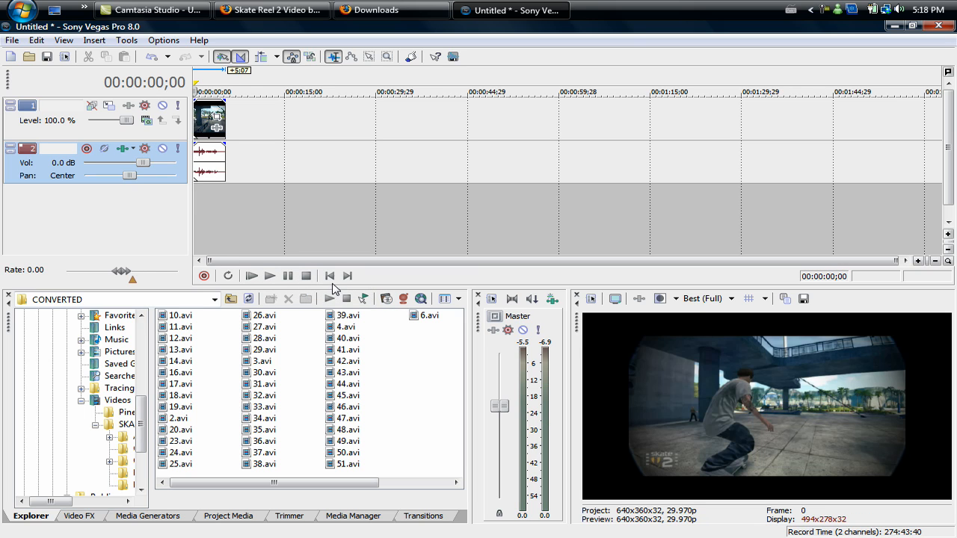
pyautogui.moveTo(571, 212)
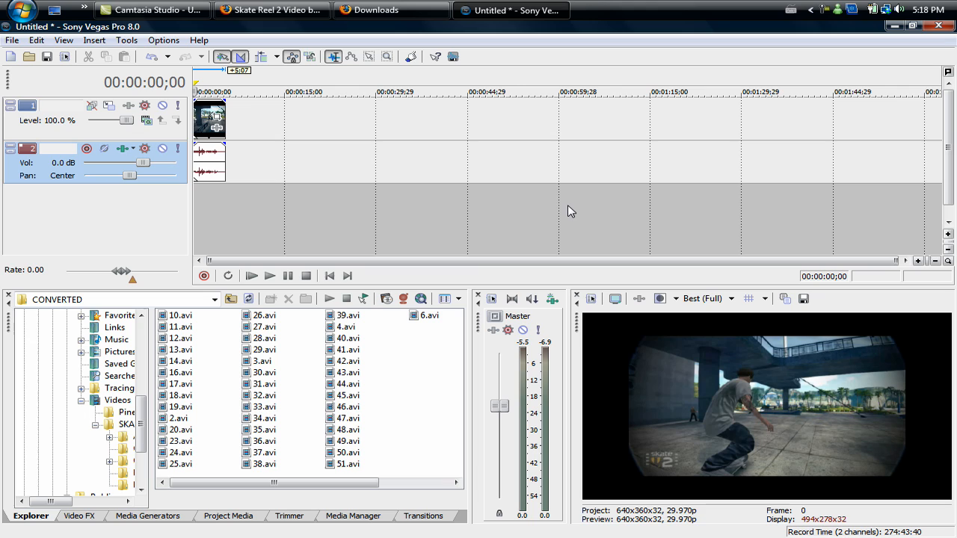
pyautogui.moveTo(576, 386)
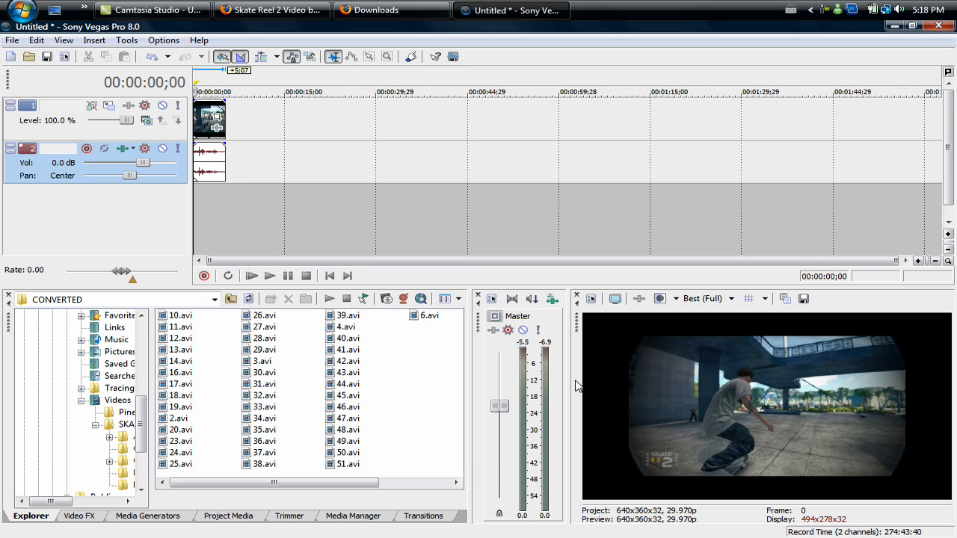
pyautogui.moveTo(598, 323)
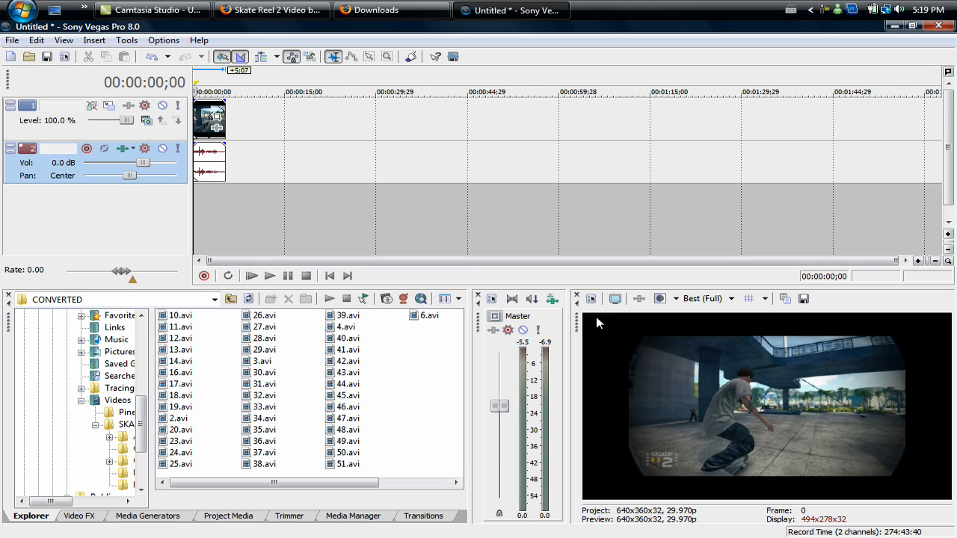
pyautogui.moveTo(592, 299)
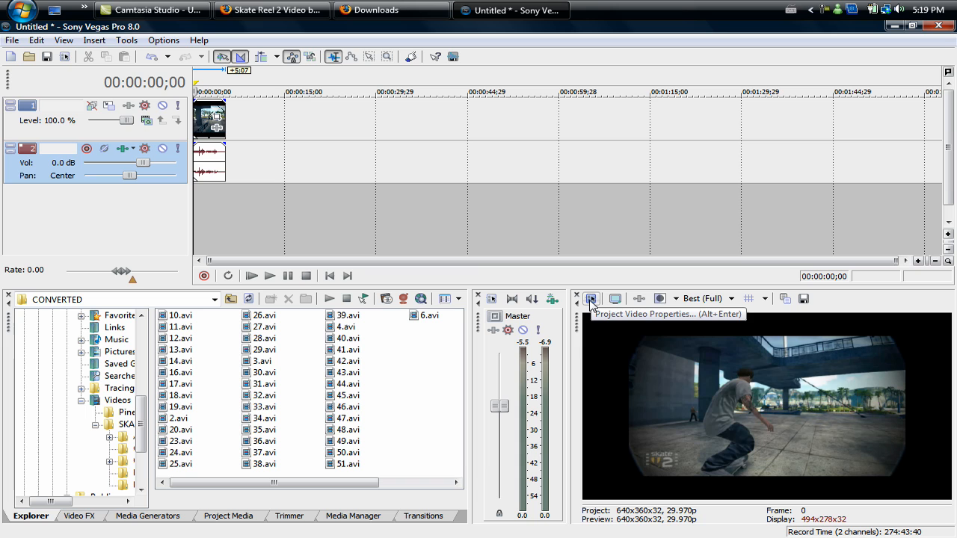
# In File > Properties set project video to 640x360 at 29.970 fps (NTSC) and apply
pyautogui.click(592, 299)
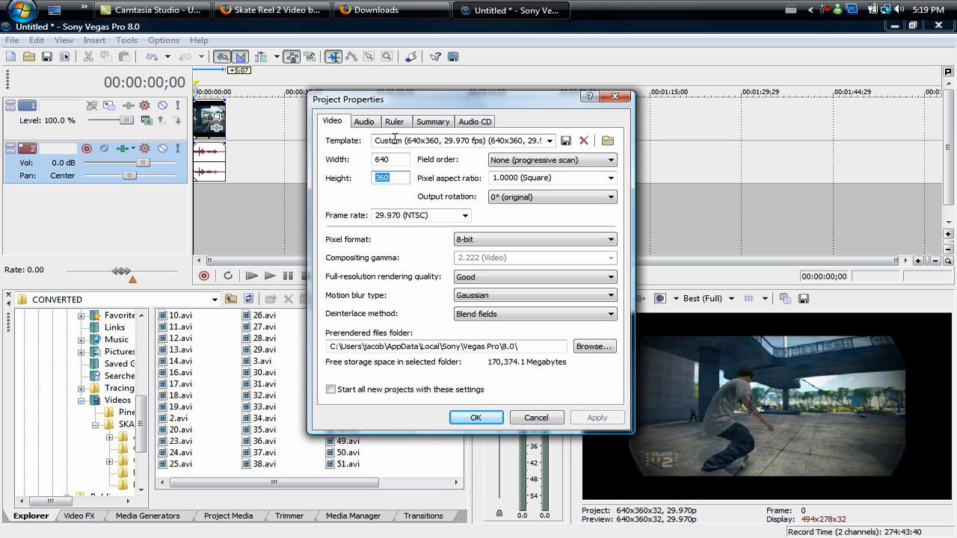
pyautogui.moveTo(471, 143)
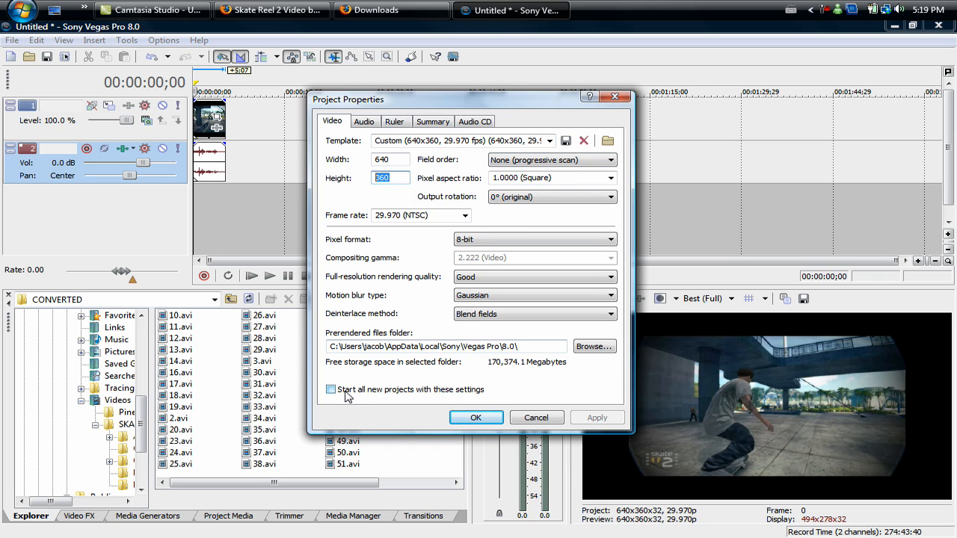
pyautogui.click(331, 389)
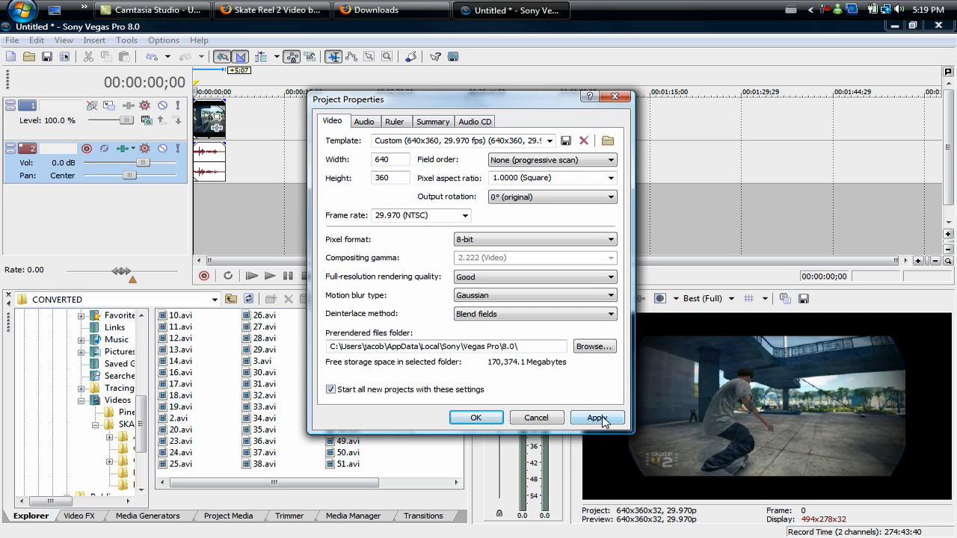
pyautogui.click(598, 417)
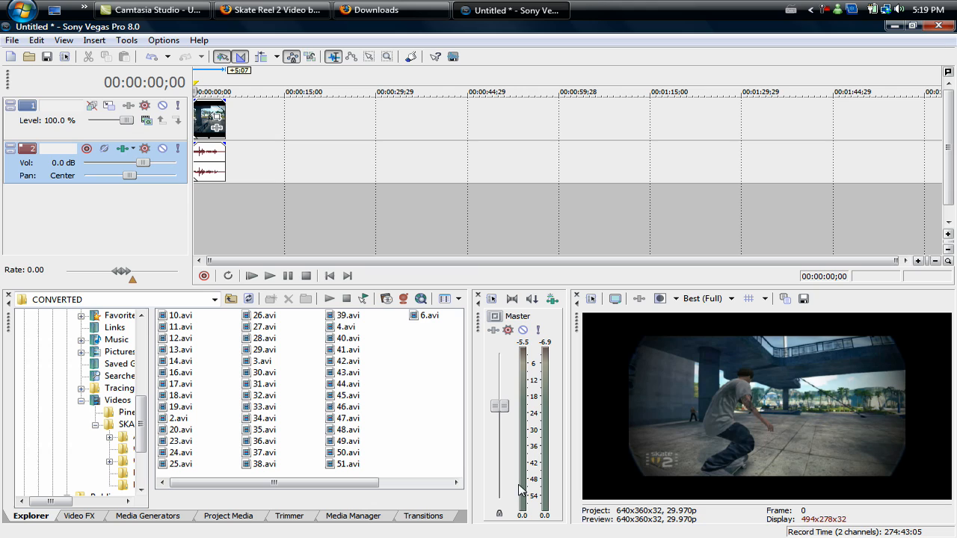
pyautogui.moveTo(650, 427)
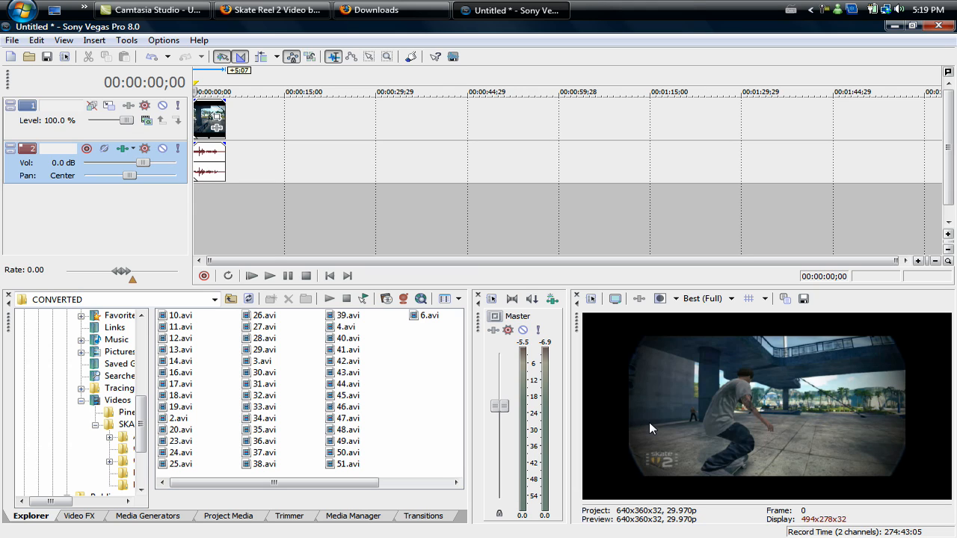
pyautogui.moveTo(311, 173)
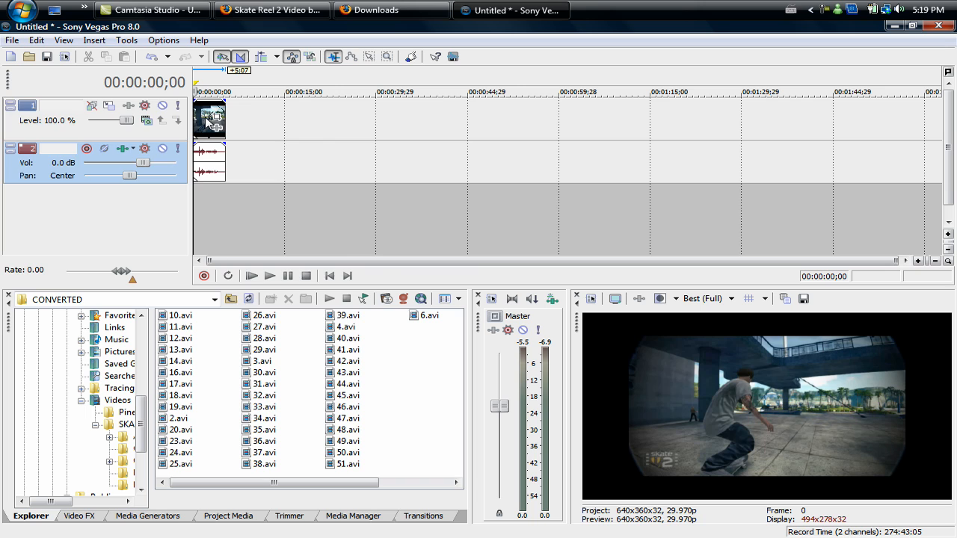
# In the clip's event properties turn off Maintain aspect ratio and confirm
pyautogui.rightClick(210, 119)
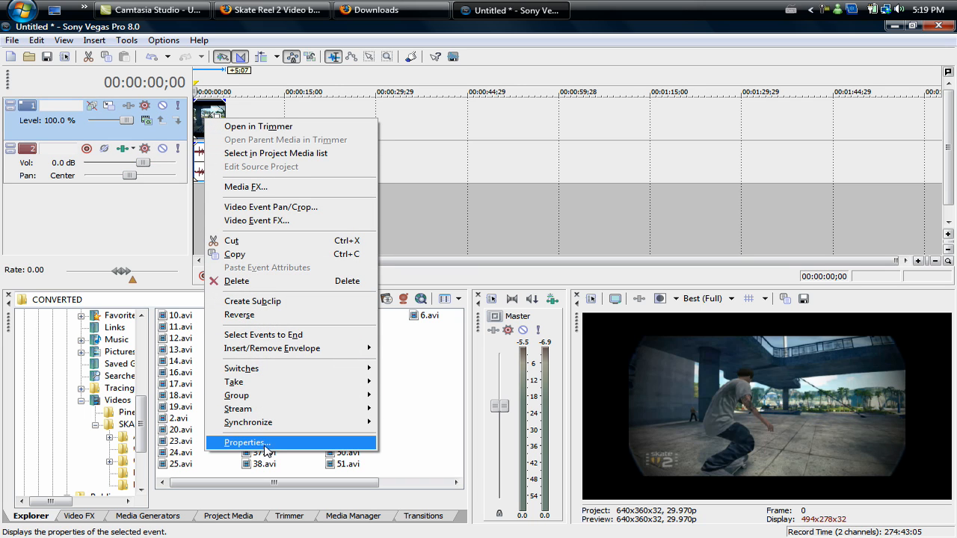
pyautogui.click(245, 443)
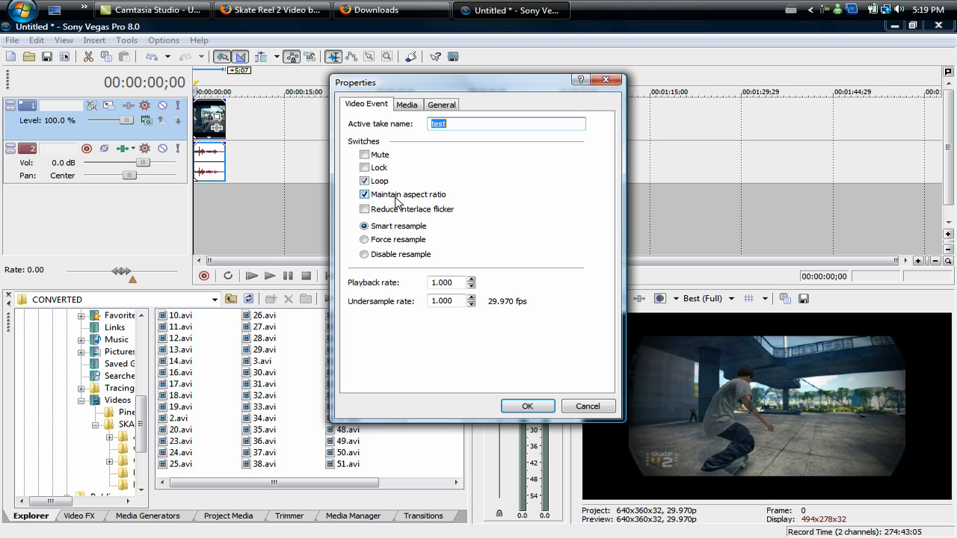
pyautogui.click(365, 194)
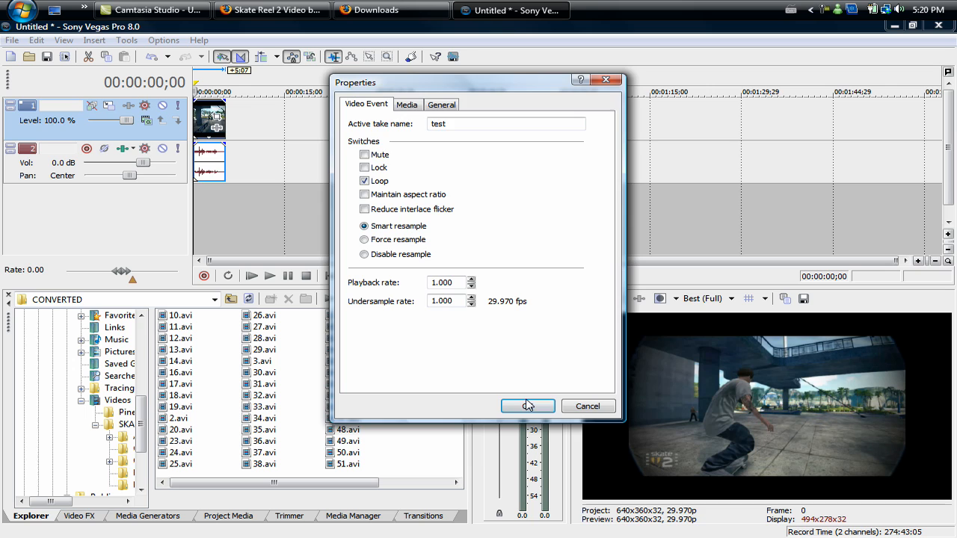
pyautogui.click(528, 407)
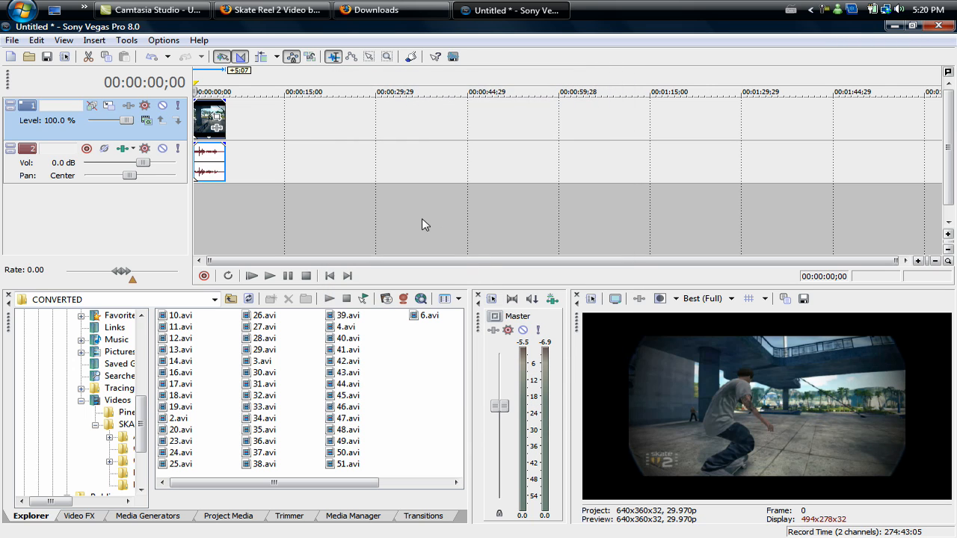
pyautogui.moveTo(631, 407)
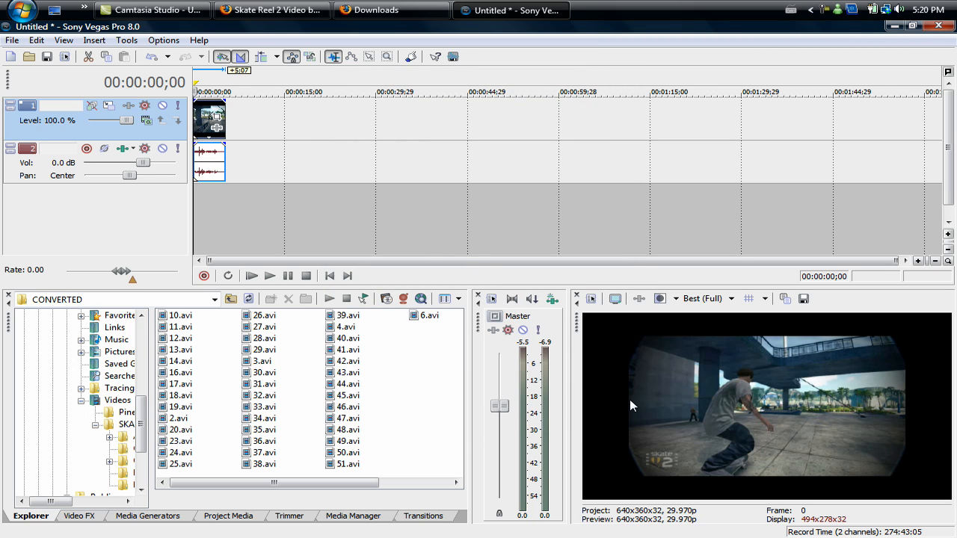
pyautogui.moveTo(920, 490)
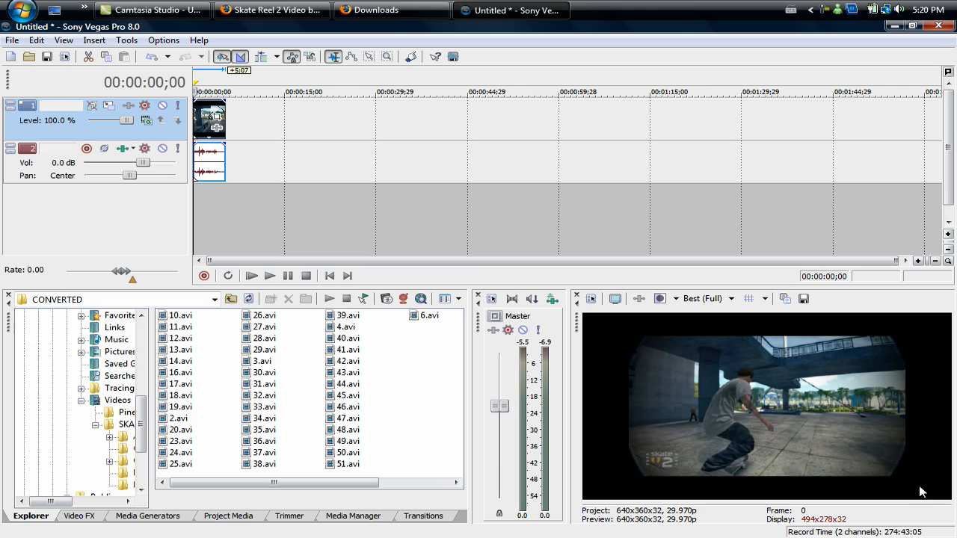
pyautogui.moveTo(598, 314)
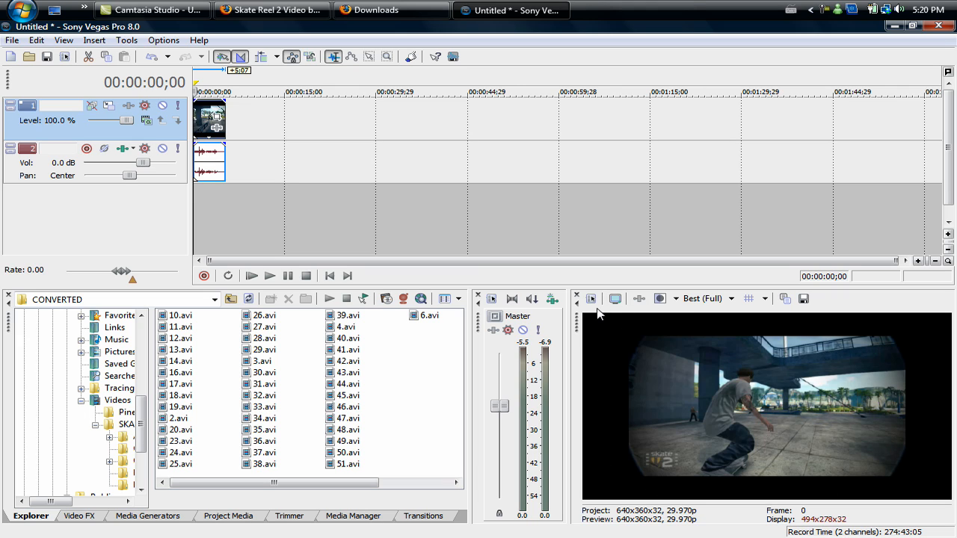
pyautogui.moveTo(669, 379)
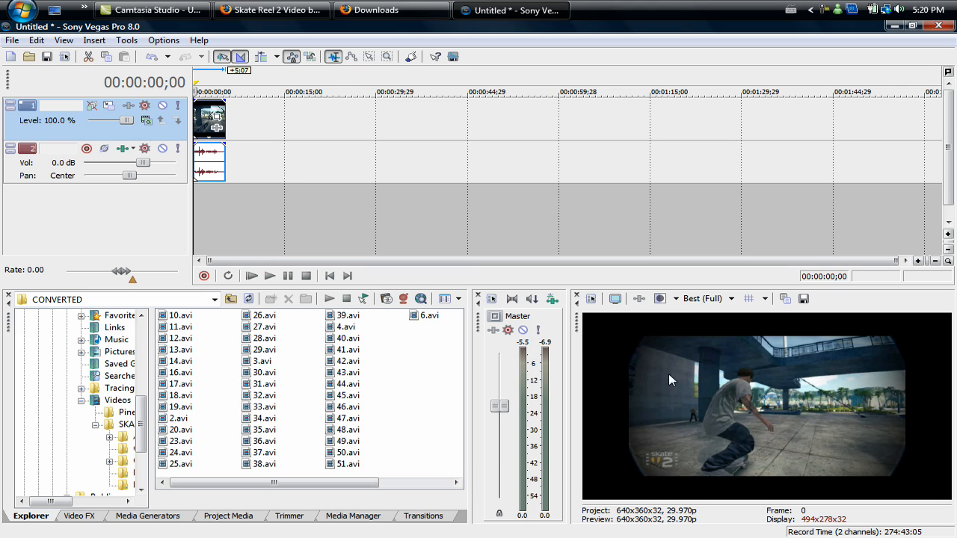
pyautogui.moveTo(217, 123)
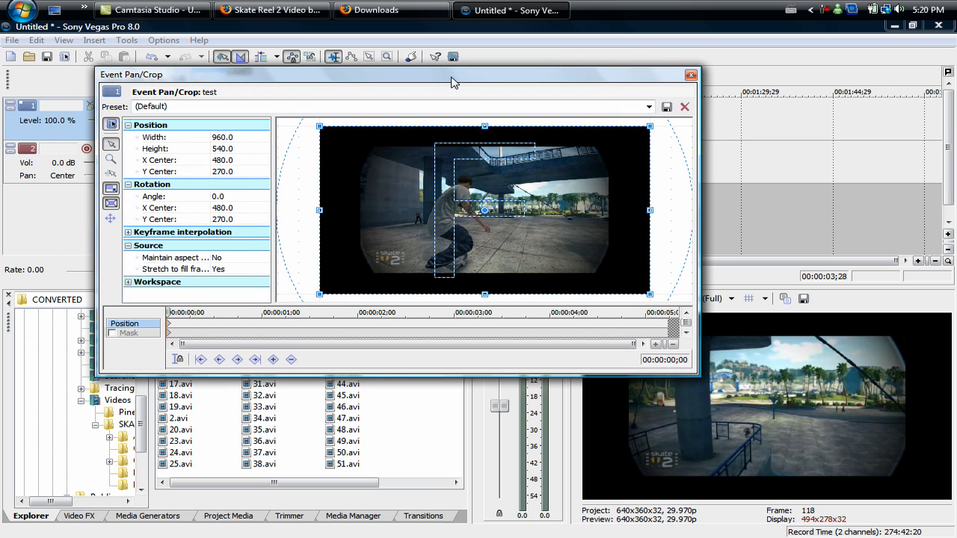
pyautogui.moveTo(403, 80)
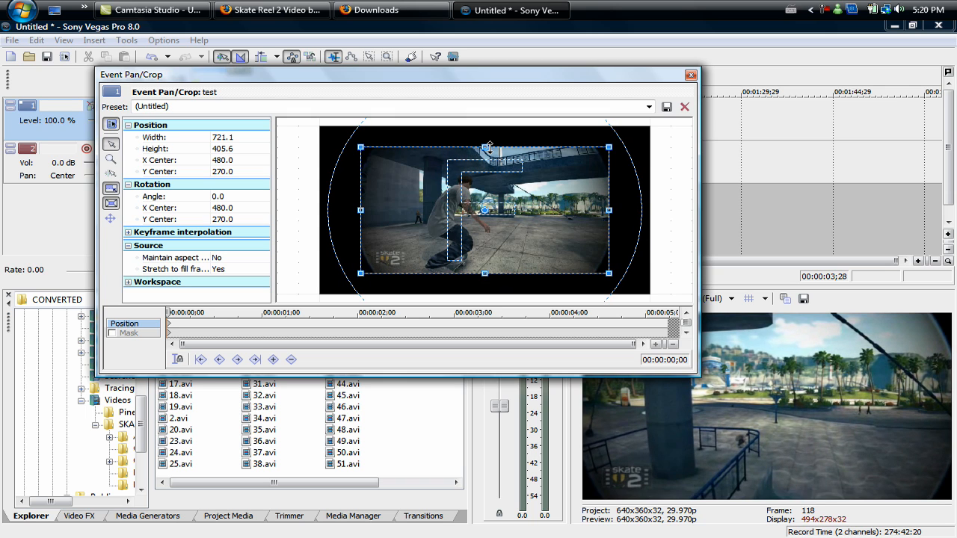
# Shrink the pan/crop box to about 721×406 so the footage fills the frame
pyautogui.moveTo(396, 75); pyautogui.dragTo(321, 57)
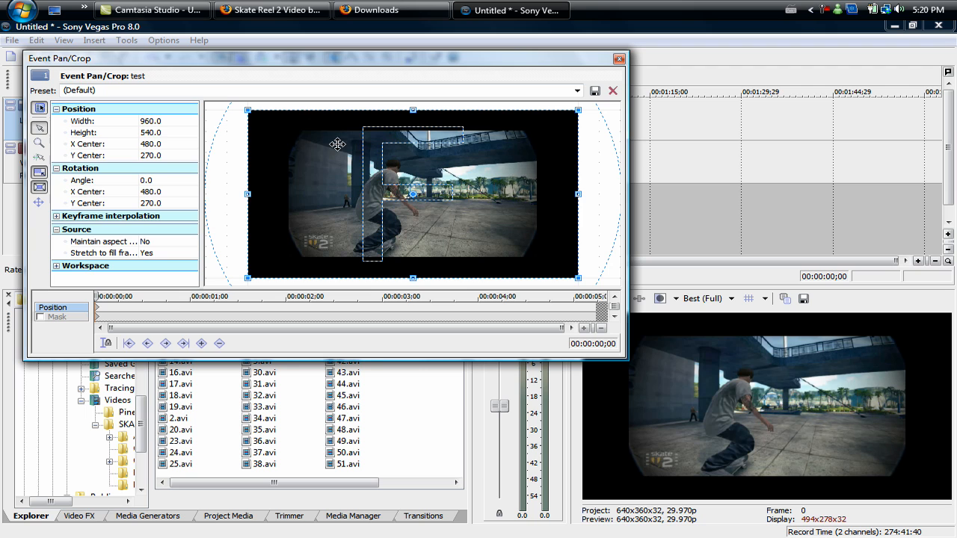
pyautogui.moveTo(413, 112)
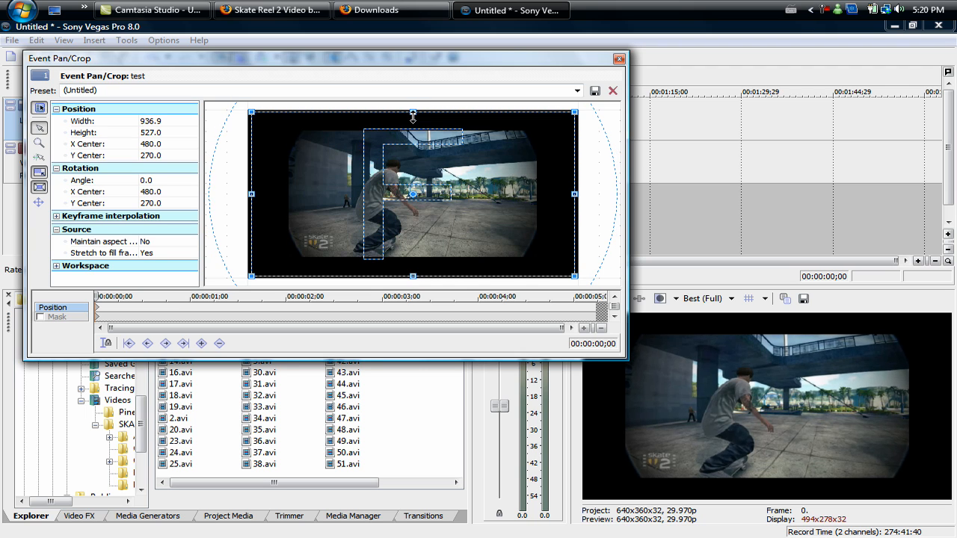
pyautogui.moveTo(413, 112); pyautogui.dragTo(413, 121)
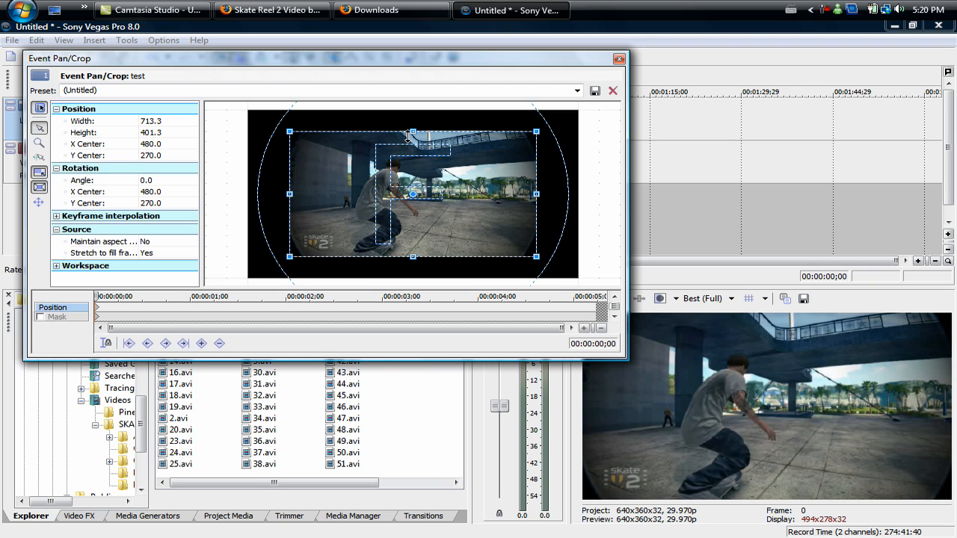
pyautogui.moveTo(411, 131); pyautogui.dragTo(413, 132)
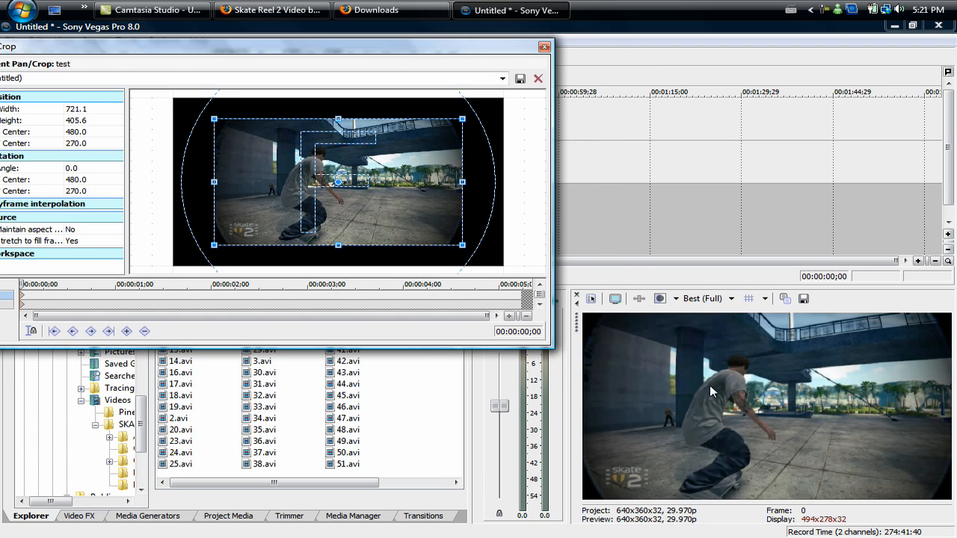
pyautogui.moveTo(949, 323)
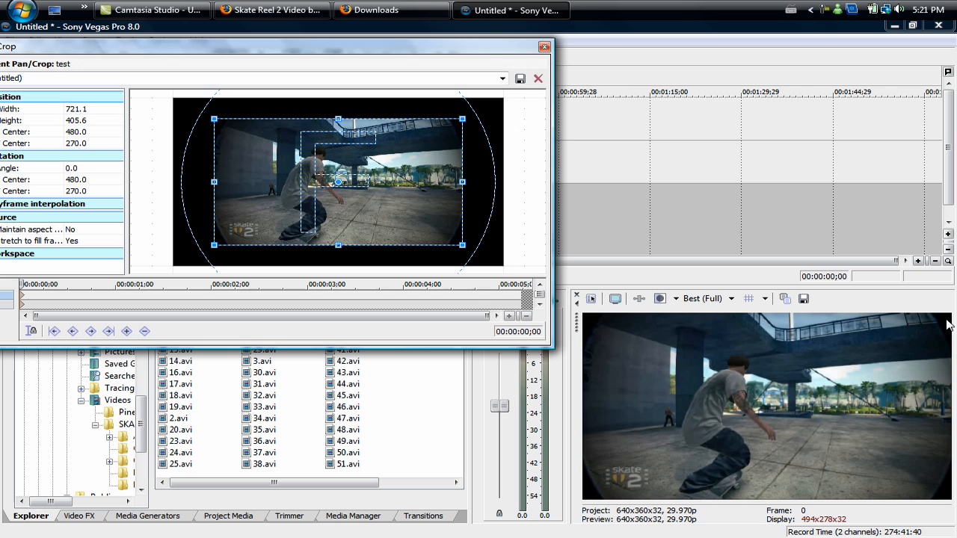
pyautogui.moveTo(689, 477)
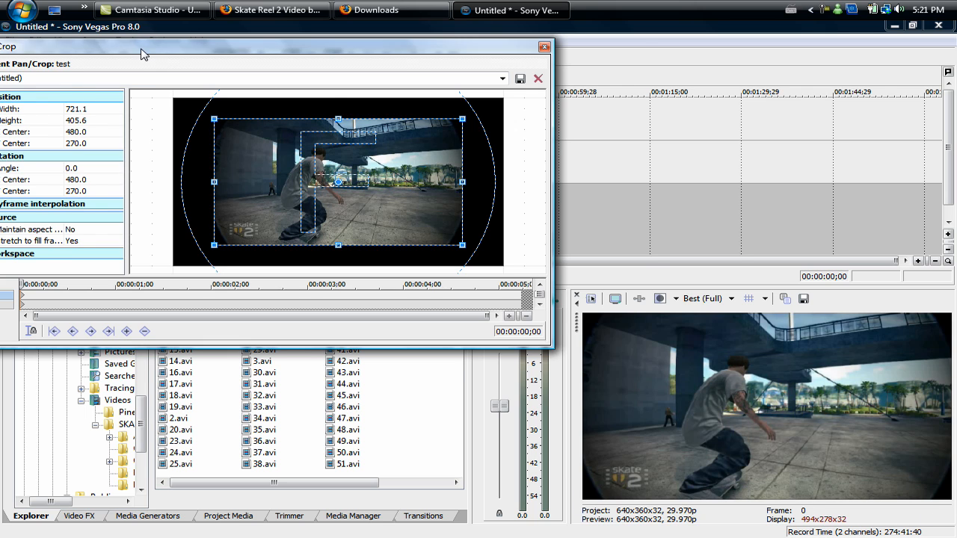
# Choose the Skate 2 pan/crop preset and close the Pan/Crop window
pyautogui.click(595, 95)
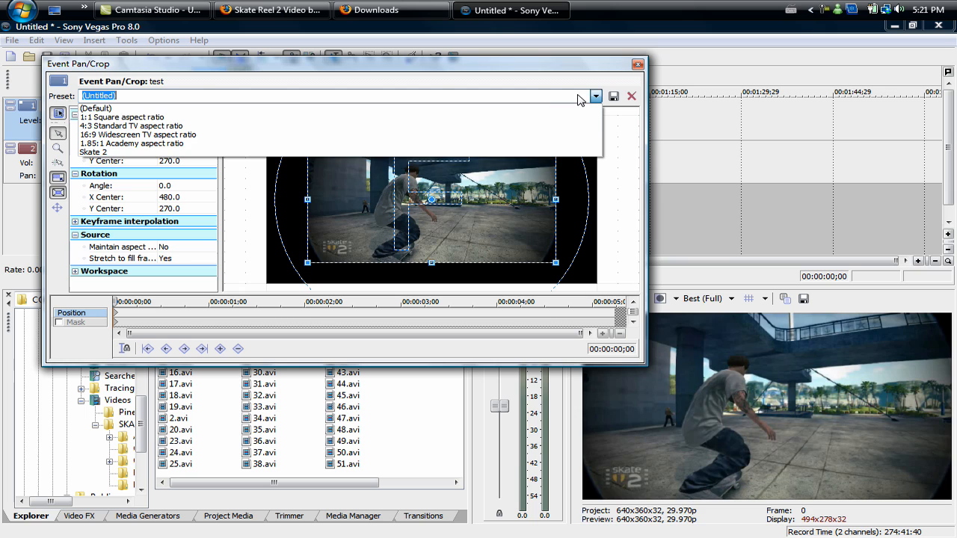
pyautogui.click(92, 153)
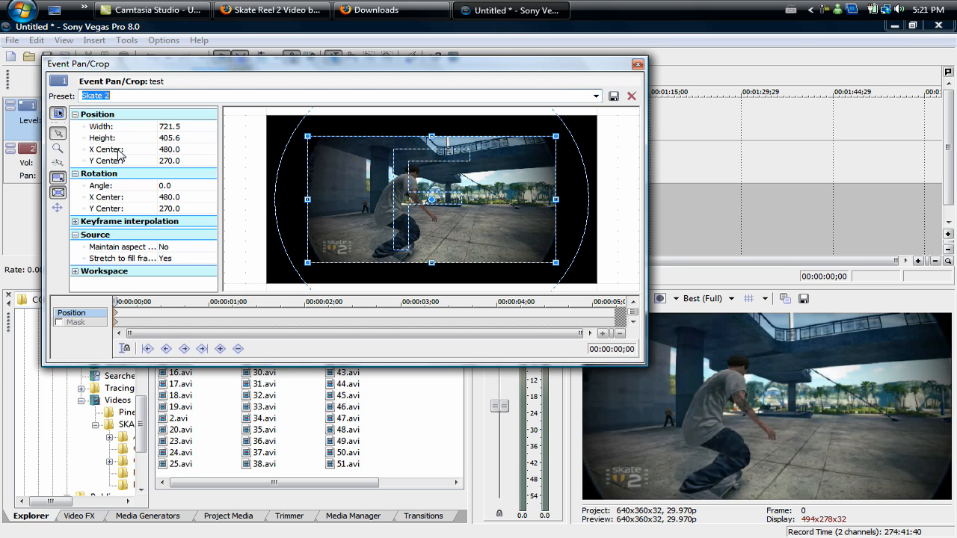
pyautogui.click(595, 96)
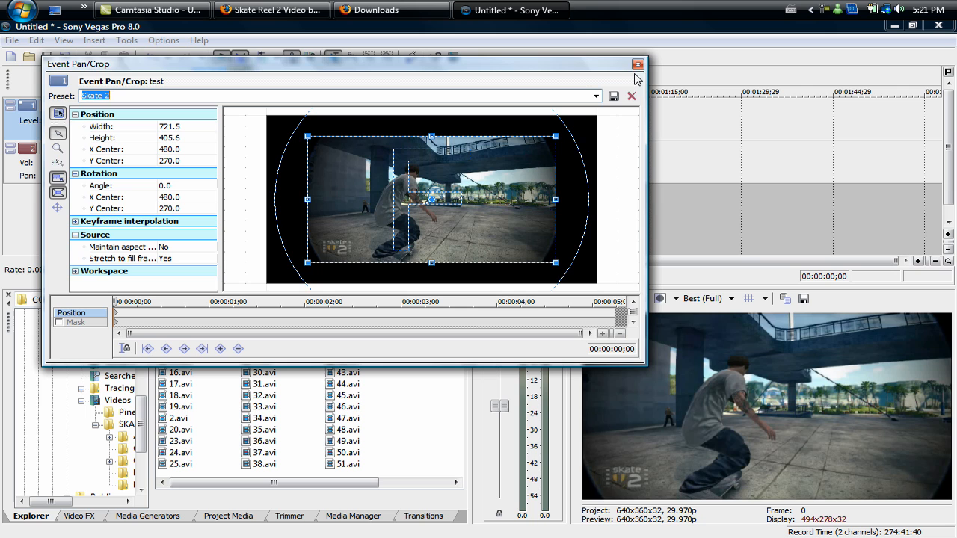
pyautogui.moveTo(637, 66)
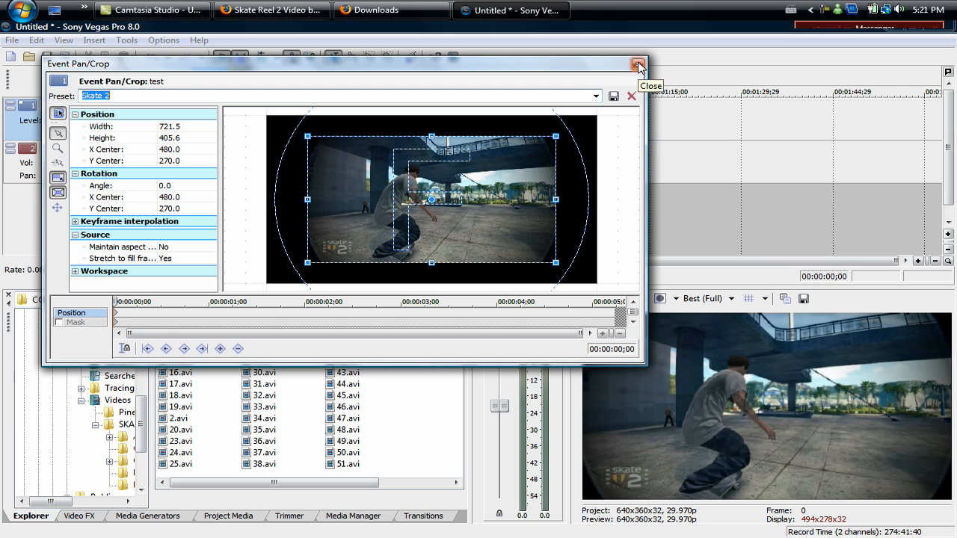
pyautogui.click(638, 66)
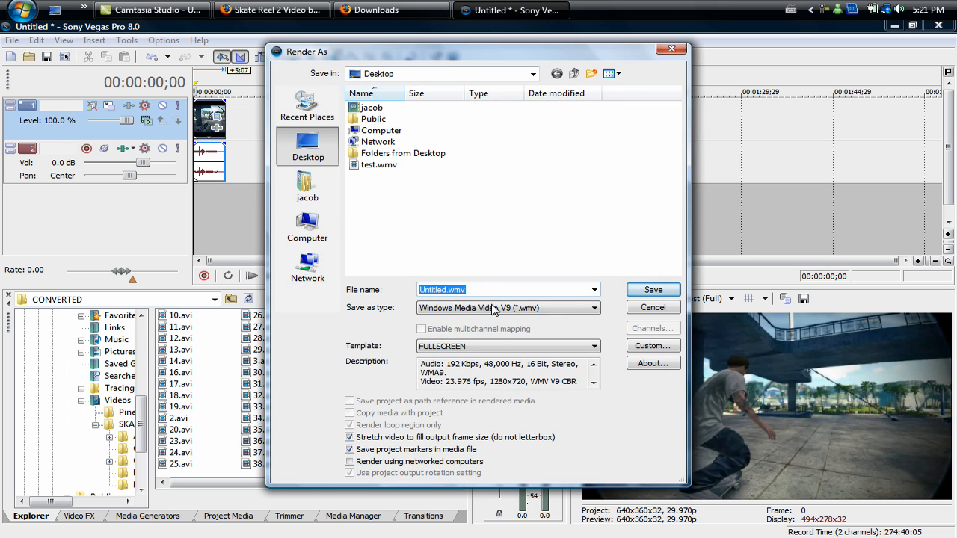
pyautogui.moveTo(381, 316)
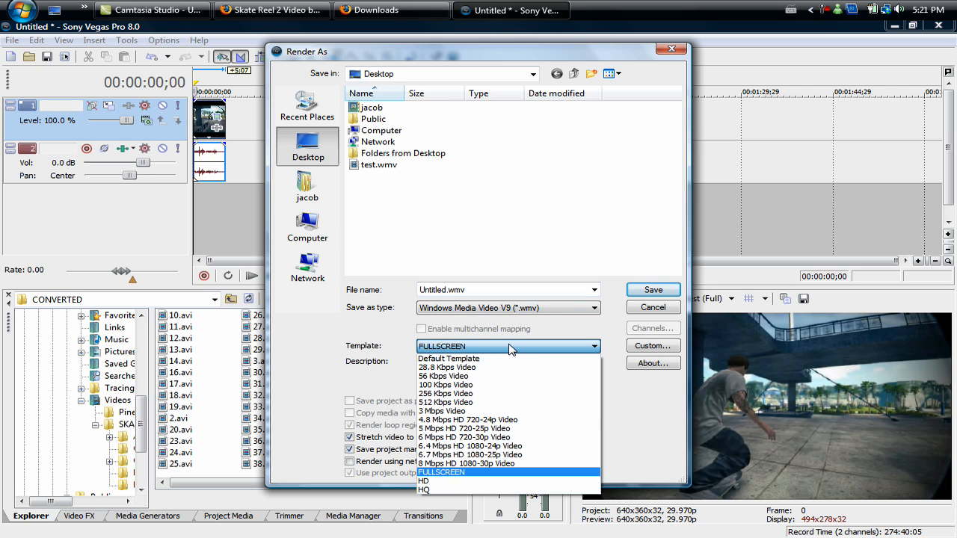
pyautogui.moveTo(500, 418)
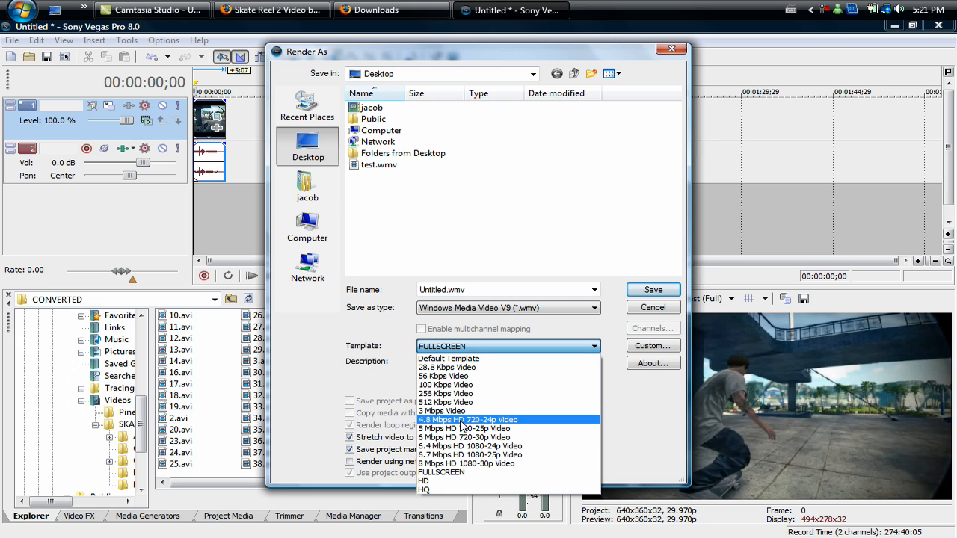
pyautogui.moveTo(485, 425)
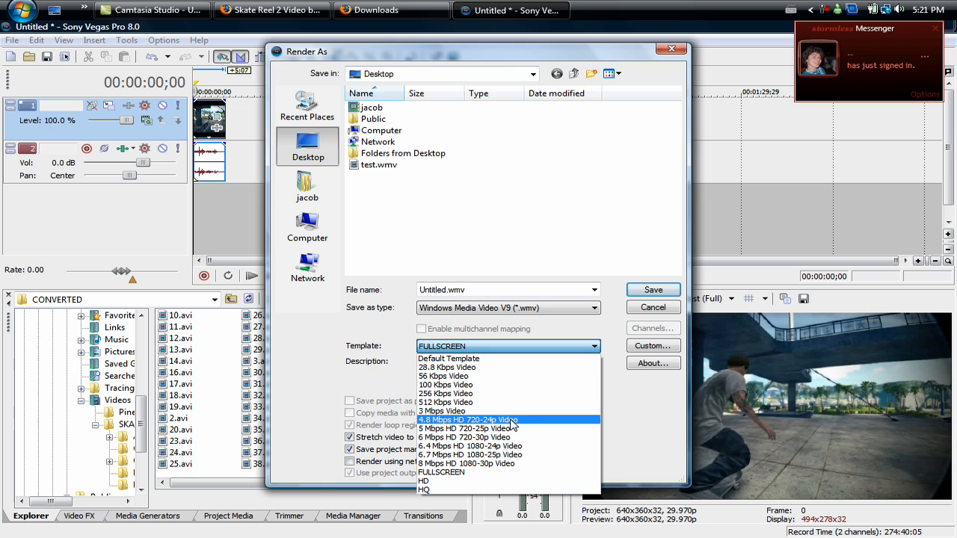
pyautogui.moveTo(508, 472)
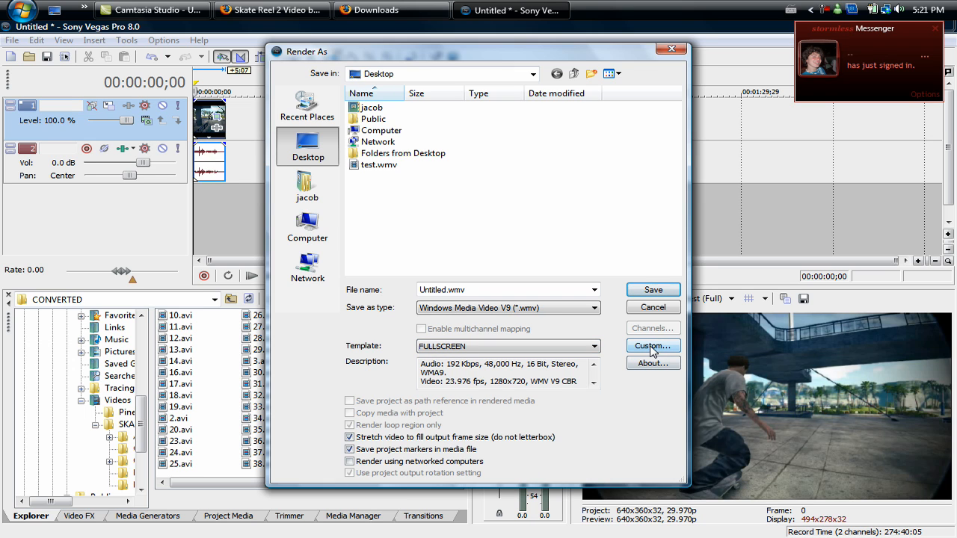
# Review the FULLSCREEN template's custom audio settings (WMA 9.2 CBR, 192 kbps, 48 kHz stereo)
pyautogui.click(652, 346)
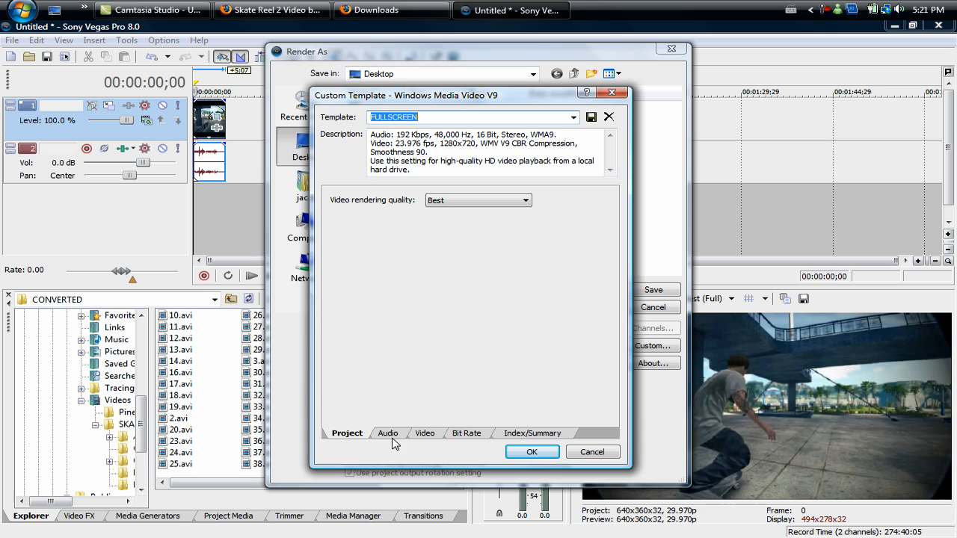
pyautogui.click(389, 434)
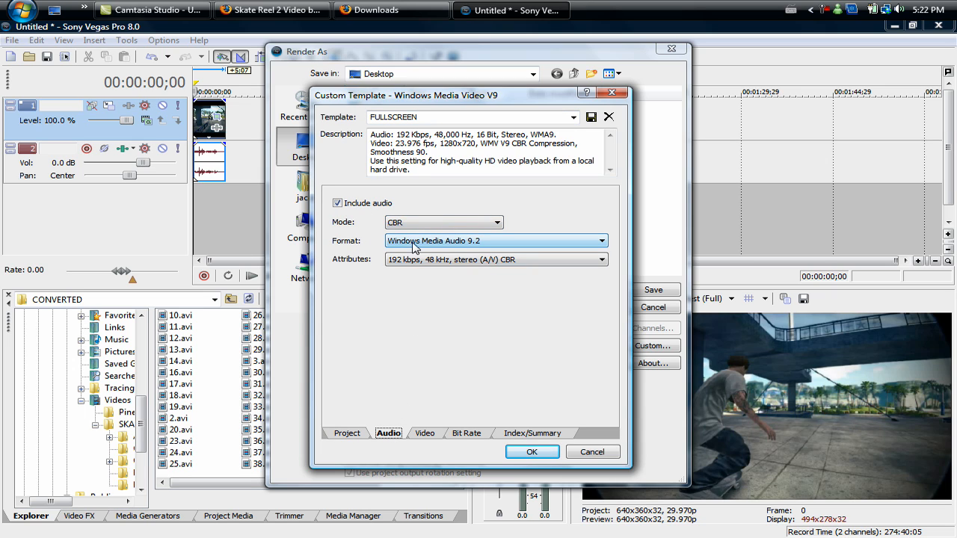
pyautogui.moveTo(496, 241)
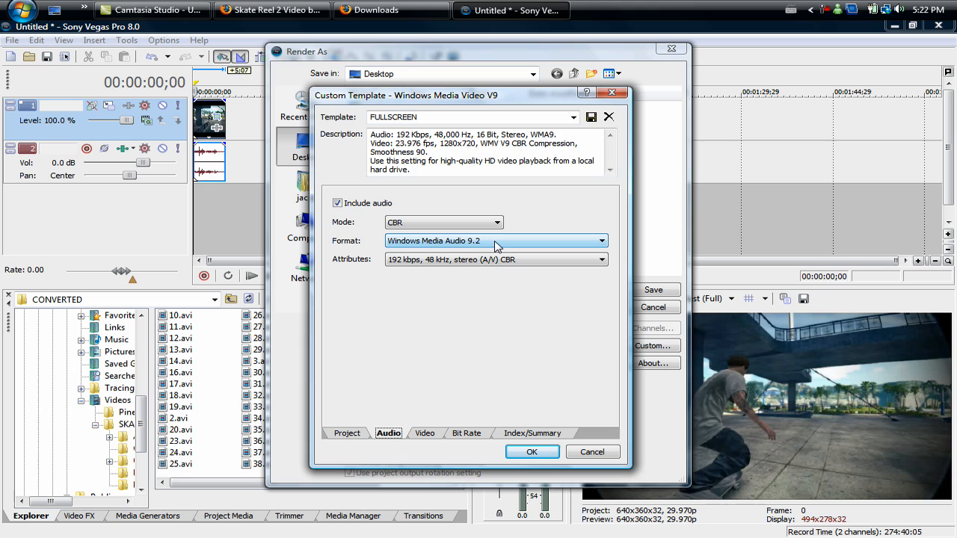
pyautogui.moveTo(373, 270)
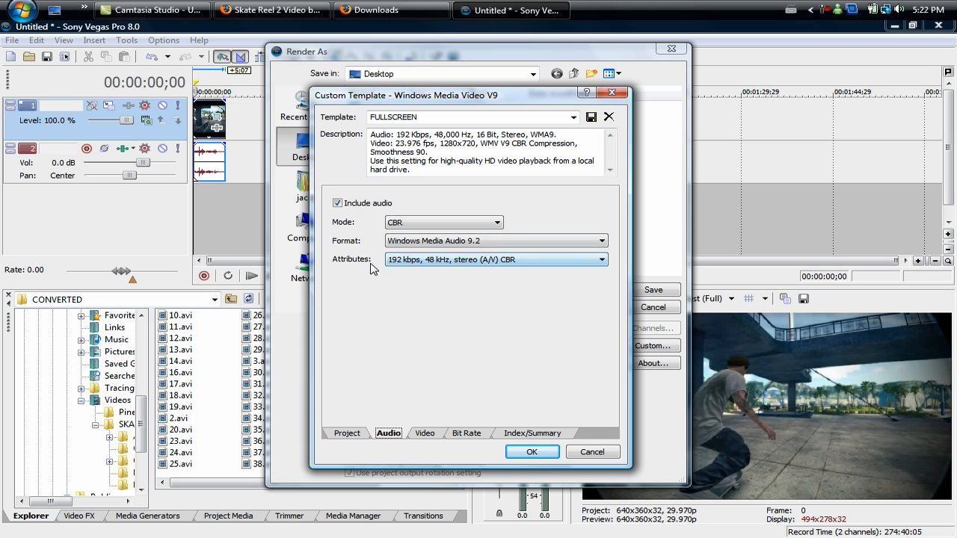
pyautogui.moveTo(491, 260)
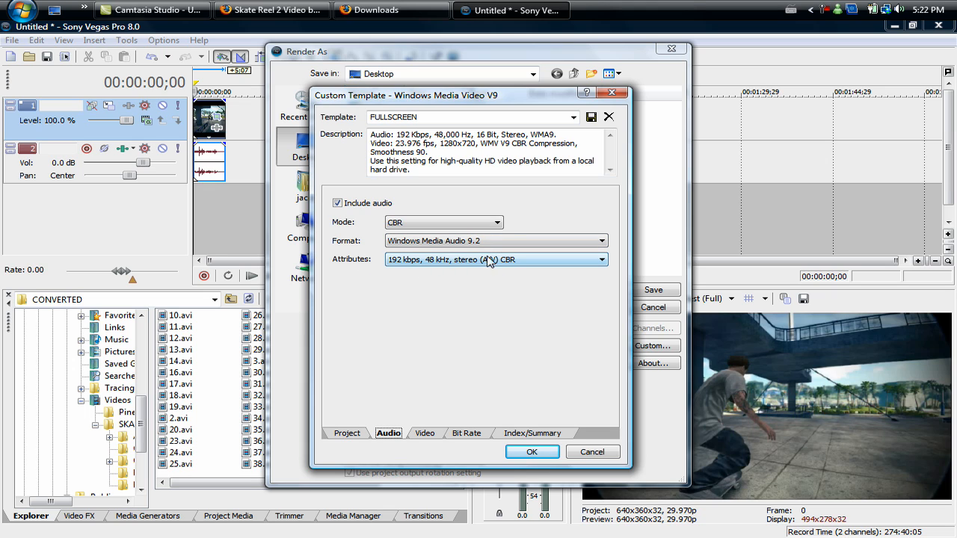
pyautogui.click(424, 433)
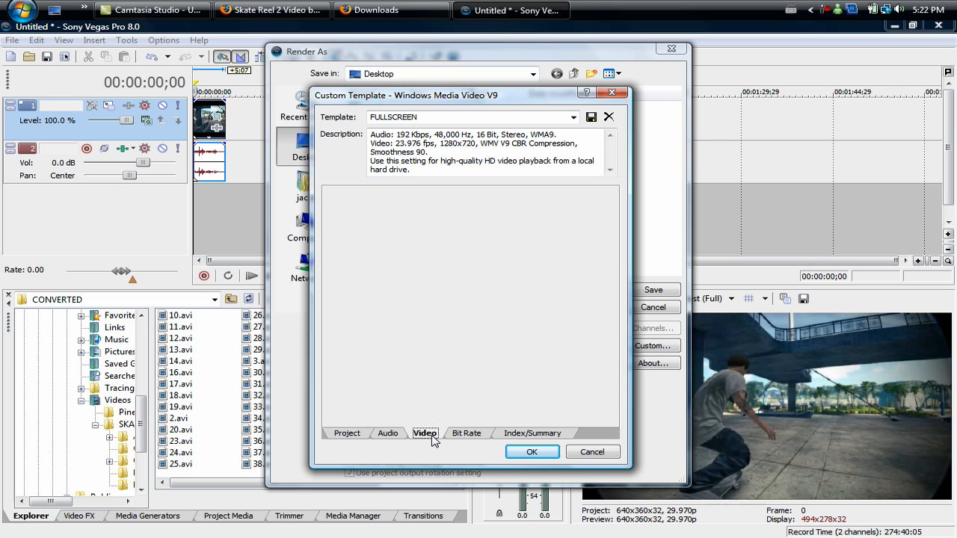
# Set video encoding to CBR at 960×540 with 1.000 pixel aspect and 30 fps
pyautogui.click(425, 433)
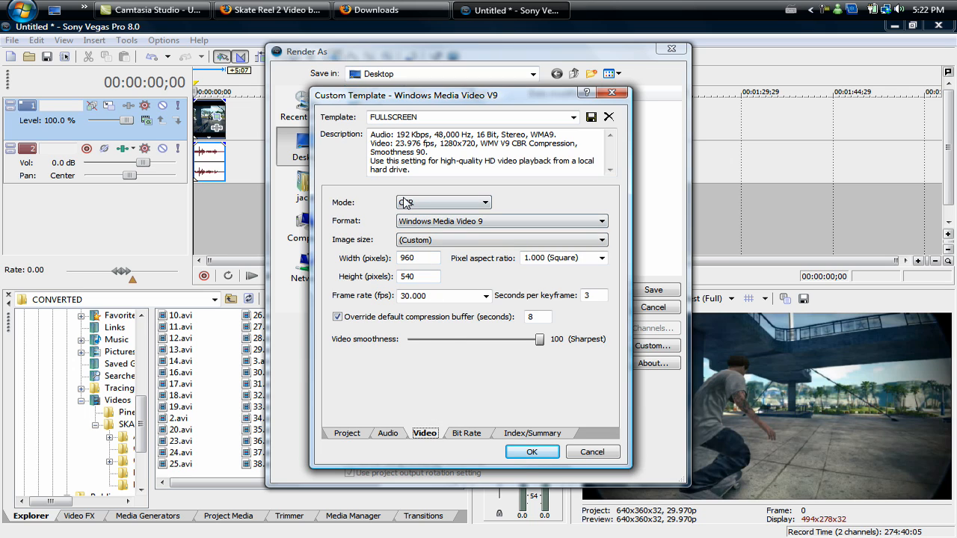
pyautogui.click(485, 202)
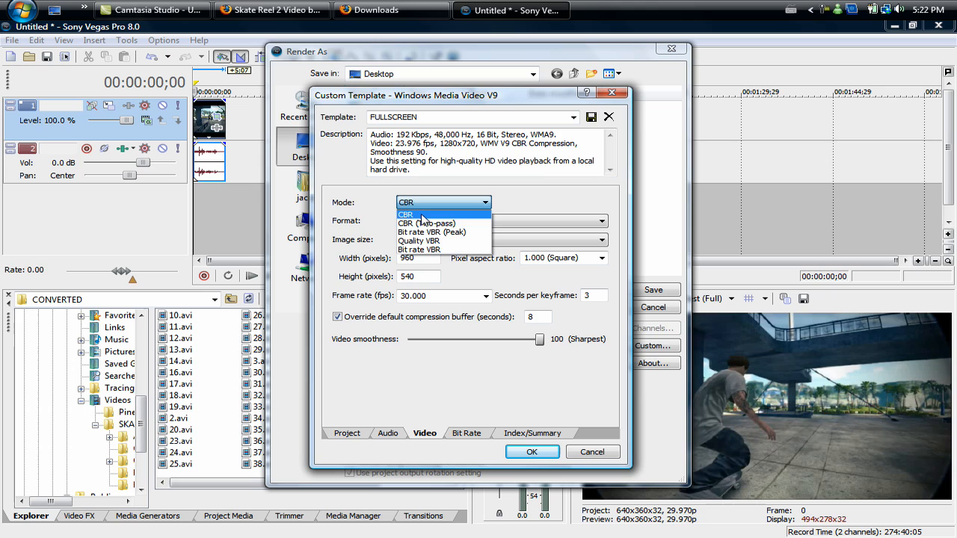
pyautogui.click(407, 214)
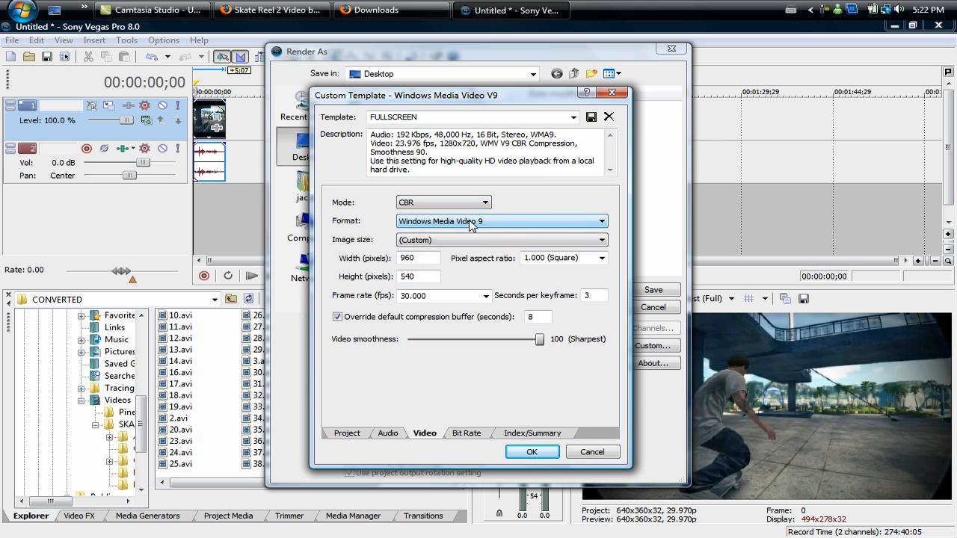
pyautogui.moveTo(478, 225)
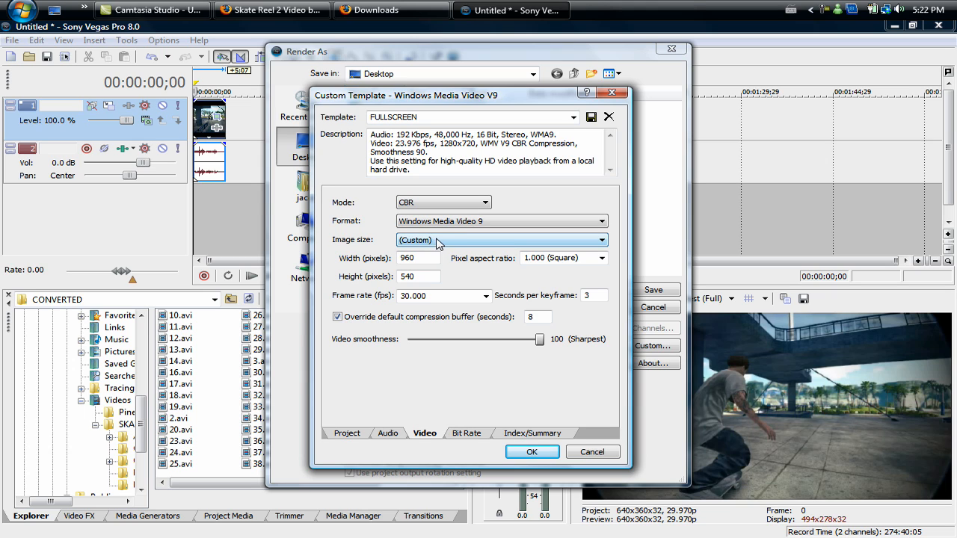
pyautogui.tripleClick(418, 257)
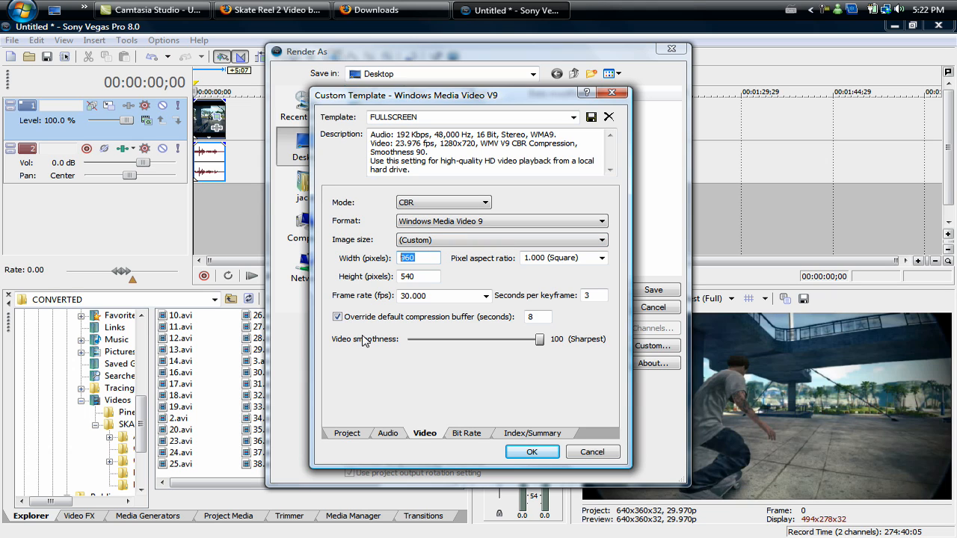
pyautogui.click(418, 275)
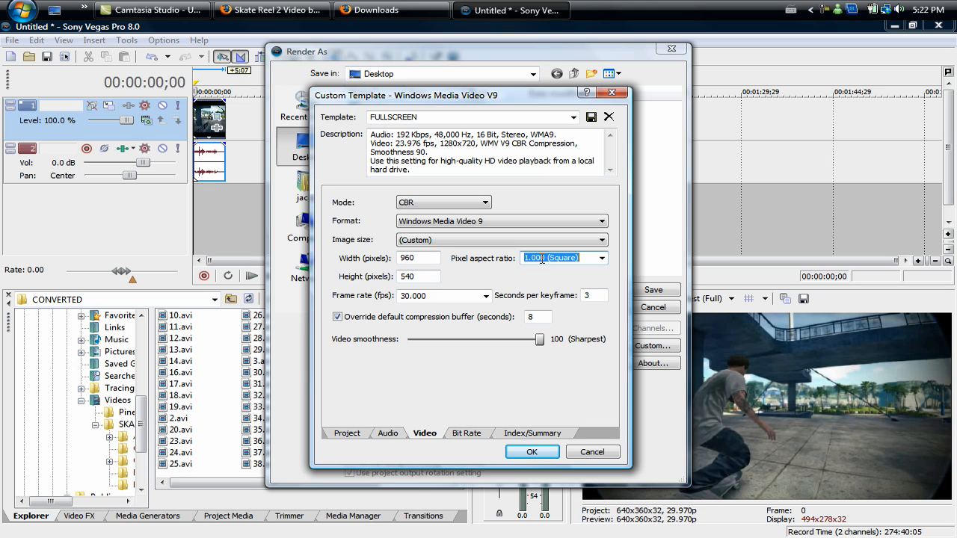
pyautogui.click(484, 296)
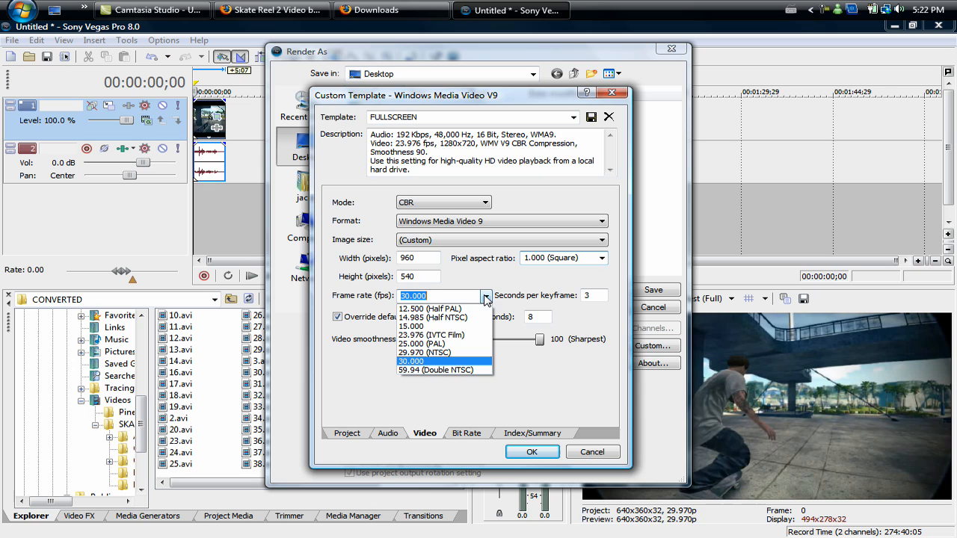
pyautogui.moveTo(446, 352)
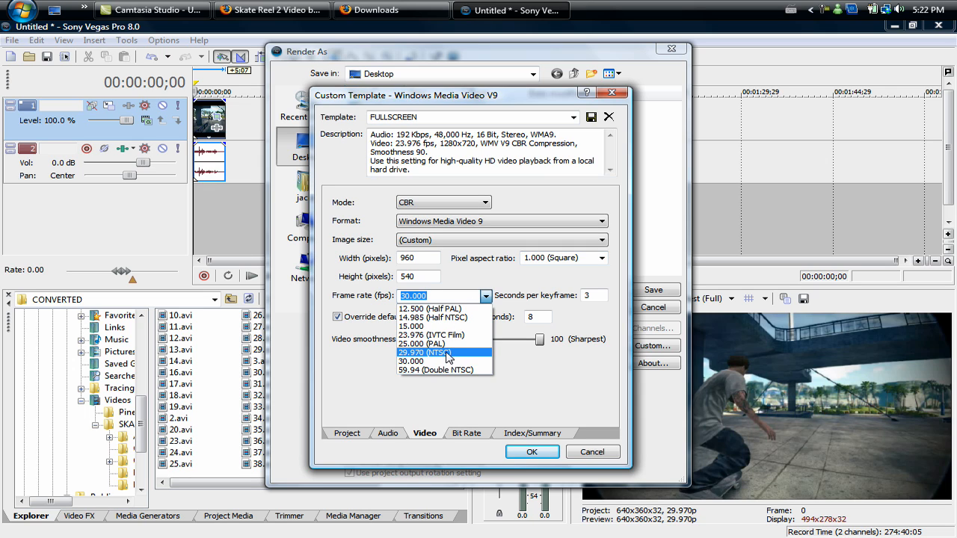
pyautogui.click(430, 353)
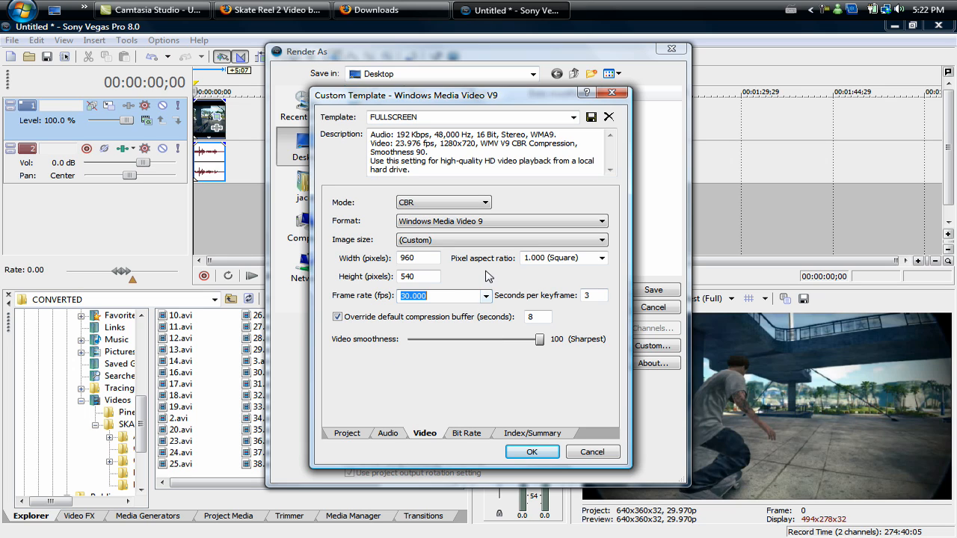
pyautogui.moveTo(601, 293)
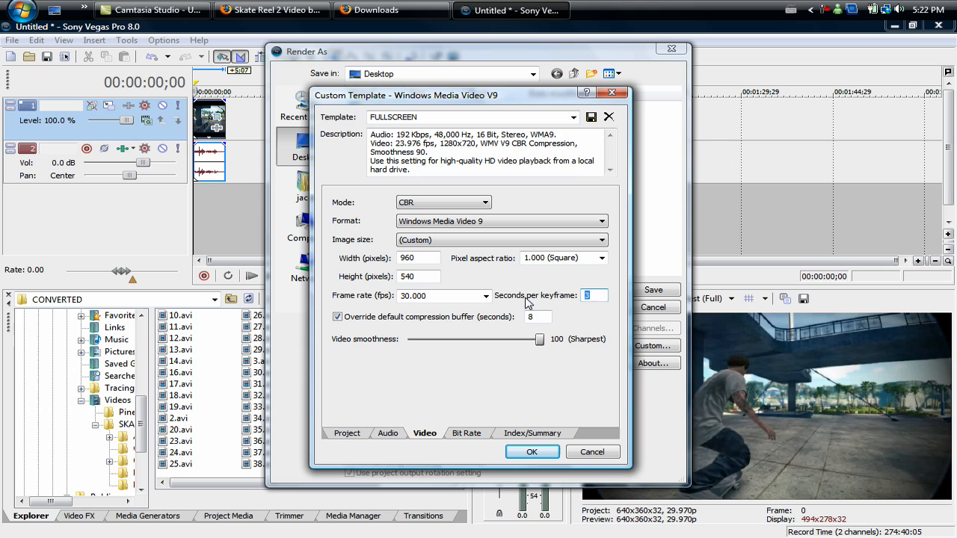
pyautogui.moveTo(520, 302)
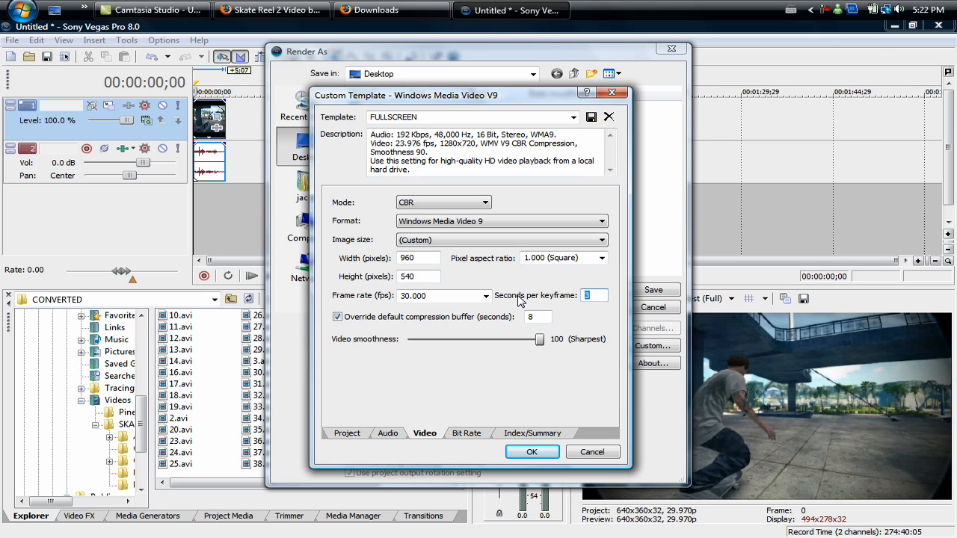
pyautogui.moveTo(537, 302)
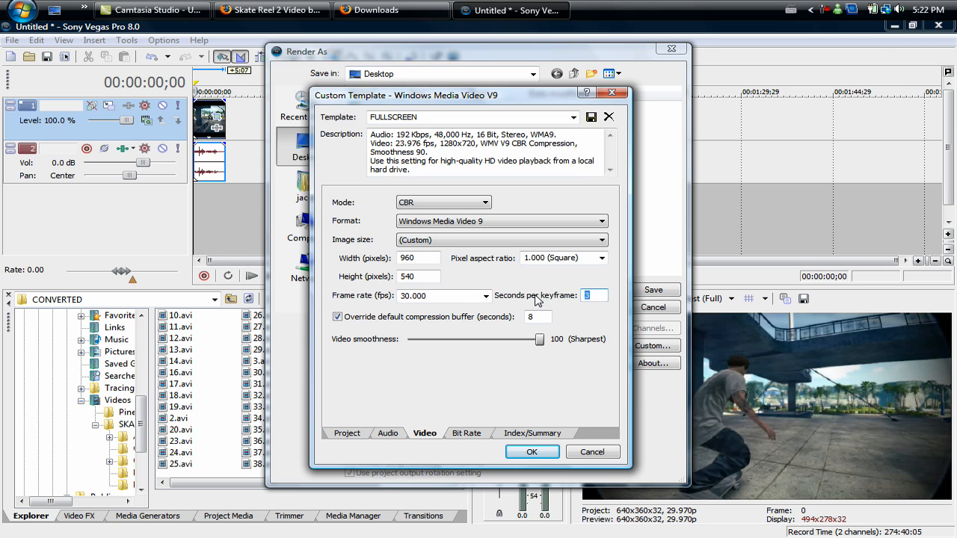
pyautogui.moveTo(575, 320)
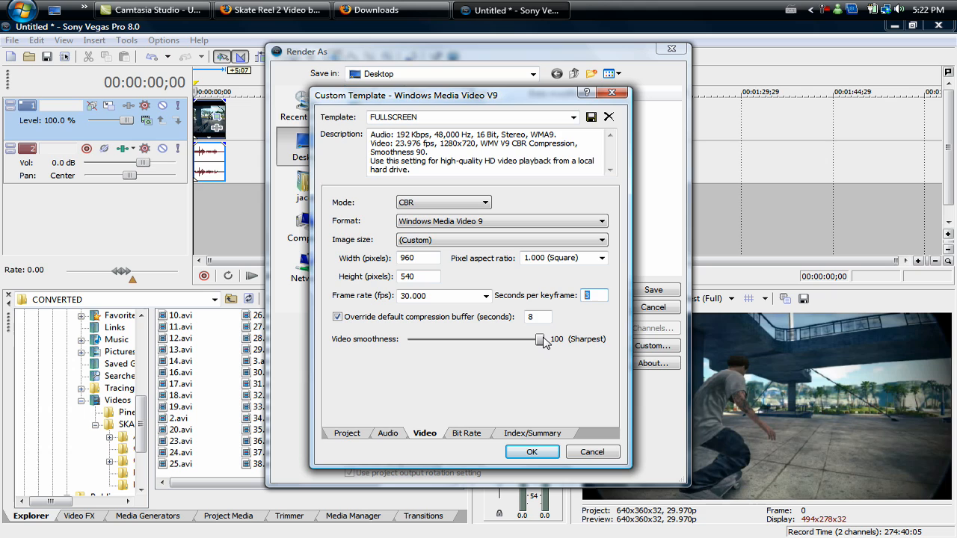
pyautogui.moveTo(561, 305)
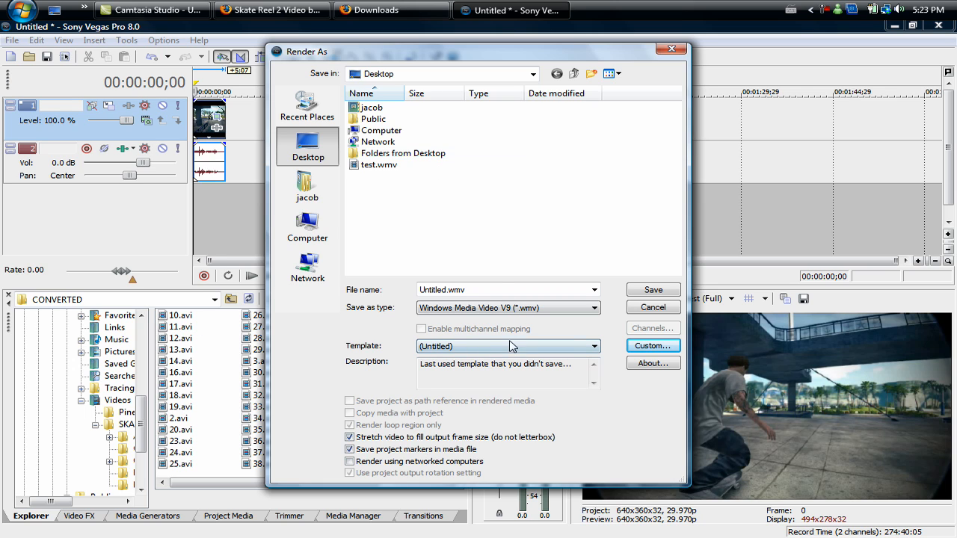
# Save the Render As settings to render the WMV to the desktop
pyautogui.click(593, 345)
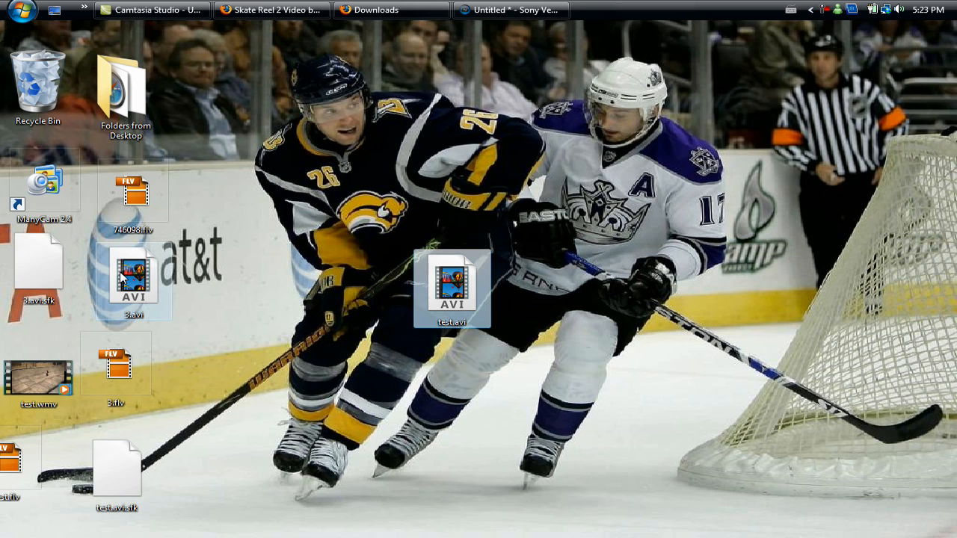
pyautogui.moveTo(143, 314)
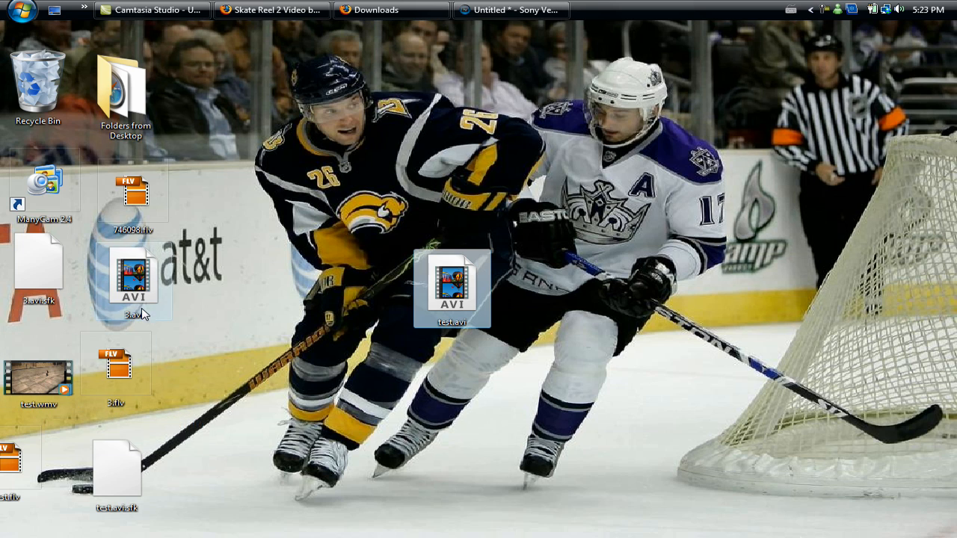
# Open the rendered test video from the desktop in Windows Media Player
pyautogui.click(133, 272)
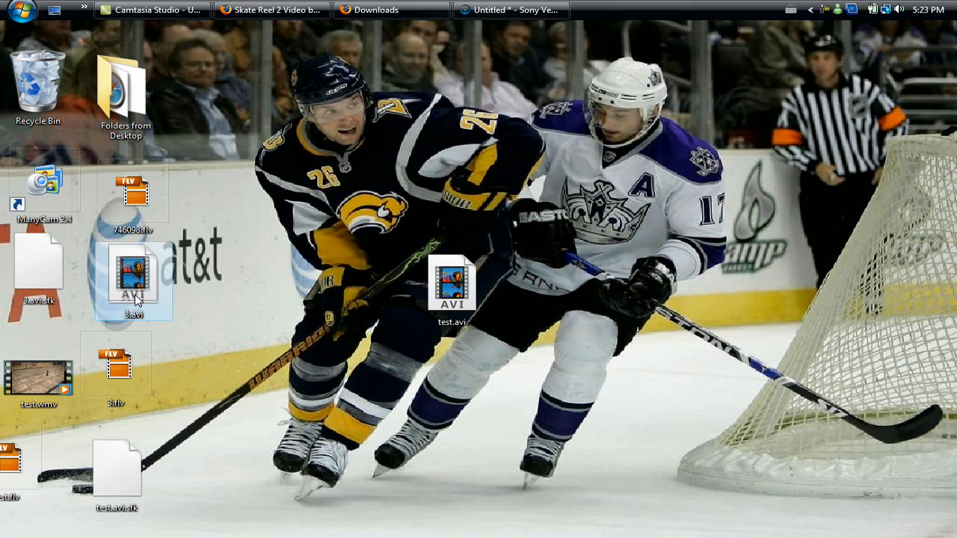
pyautogui.click(39, 374)
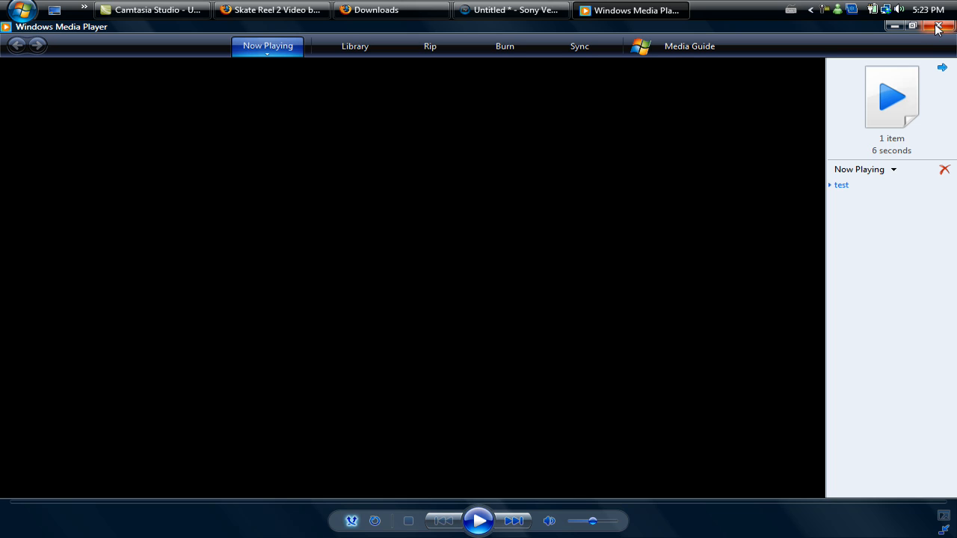
pyautogui.moveTo(939, 30)
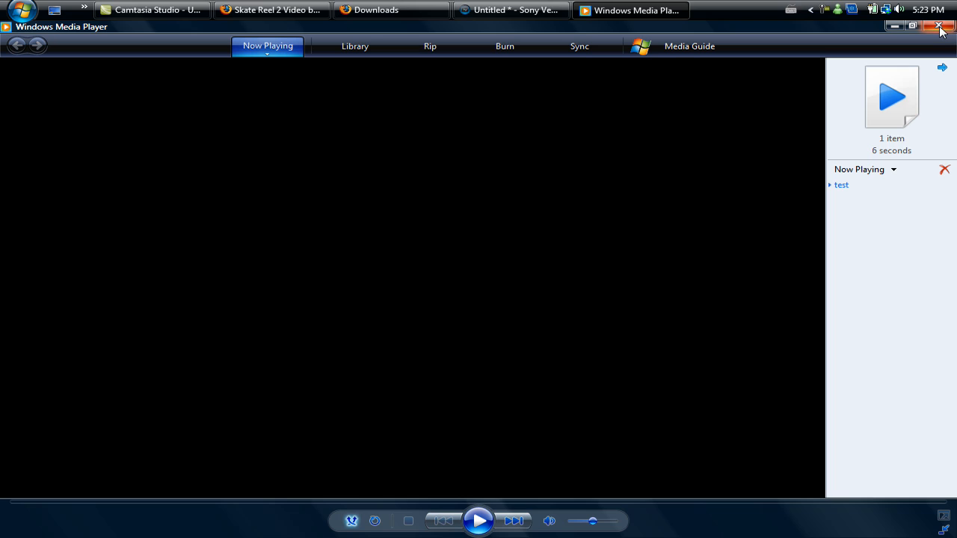